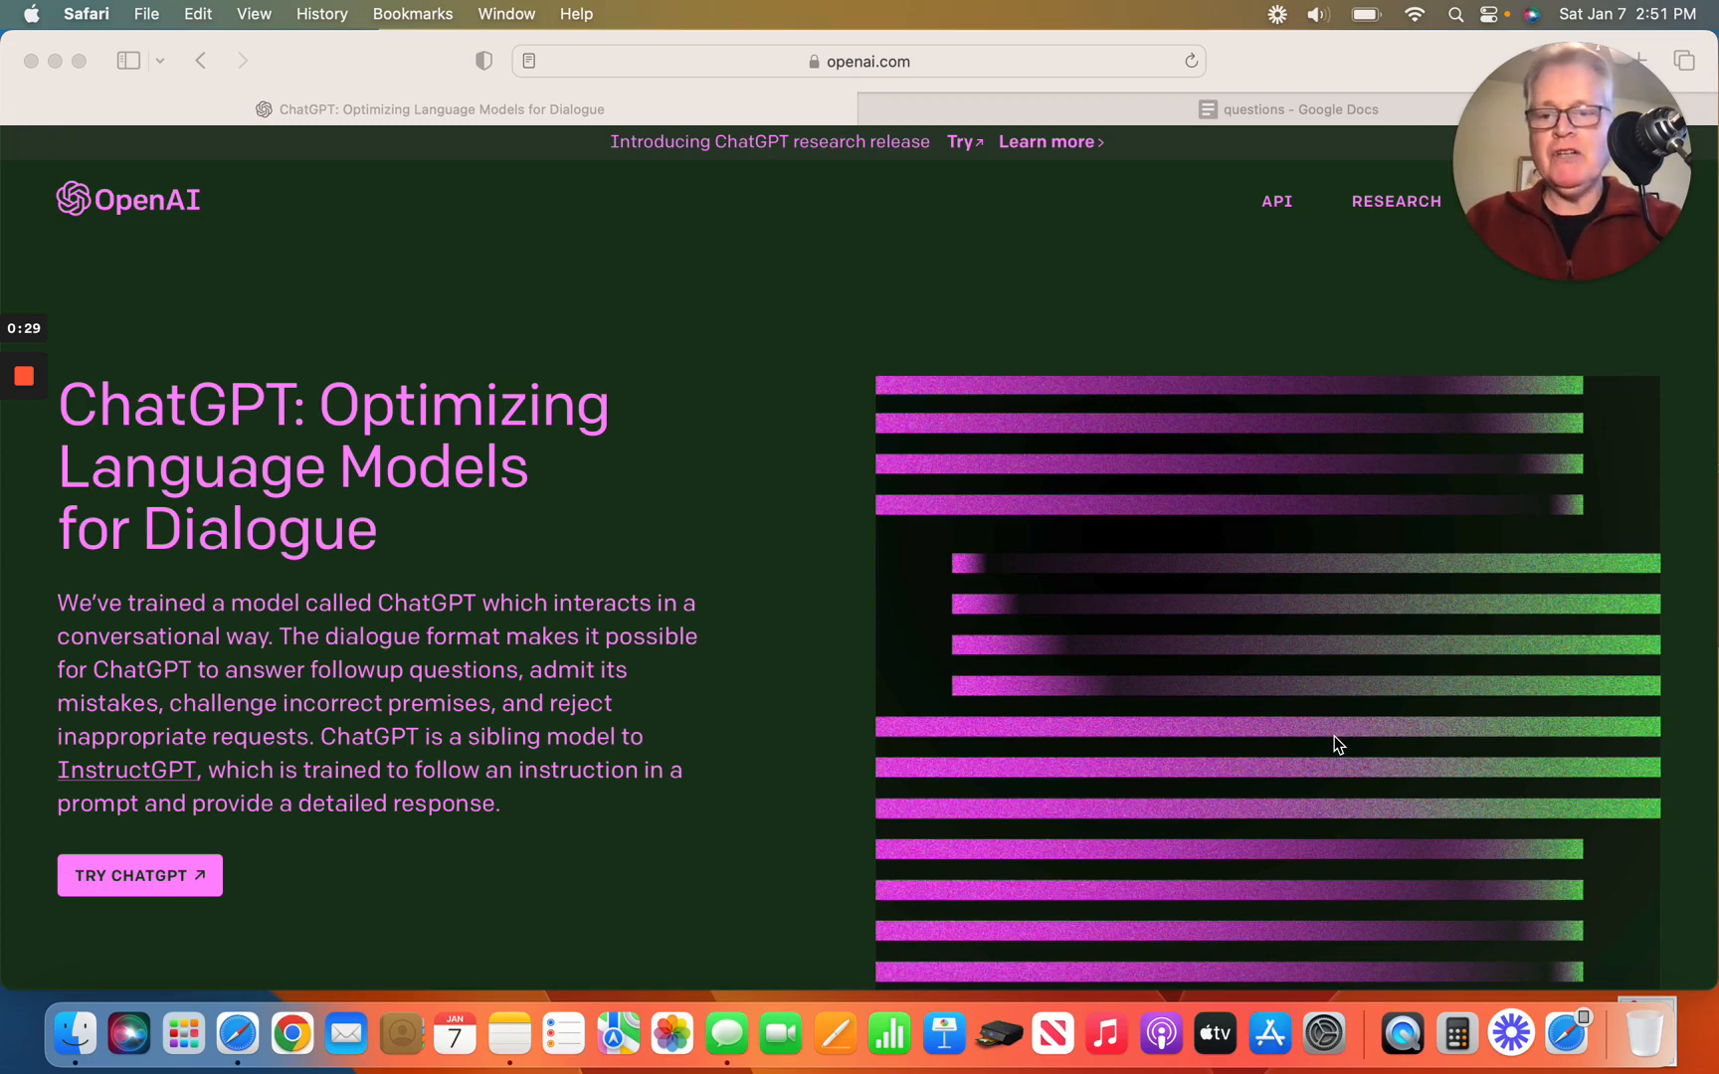
pyautogui.moveTo(139, 875)
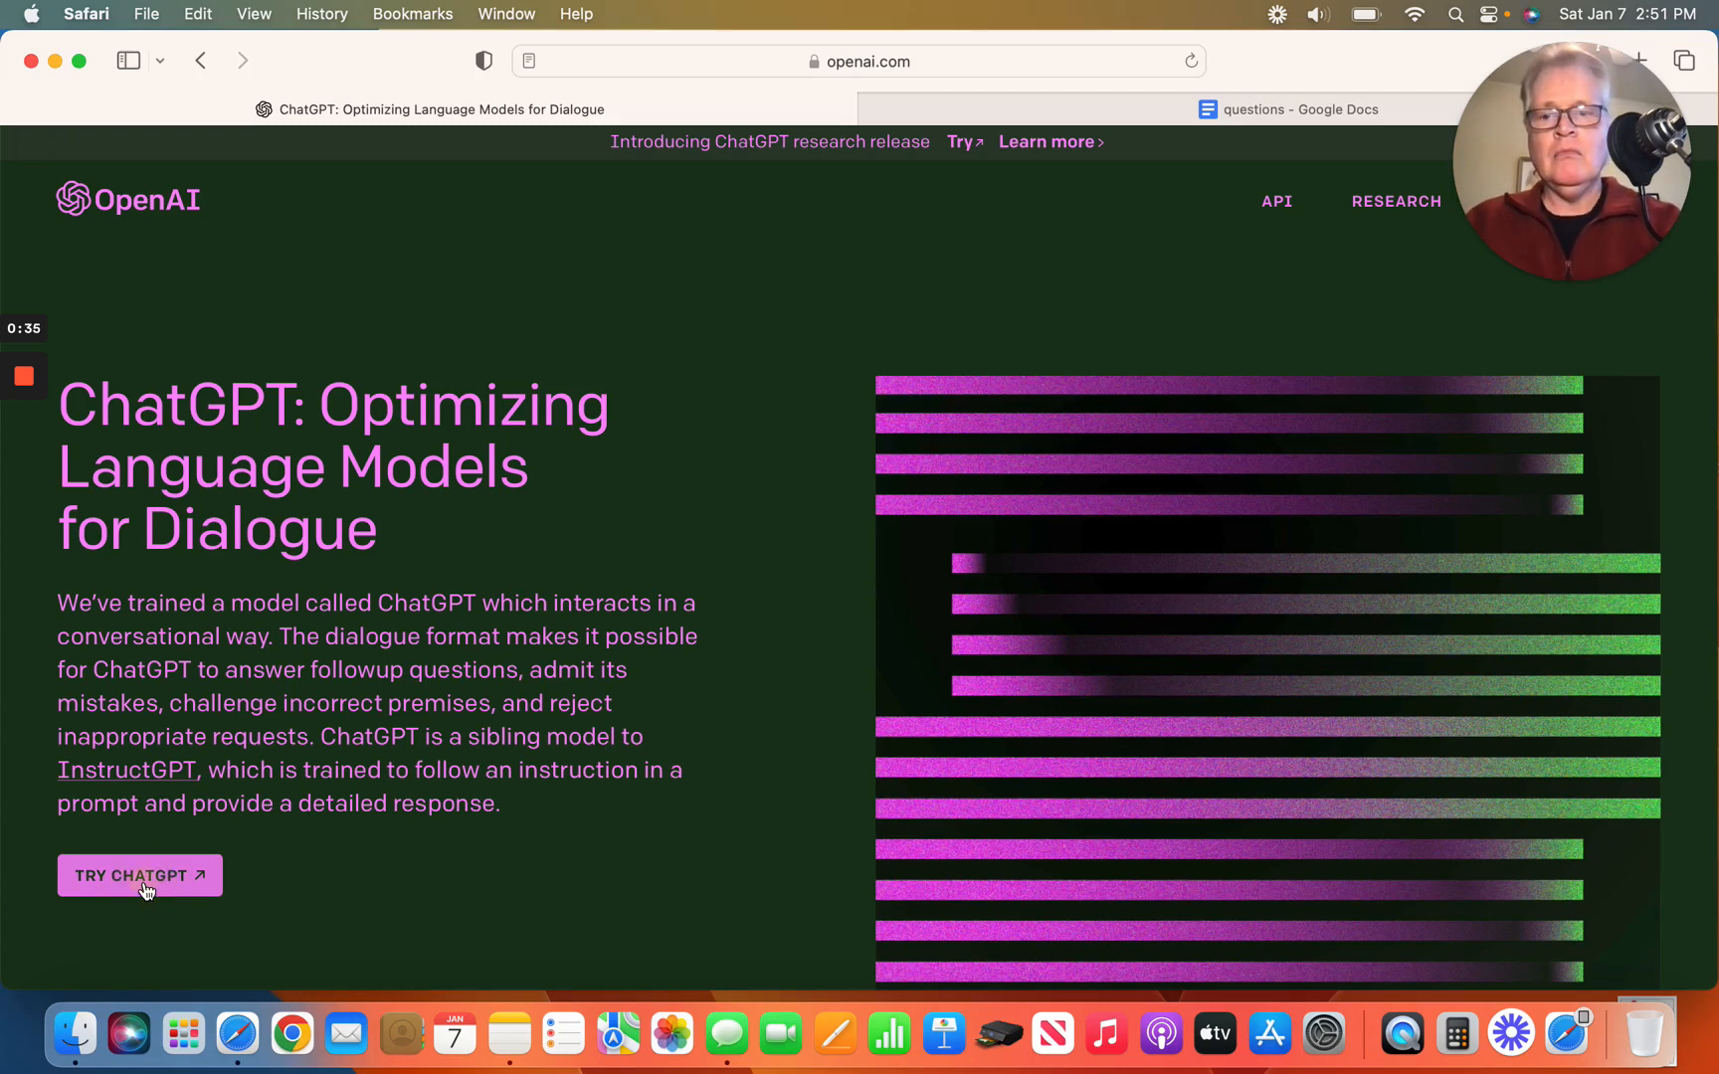
# Launch ChatGPT from the OpenAI announcement page via 'Try ChatGPT'.
pyautogui.click(140, 875)
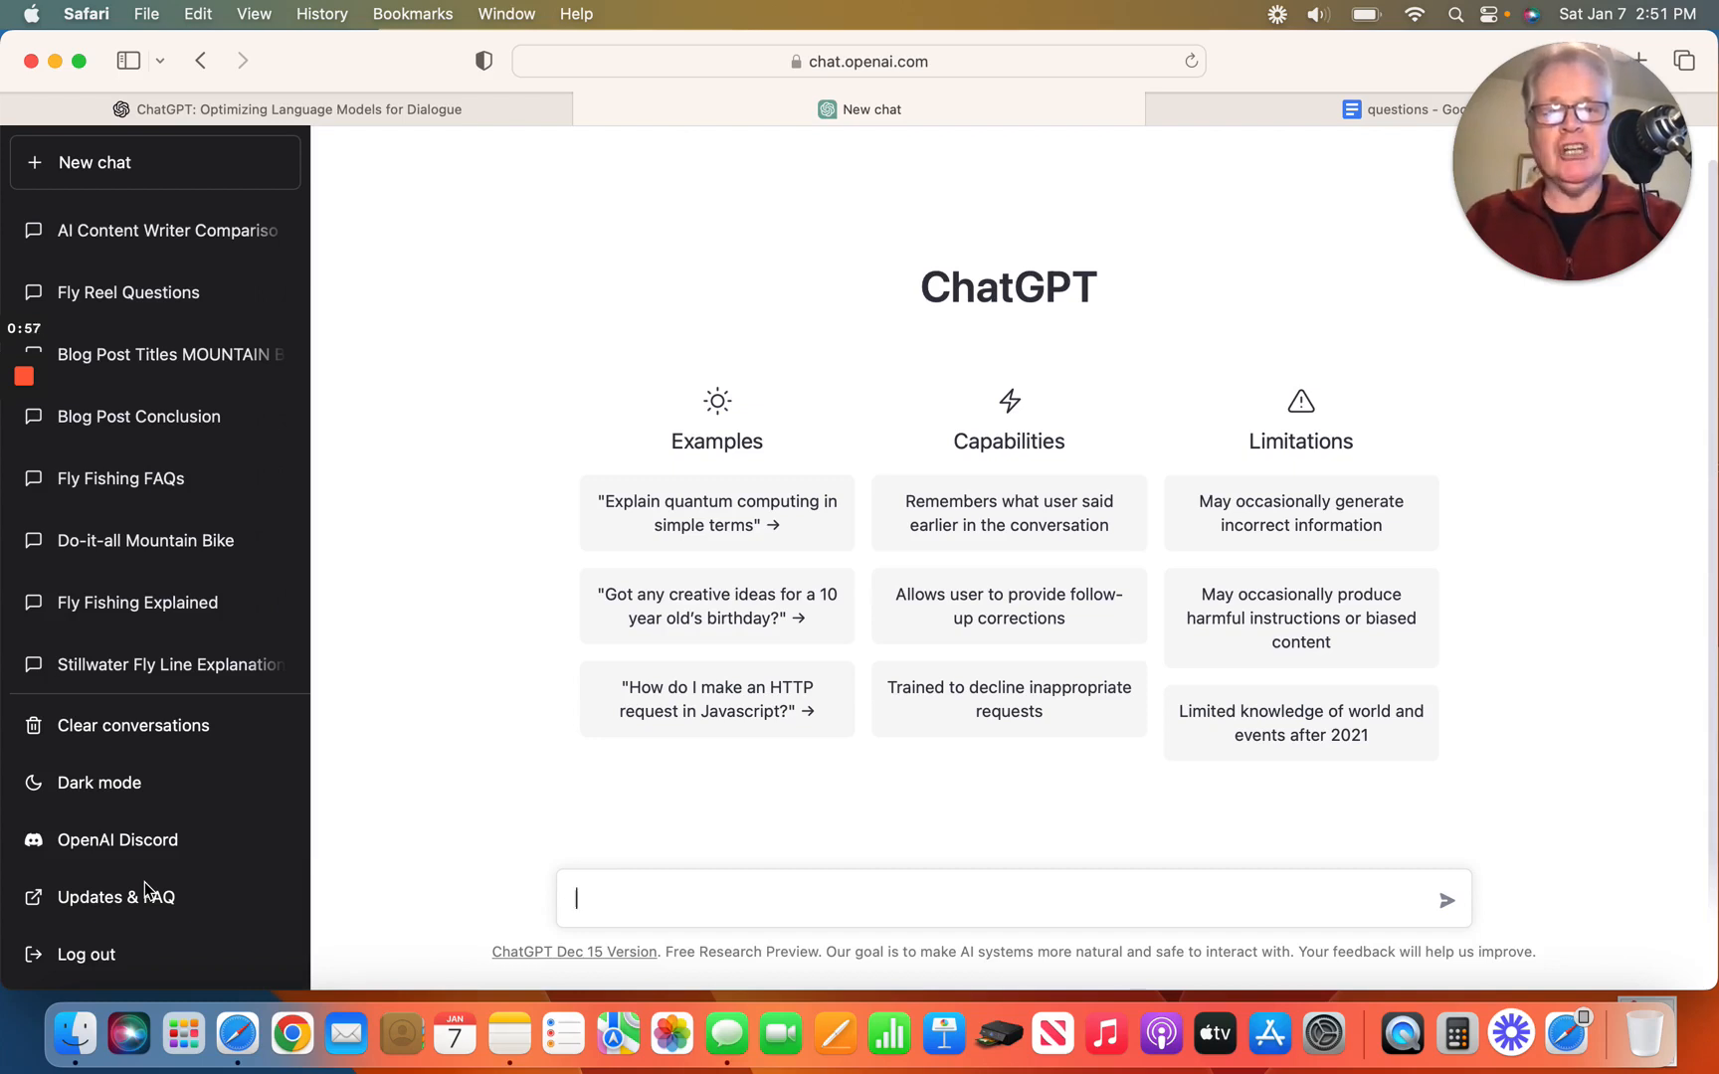
pyautogui.moveTo(1228, 139)
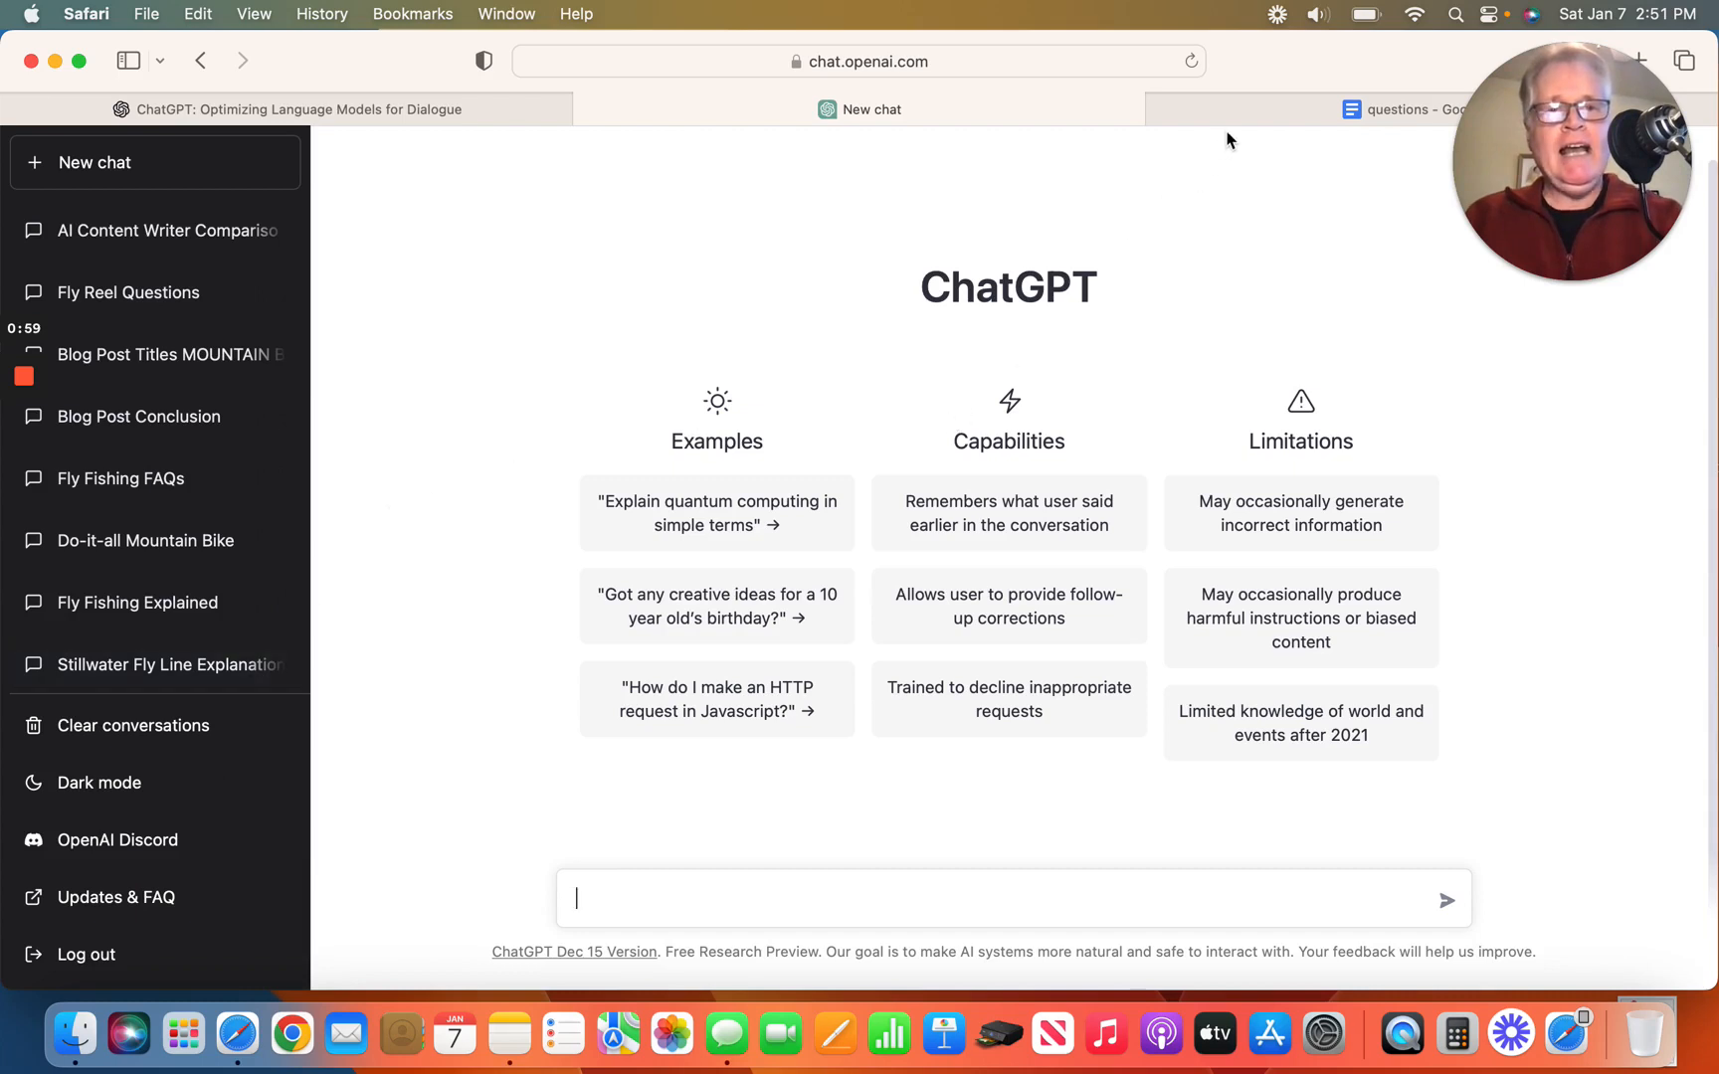
pyautogui.moveTo(1030, 252)
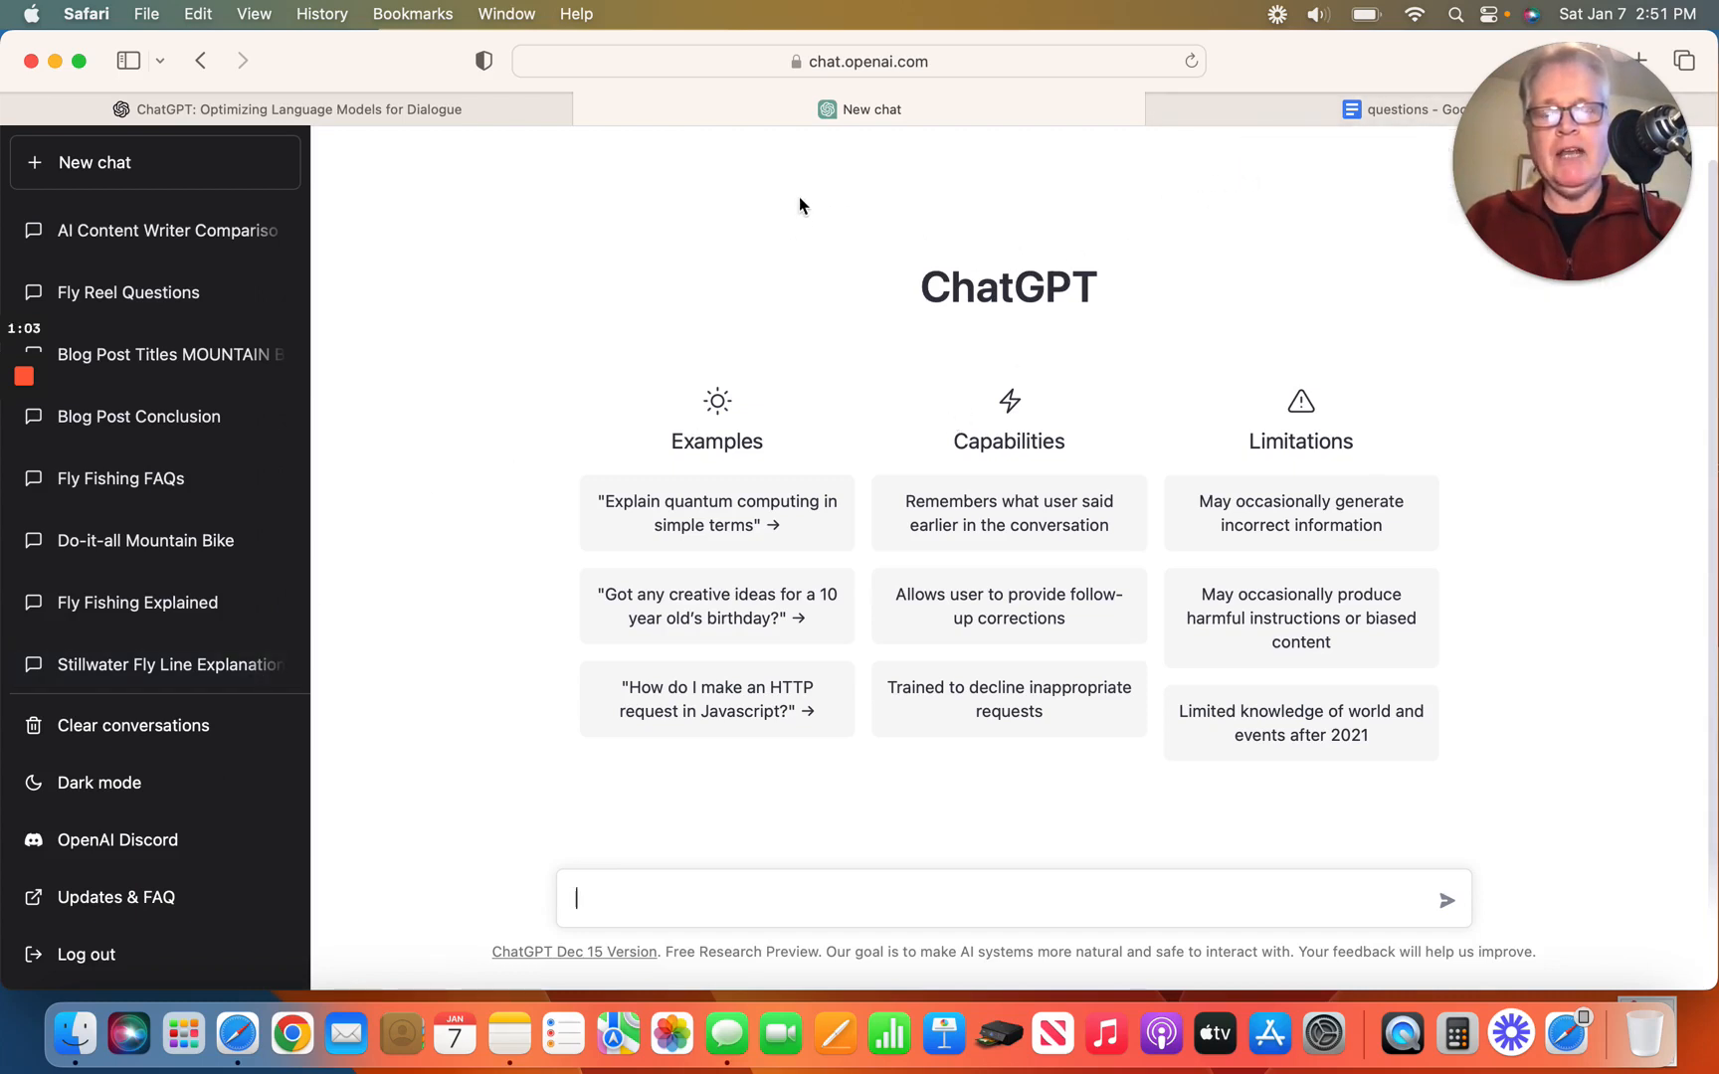
pyautogui.moveTo(1258, 205)
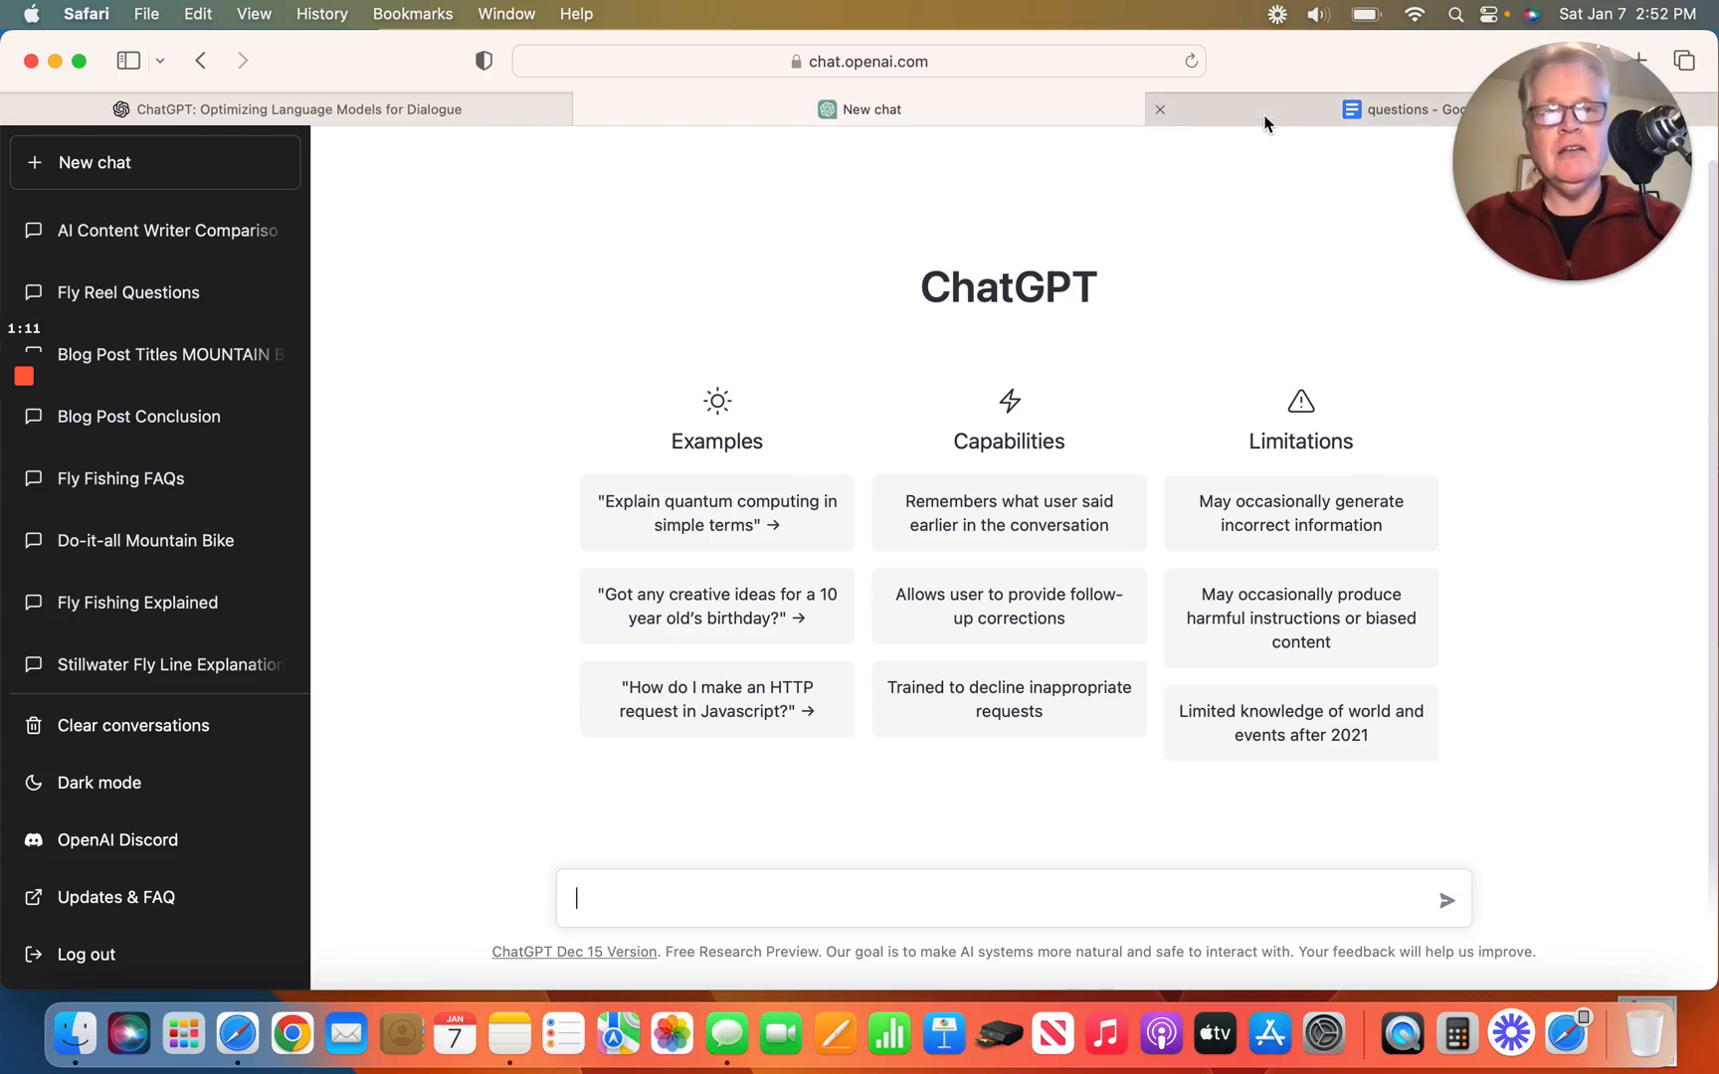
# Copy the blog introduction prompt from the Google Docs questions list and return to the chat.
pyautogui.click(1402, 109)
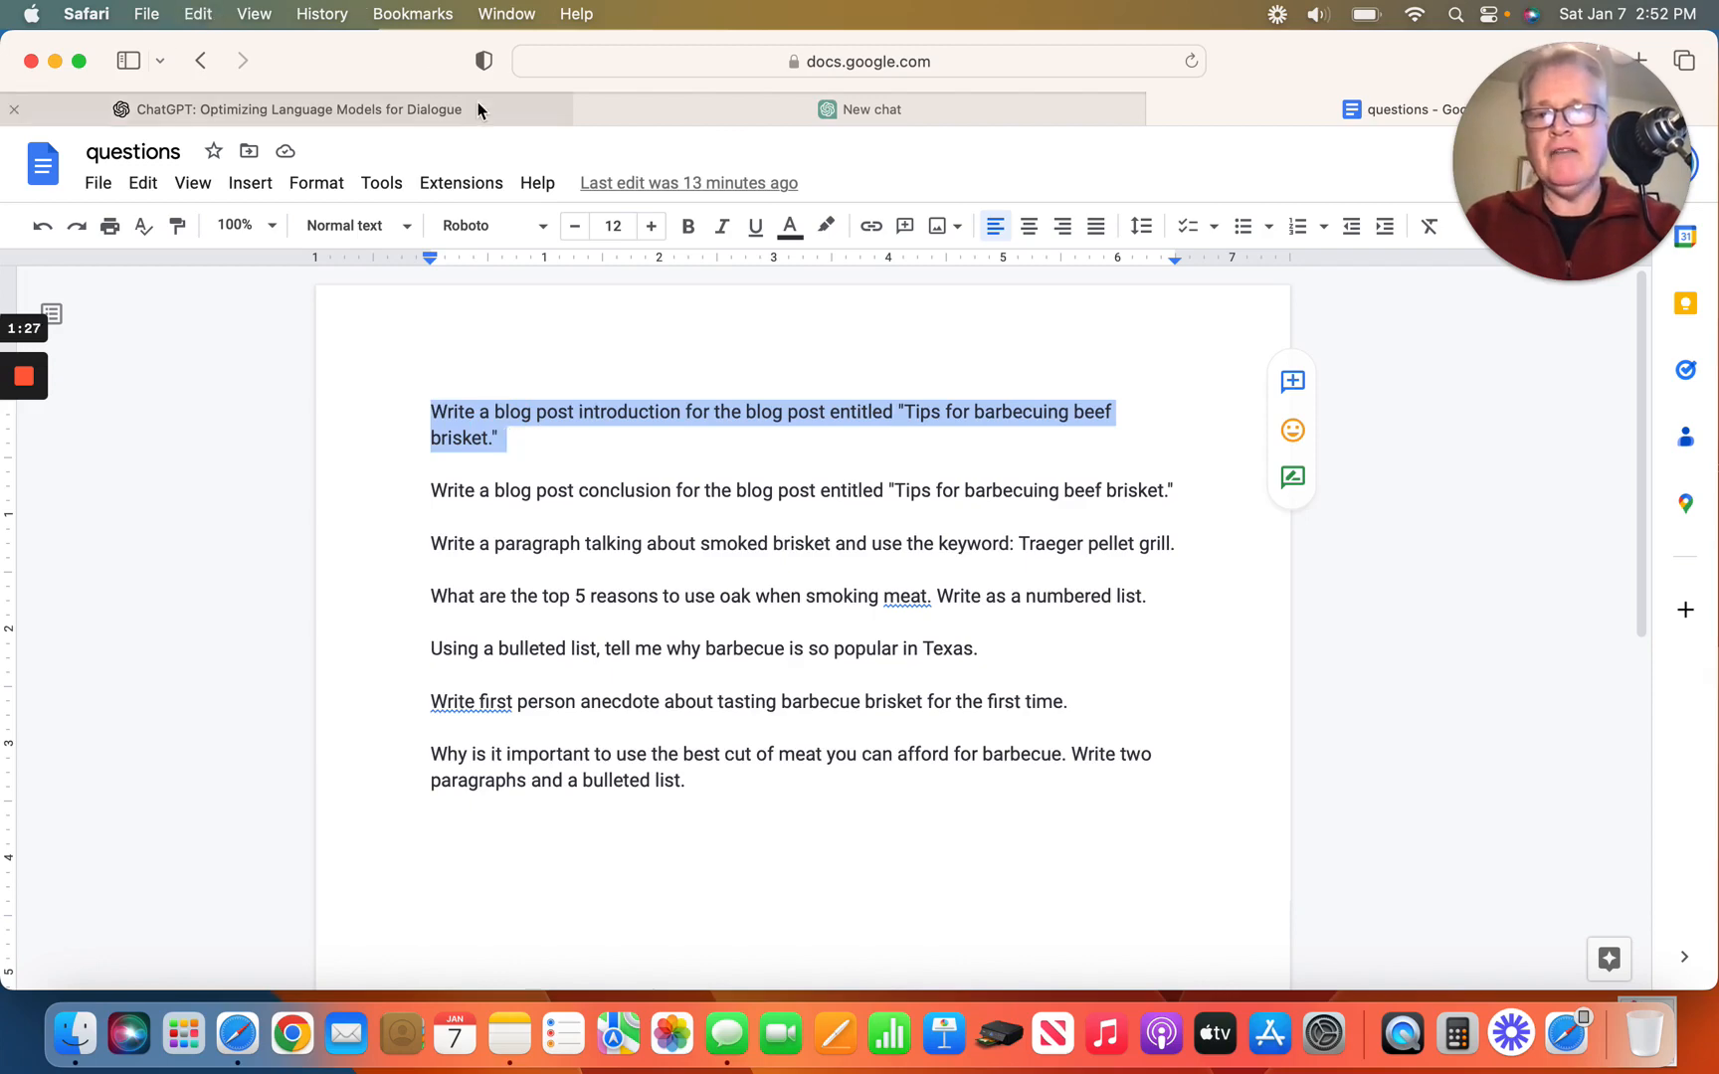
pyautogui.click(290, 109)
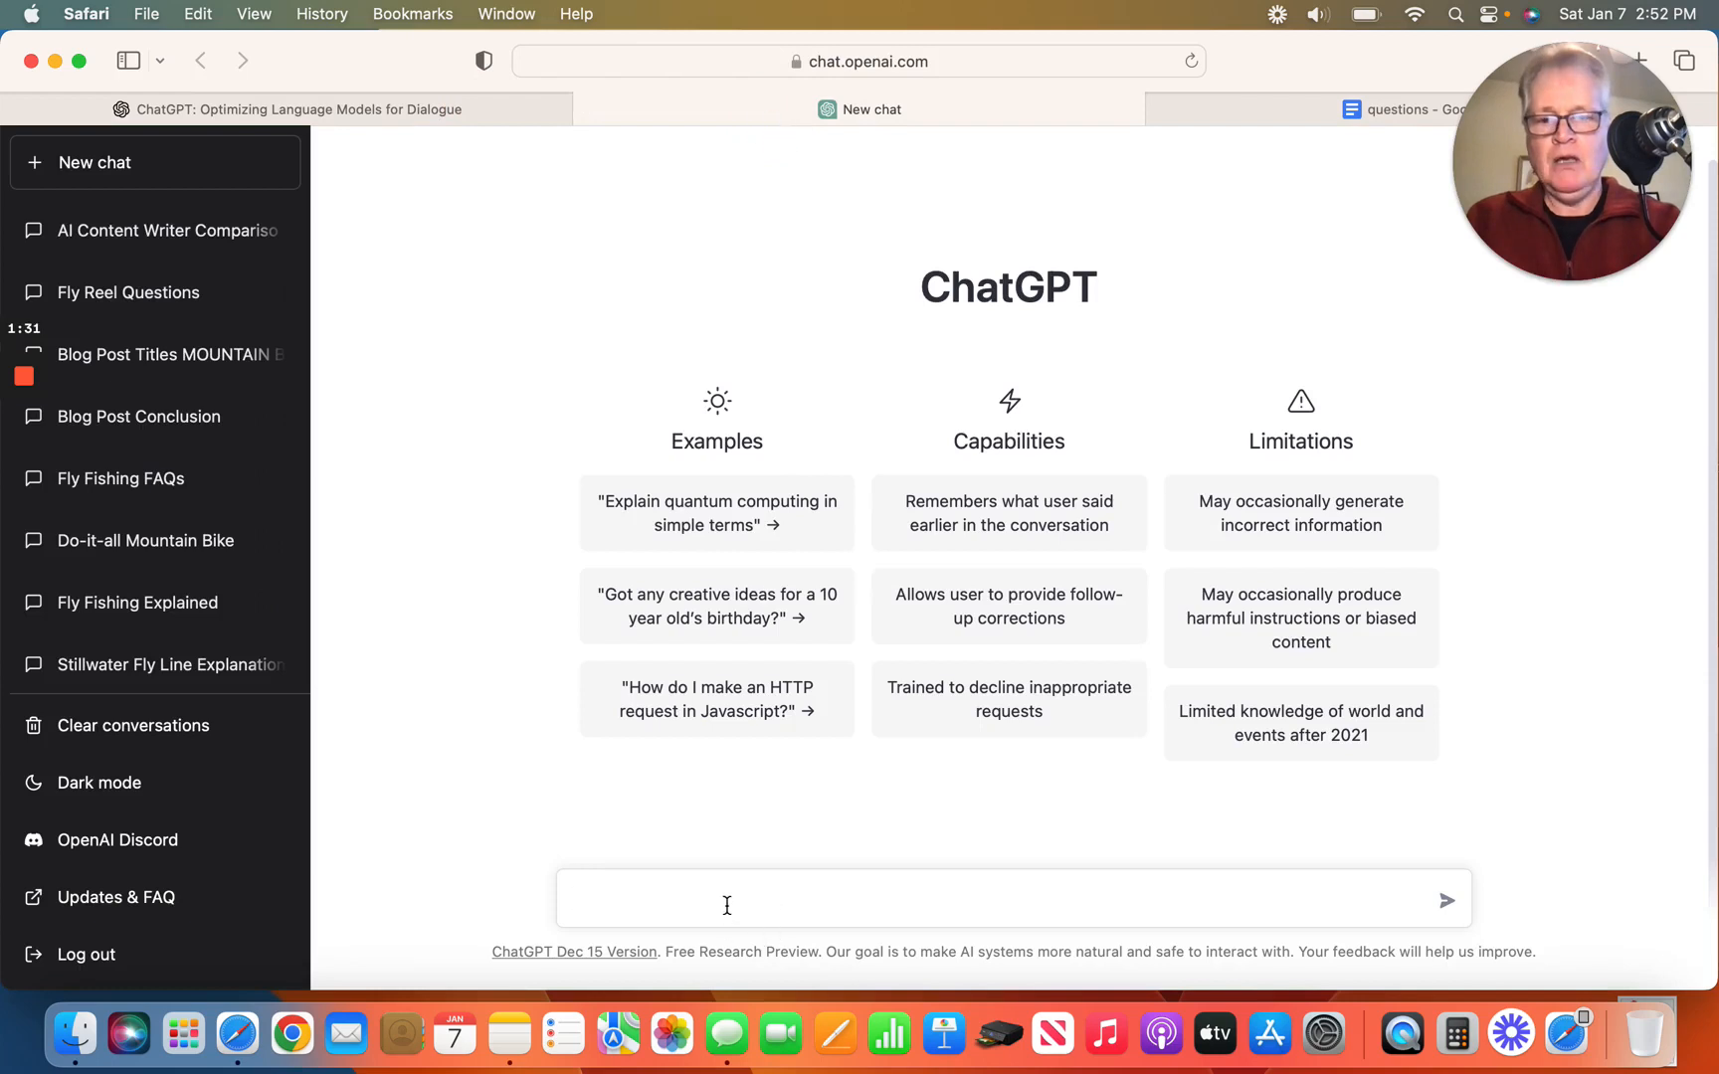
# Enter the prompt requesting a blog introduction for "Tips for barbecuing beef brisket.".
pyautogui.write('Write a blog post introduction for the blog post entitled "Tips for barbecuing beef brisket."')
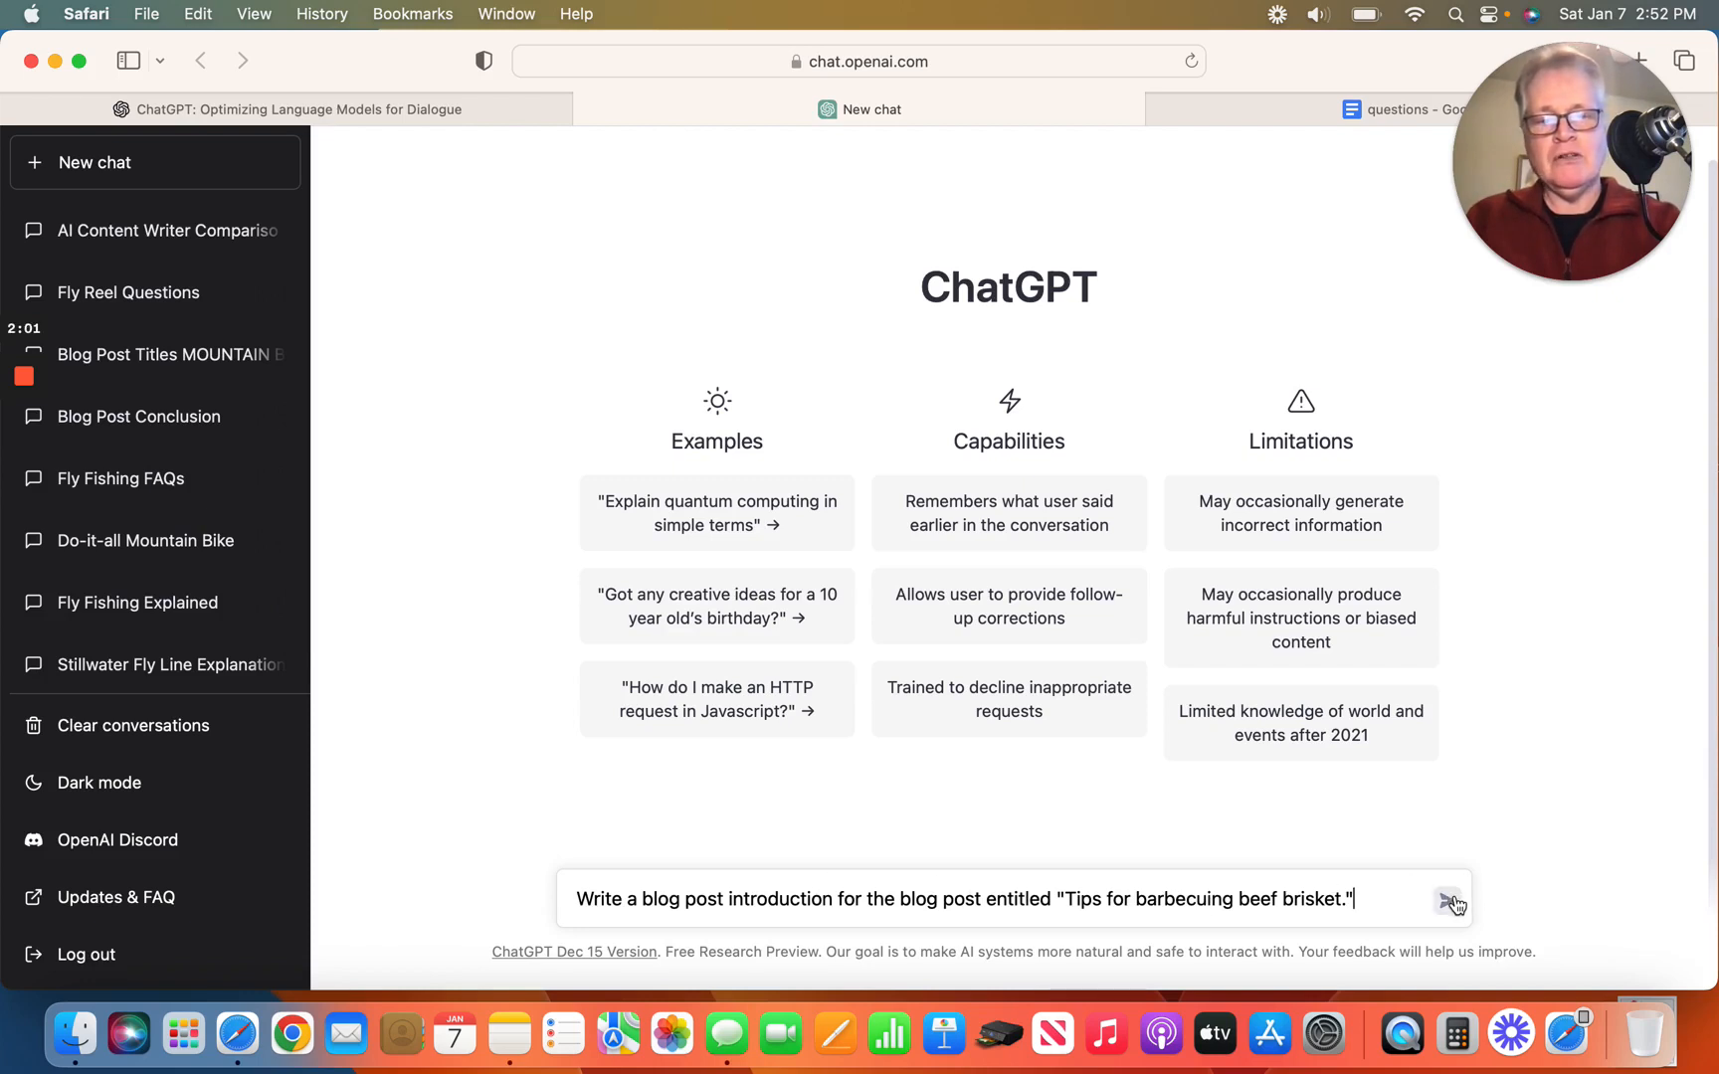
# Send the introduction request so ChatGPT writes the beef brisket blog intro.
pyautogui.click(1448, 900)
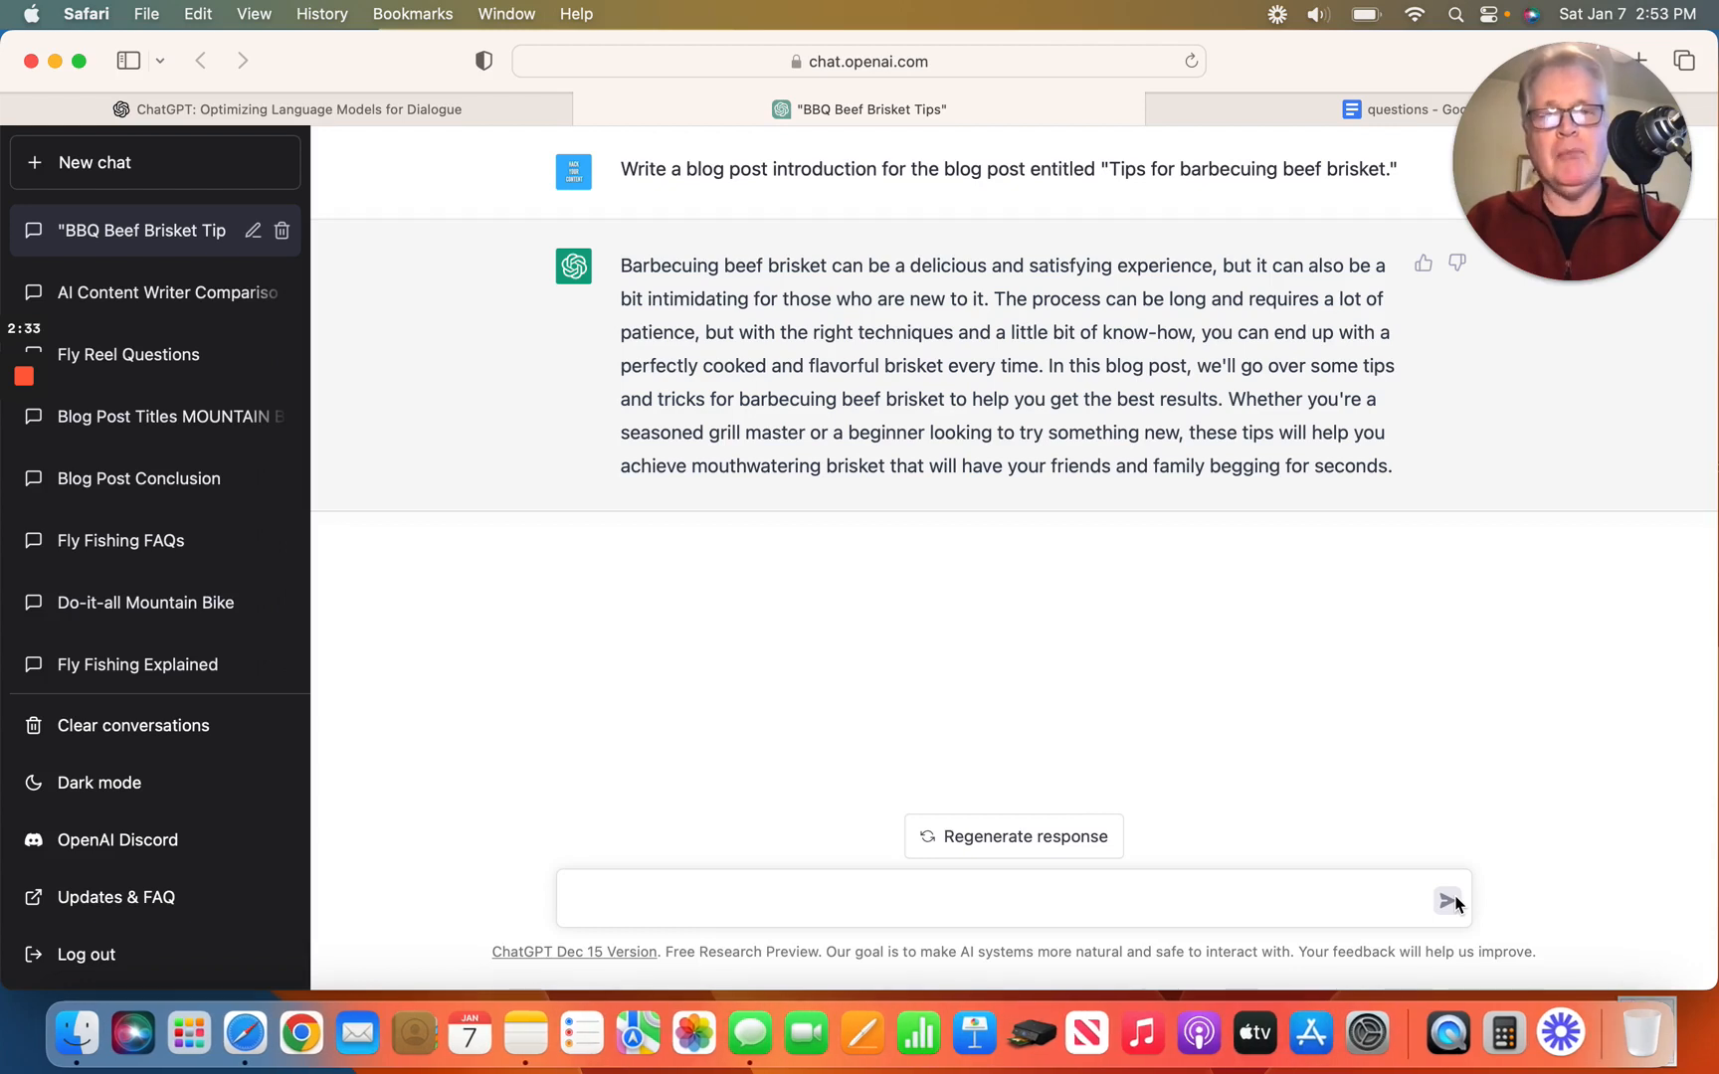
pyautogui.moveTo(545, 378)
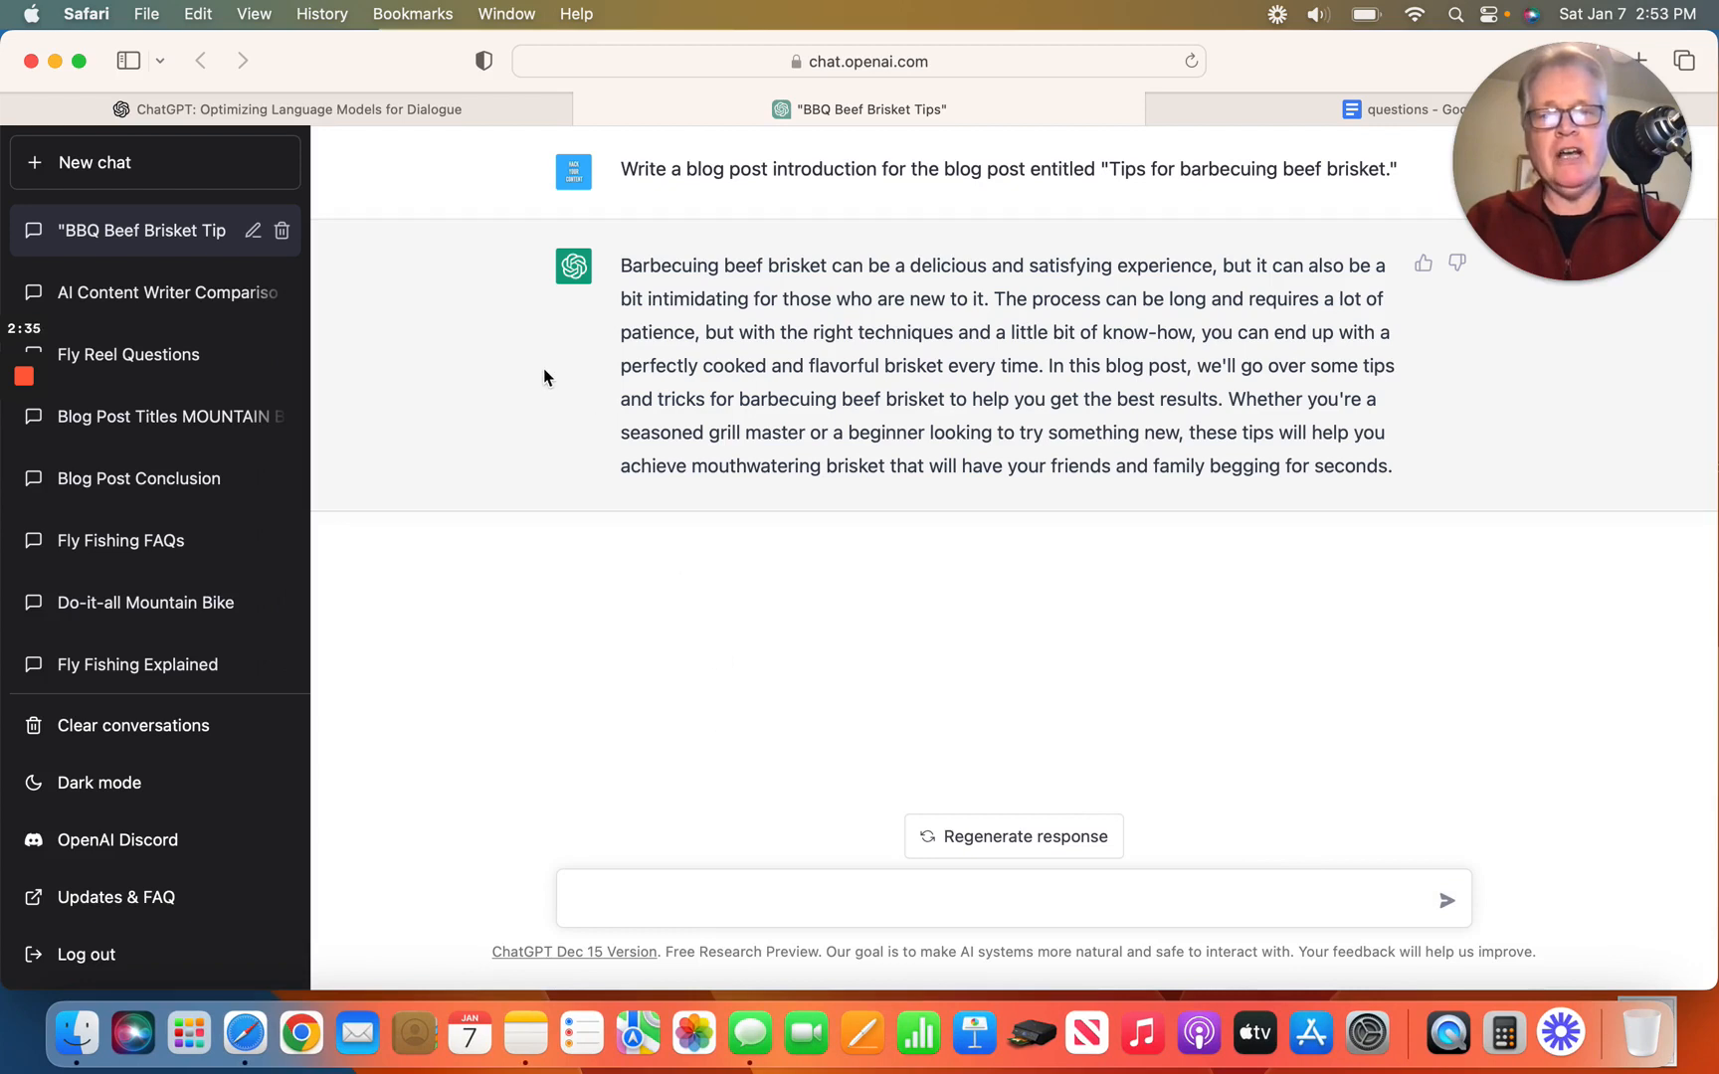
pyautogui.moveTo(991, 293)
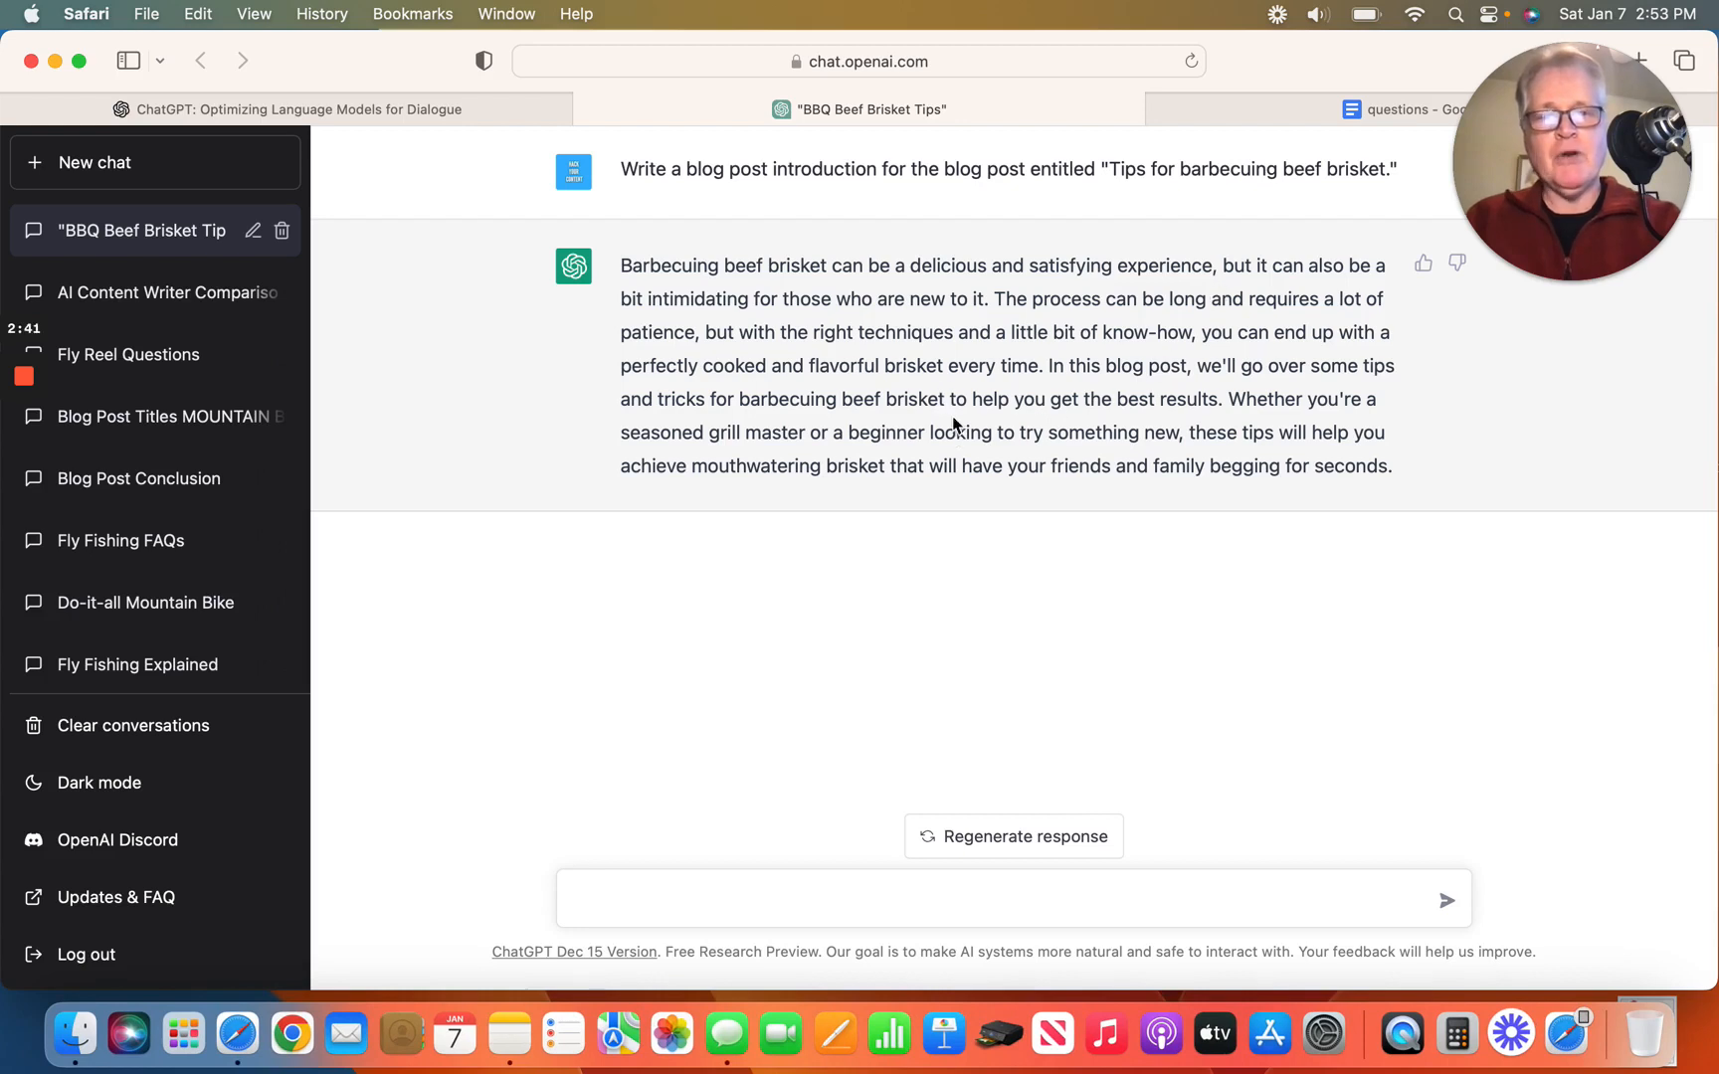
pyautogui.moveTo(936, 537)
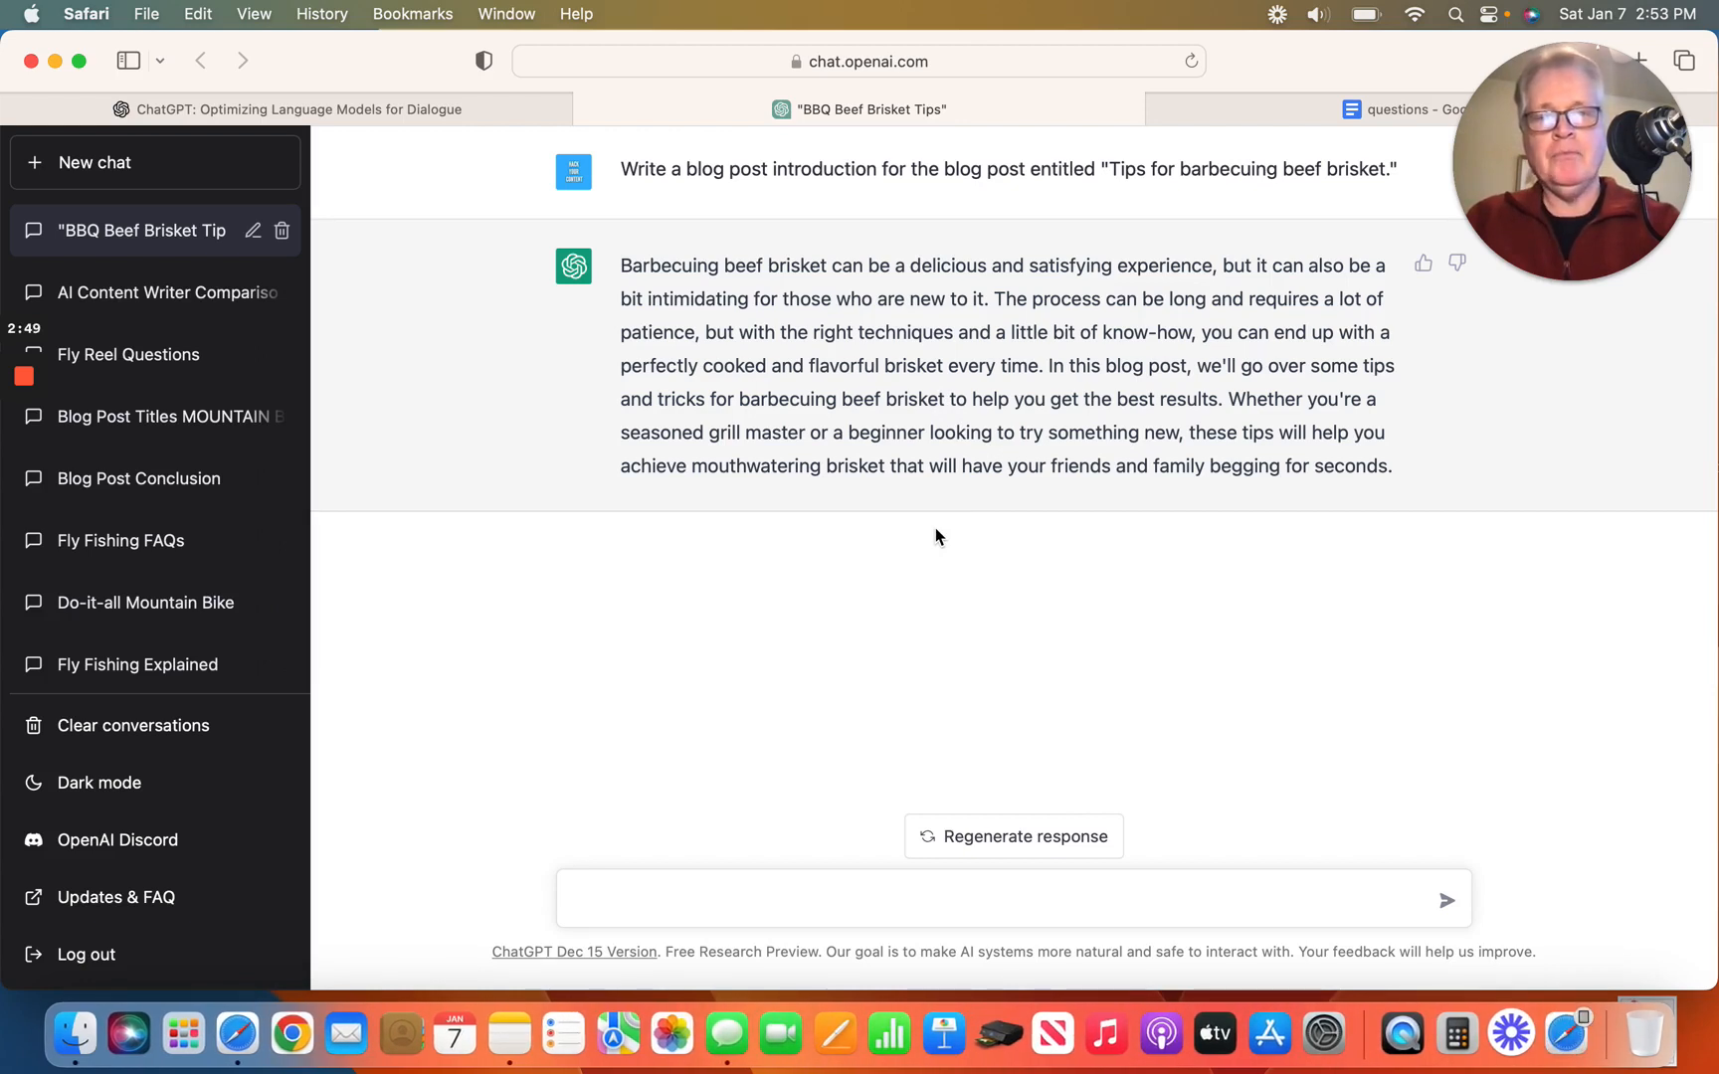
pyautogui.moveTo(1120, 487)
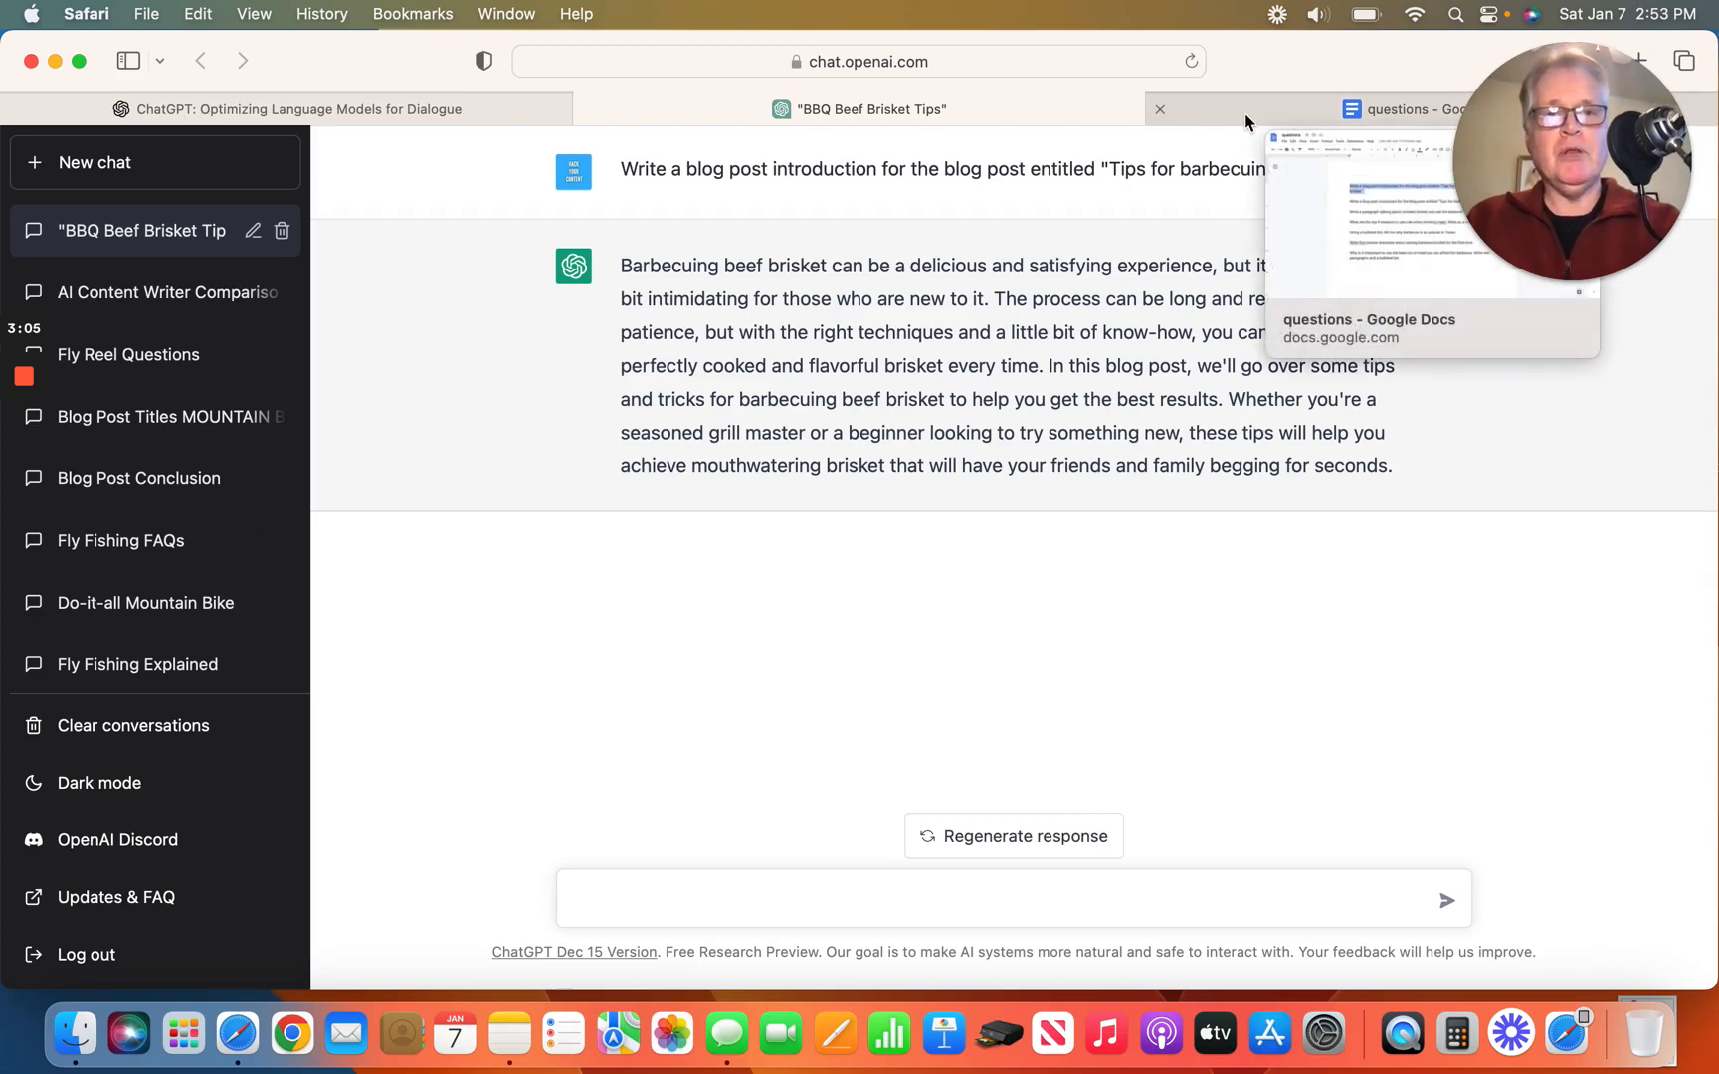
# Copy the smoked brisket prompt with the Traeger pellet grill keyword from Google Docs.
pyautogui.click(1403, 109)
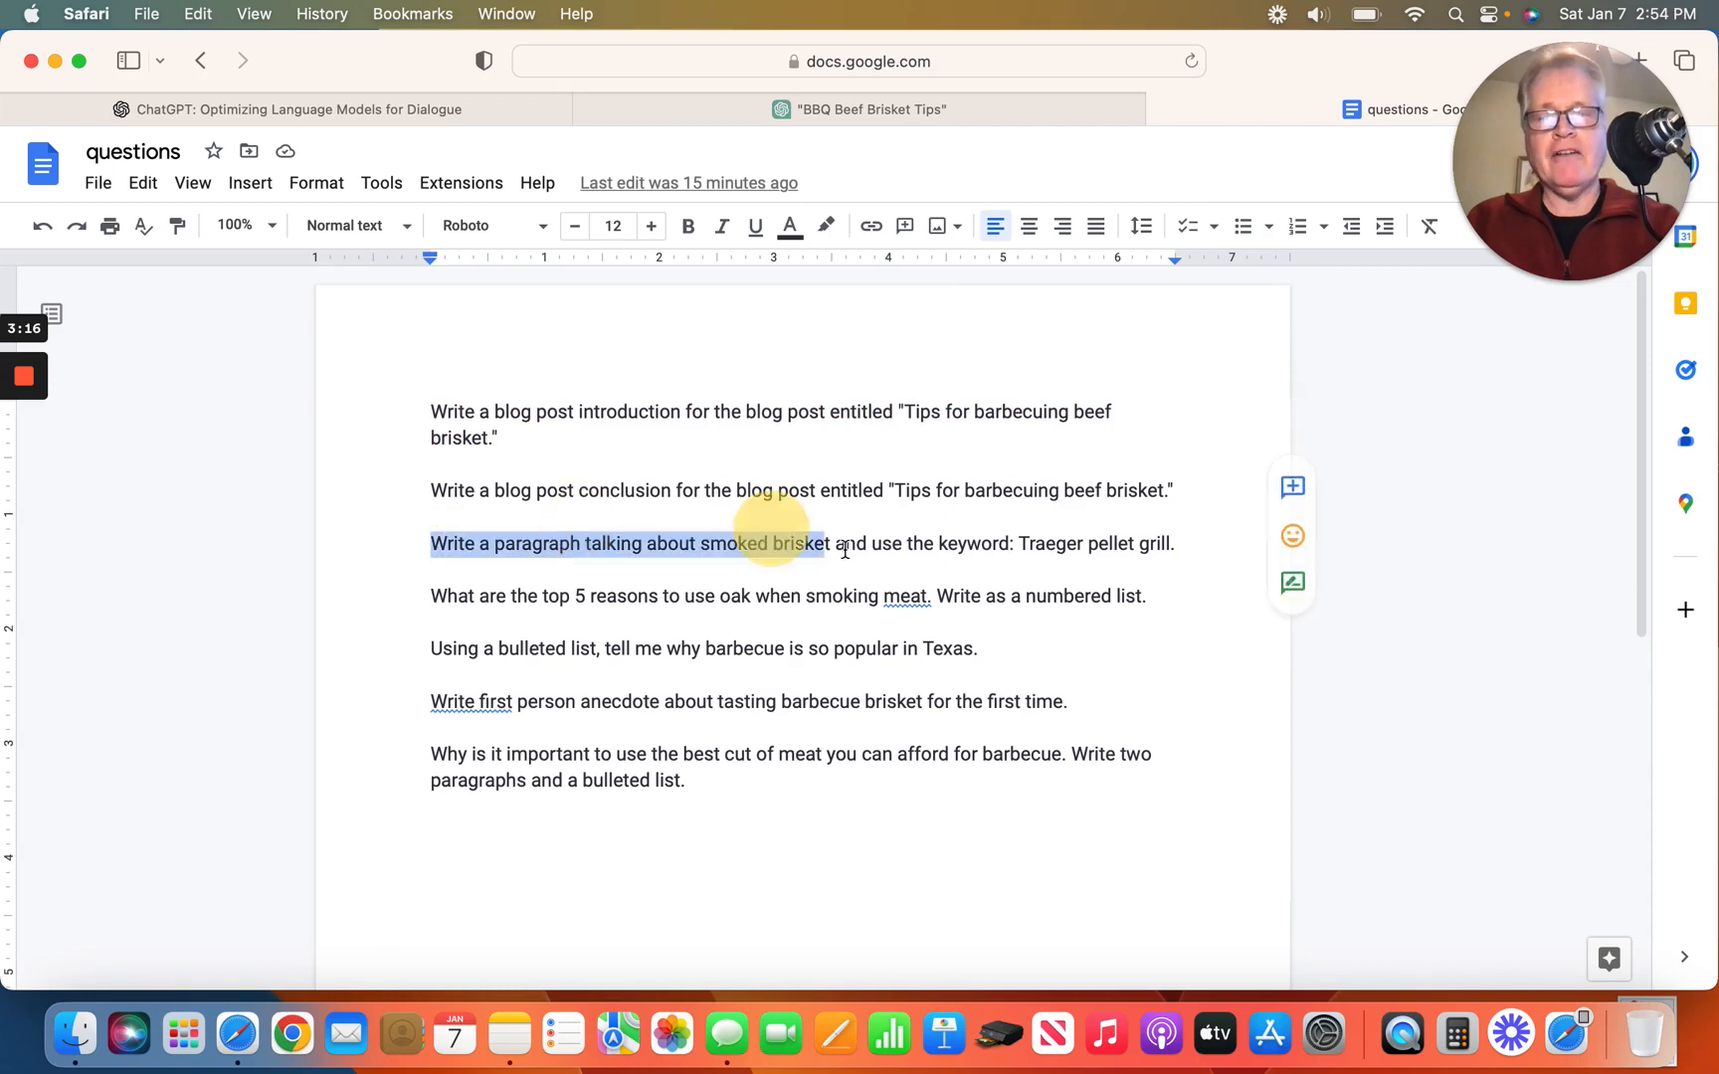
pyautogui.moveTo(786, 543); pyautogui.dragTo(1174, 543)
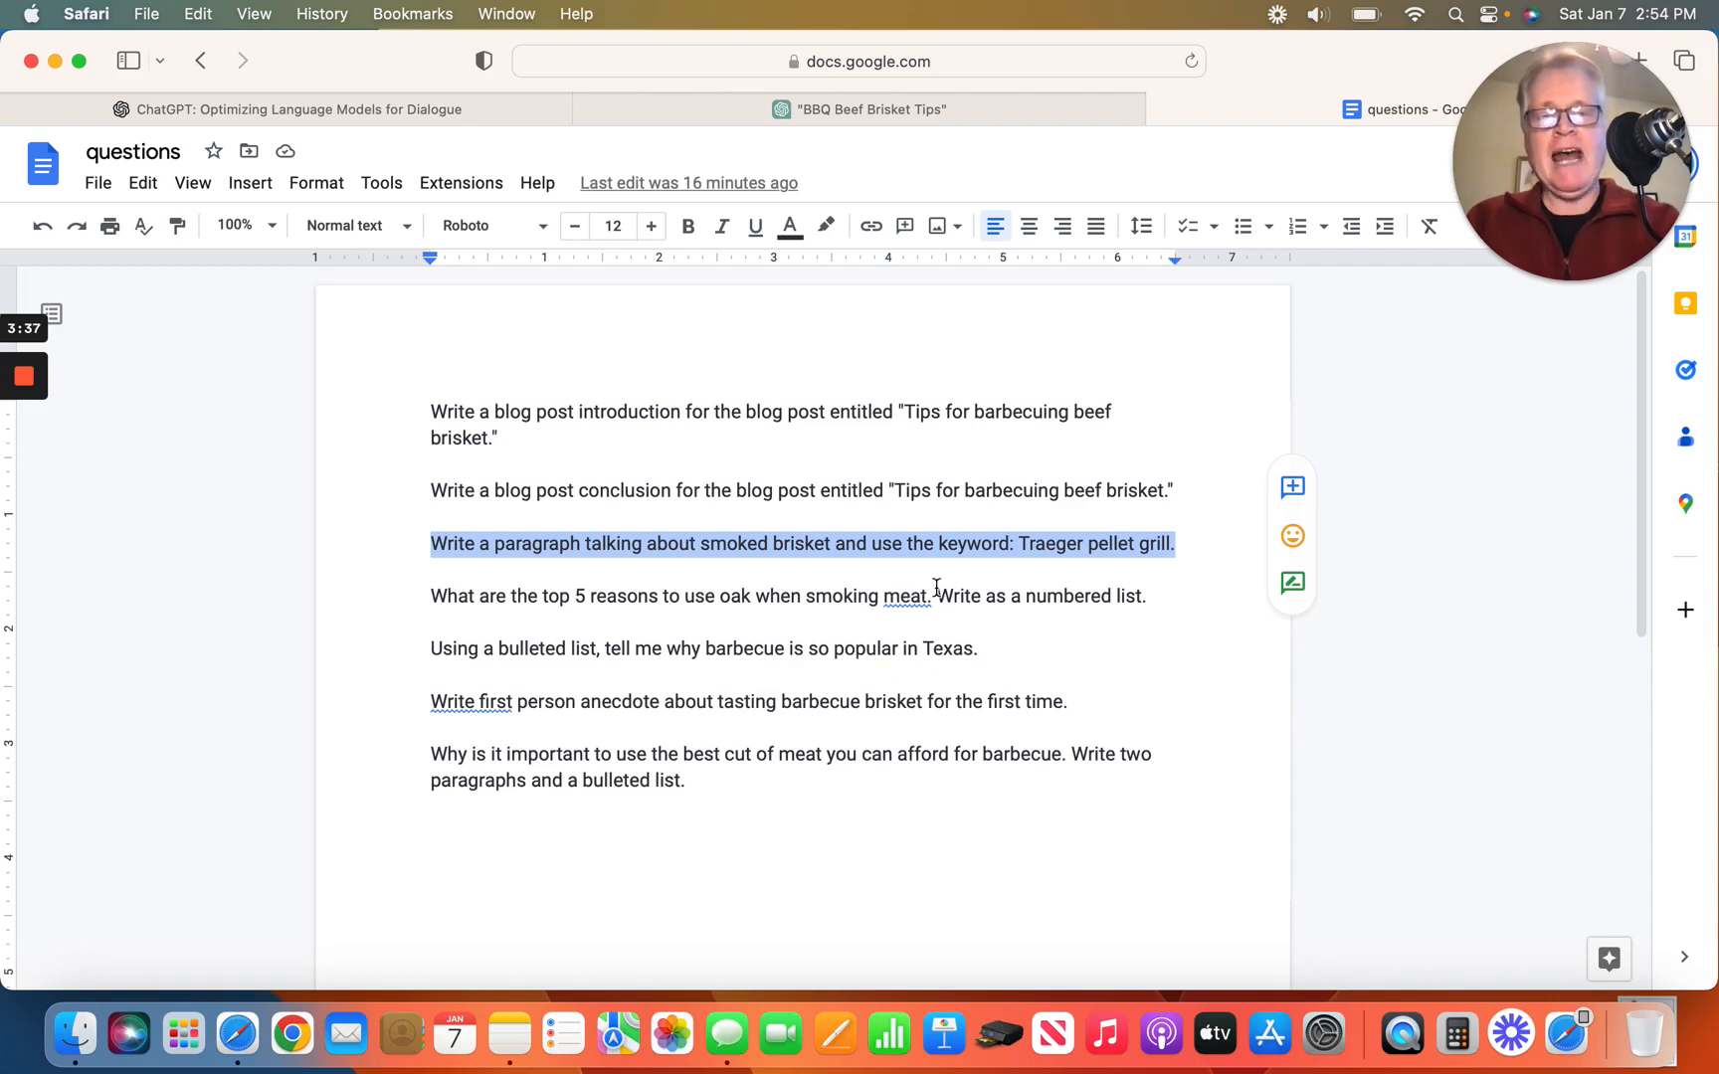
pyautogui.moveTo(995, 661)
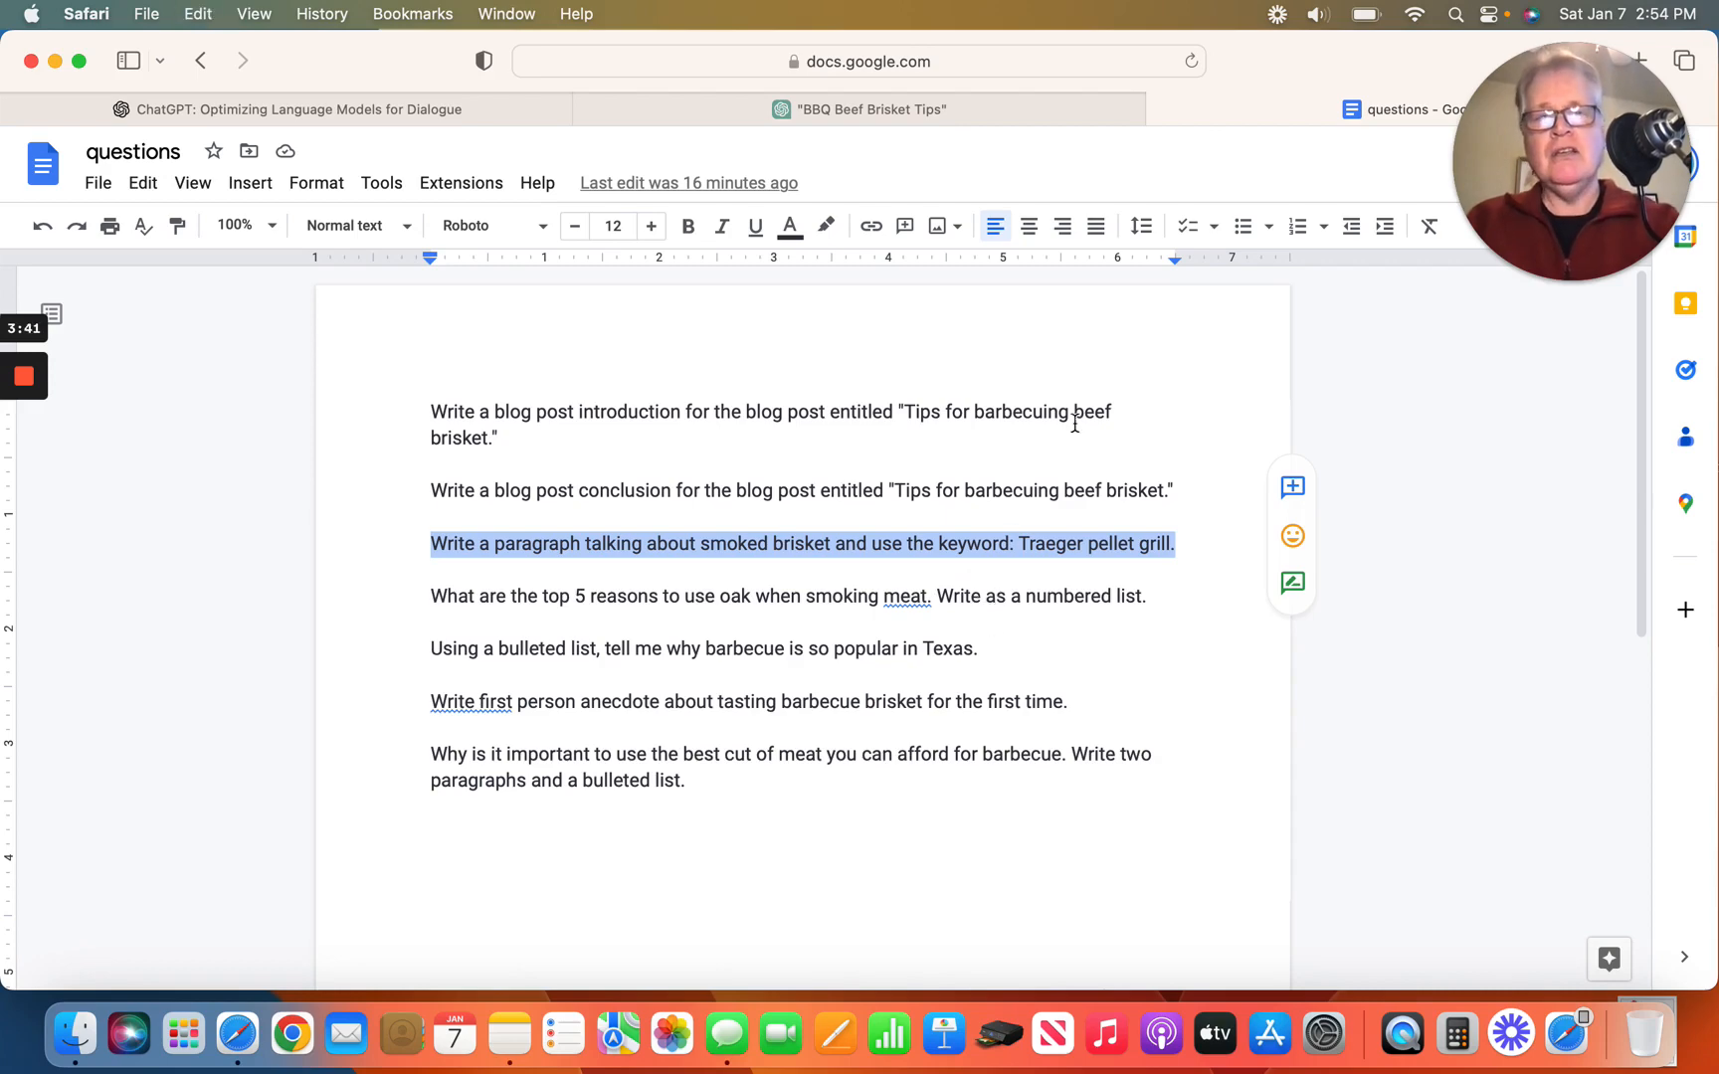
# Ask ChatGPT for a smoked brisket paragraph using the keyword Traeger pellet grill.
pyautogui.click(859, 109)
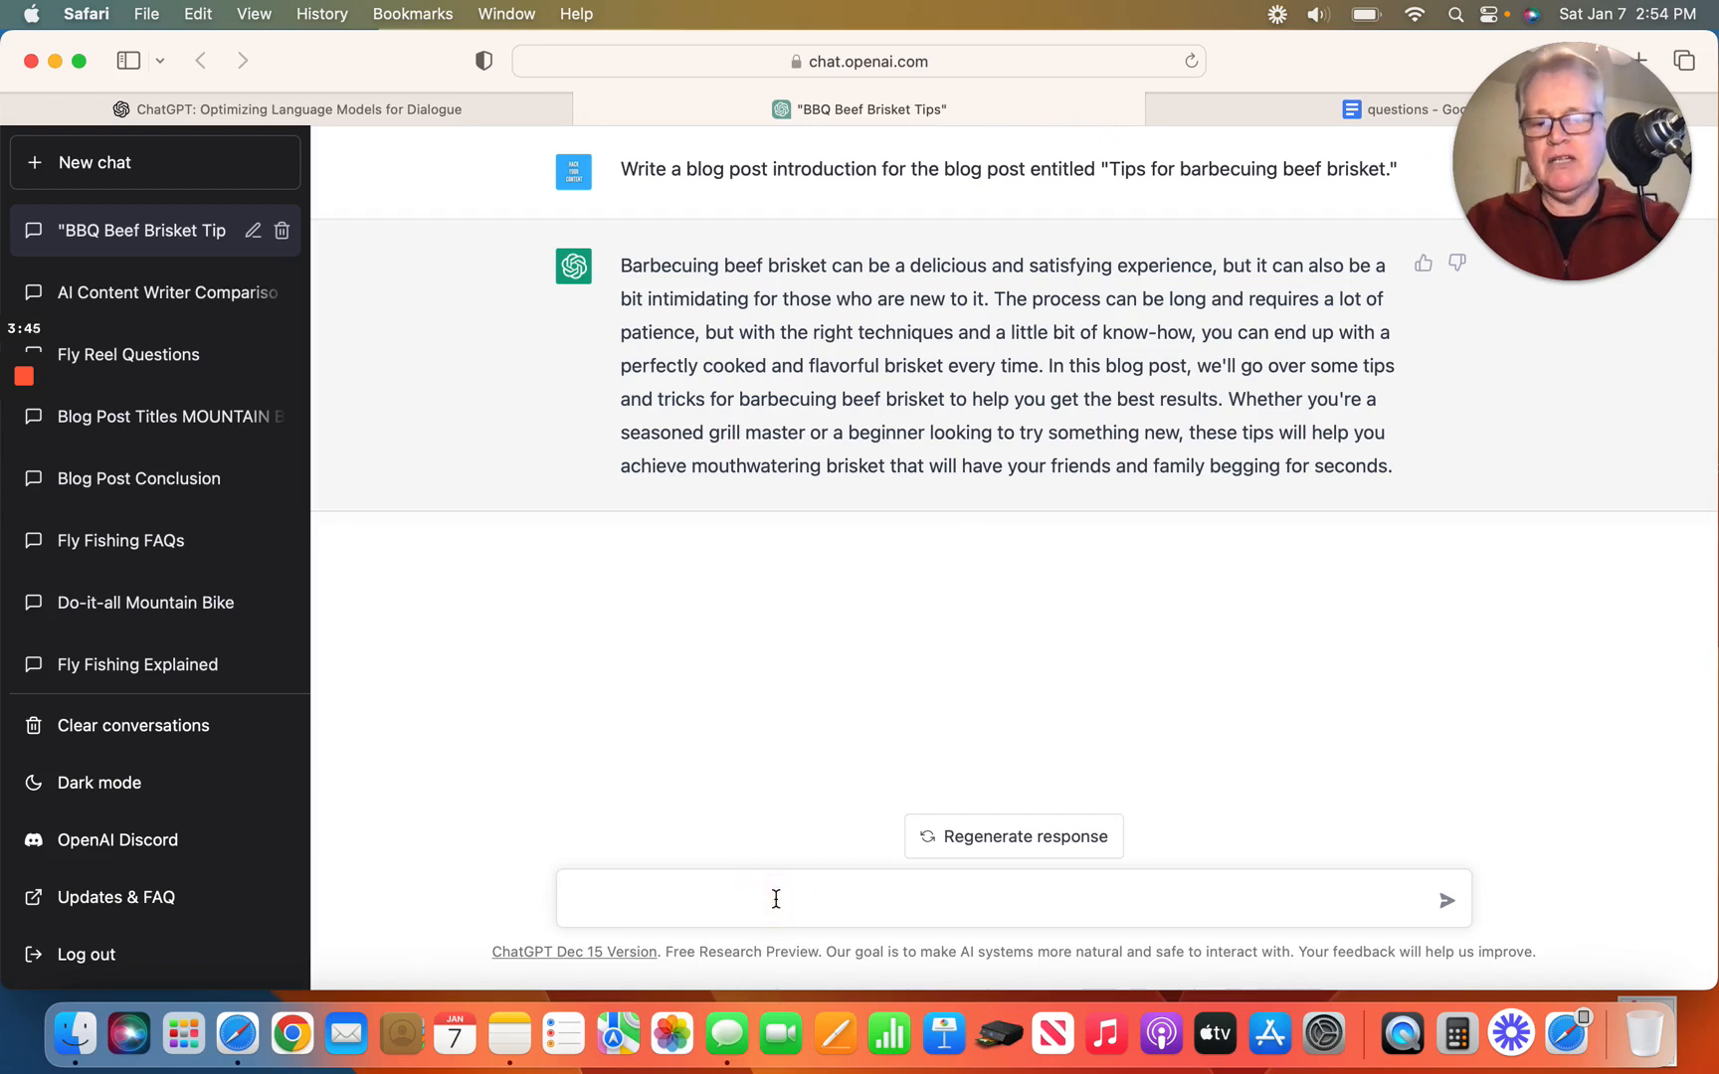
pyautogui.write('Write a paragraph talking about smoked brisket and use the keyword: Traeger pellet grill.')
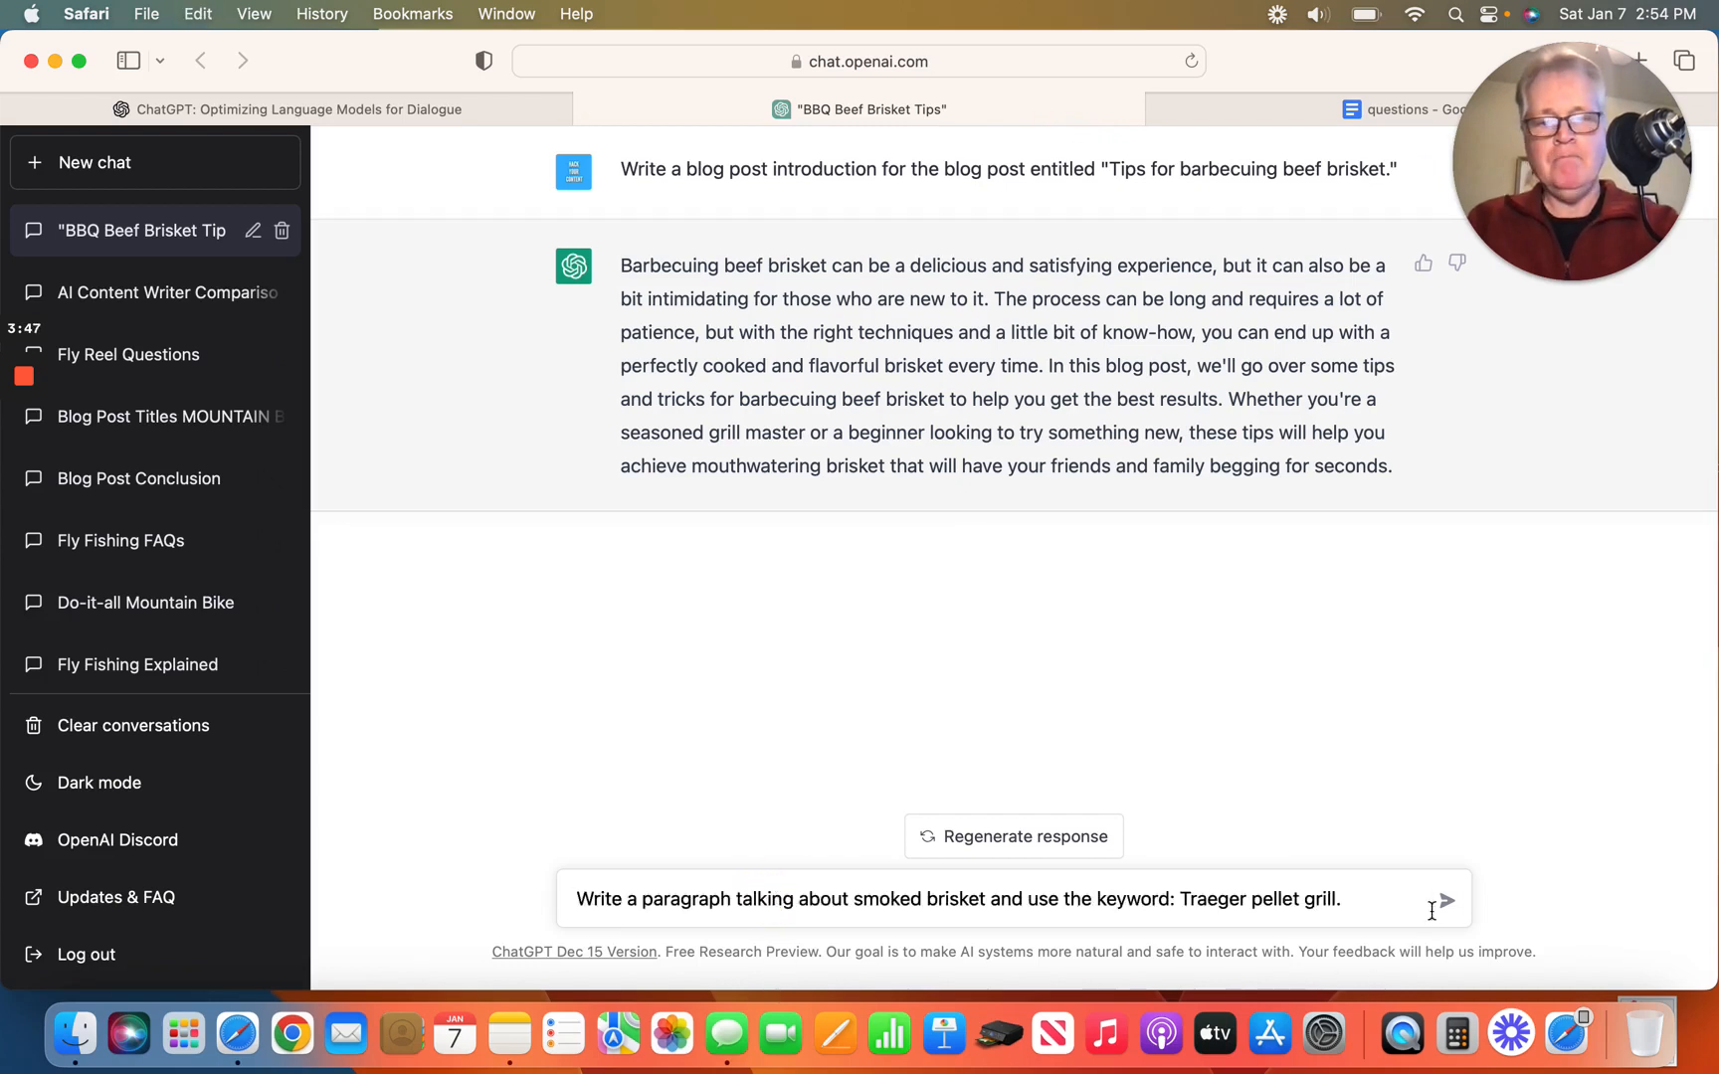
pyautogui.click(1444, 899)
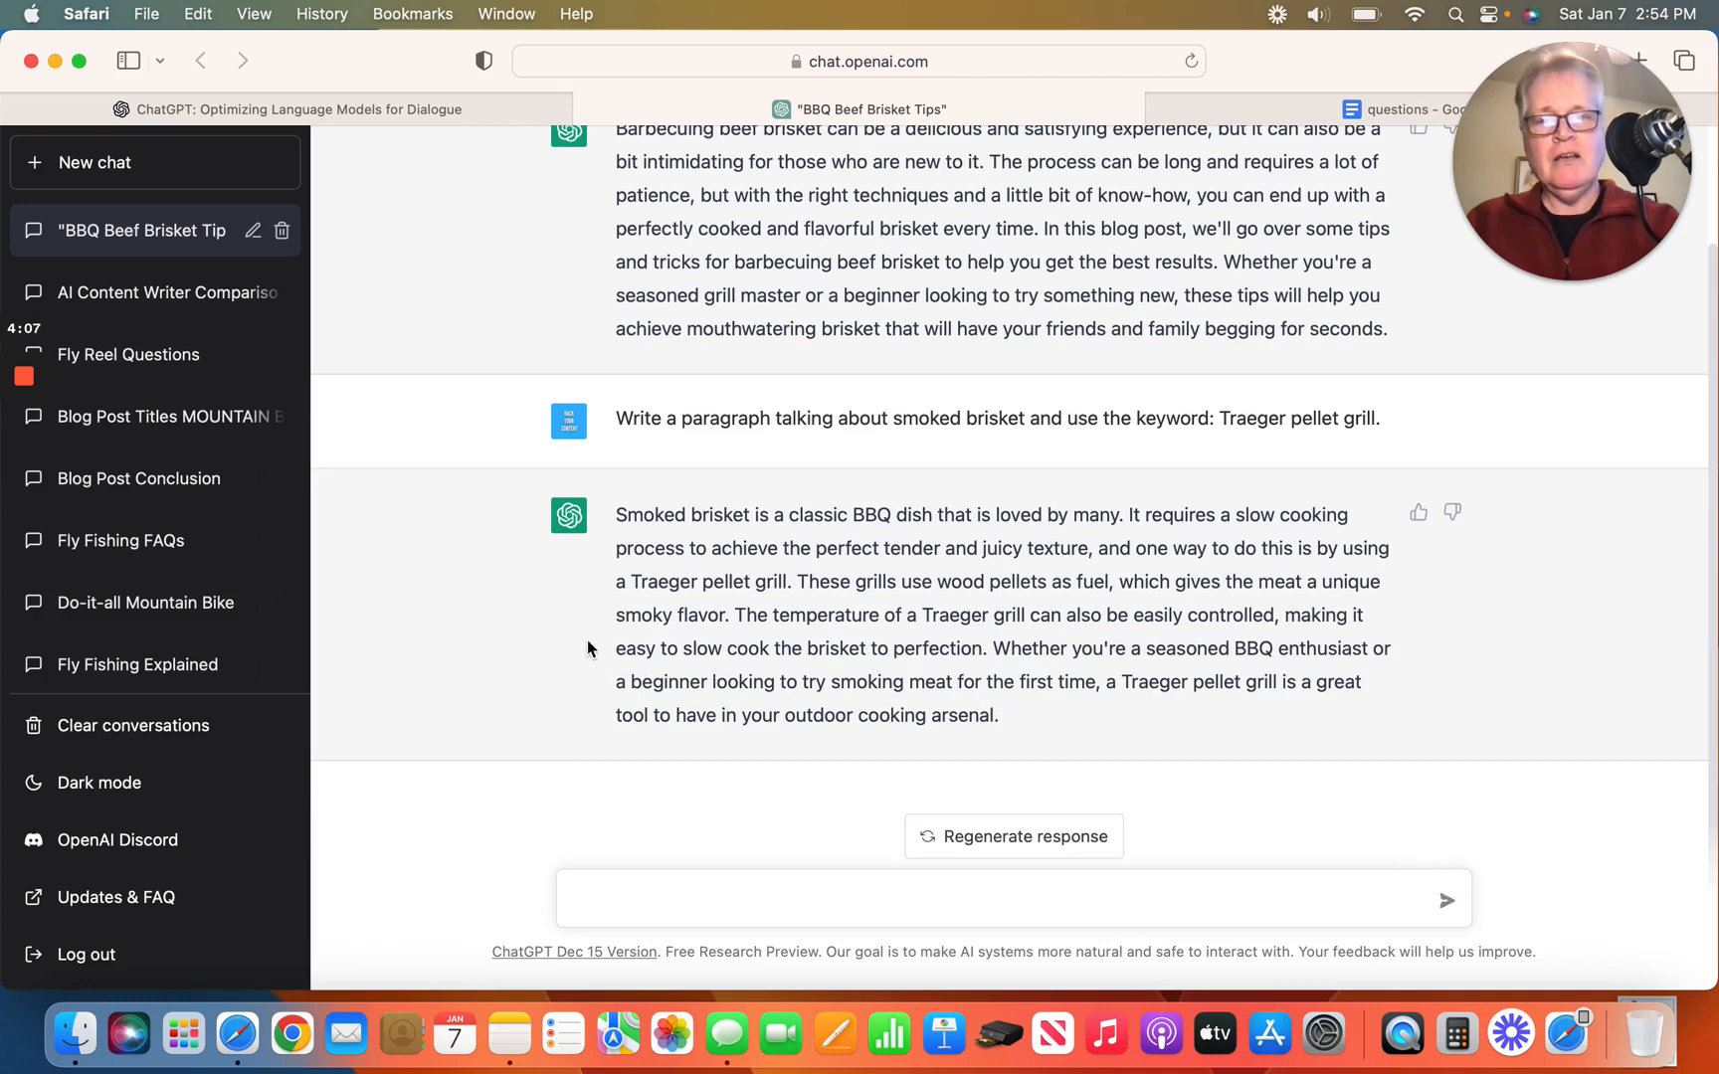
pyautogui.moveTo(601, 601)
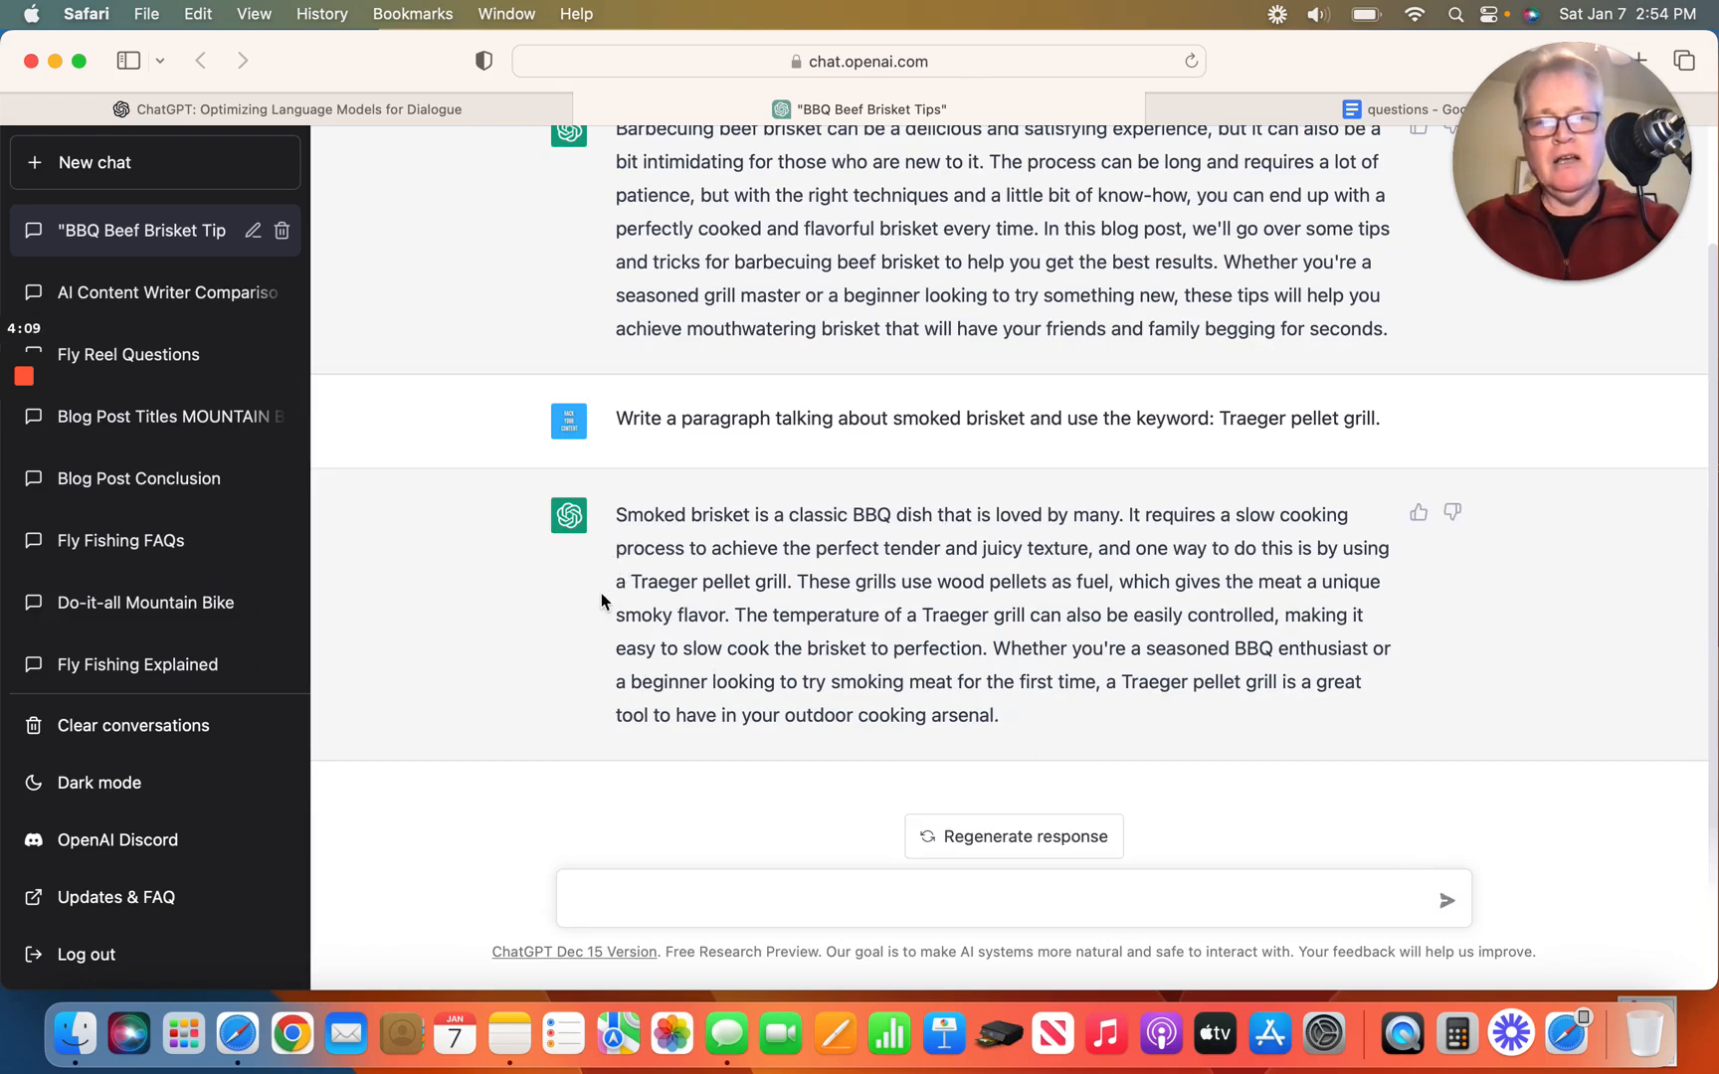
pyautogui.moveTo(682, 643)
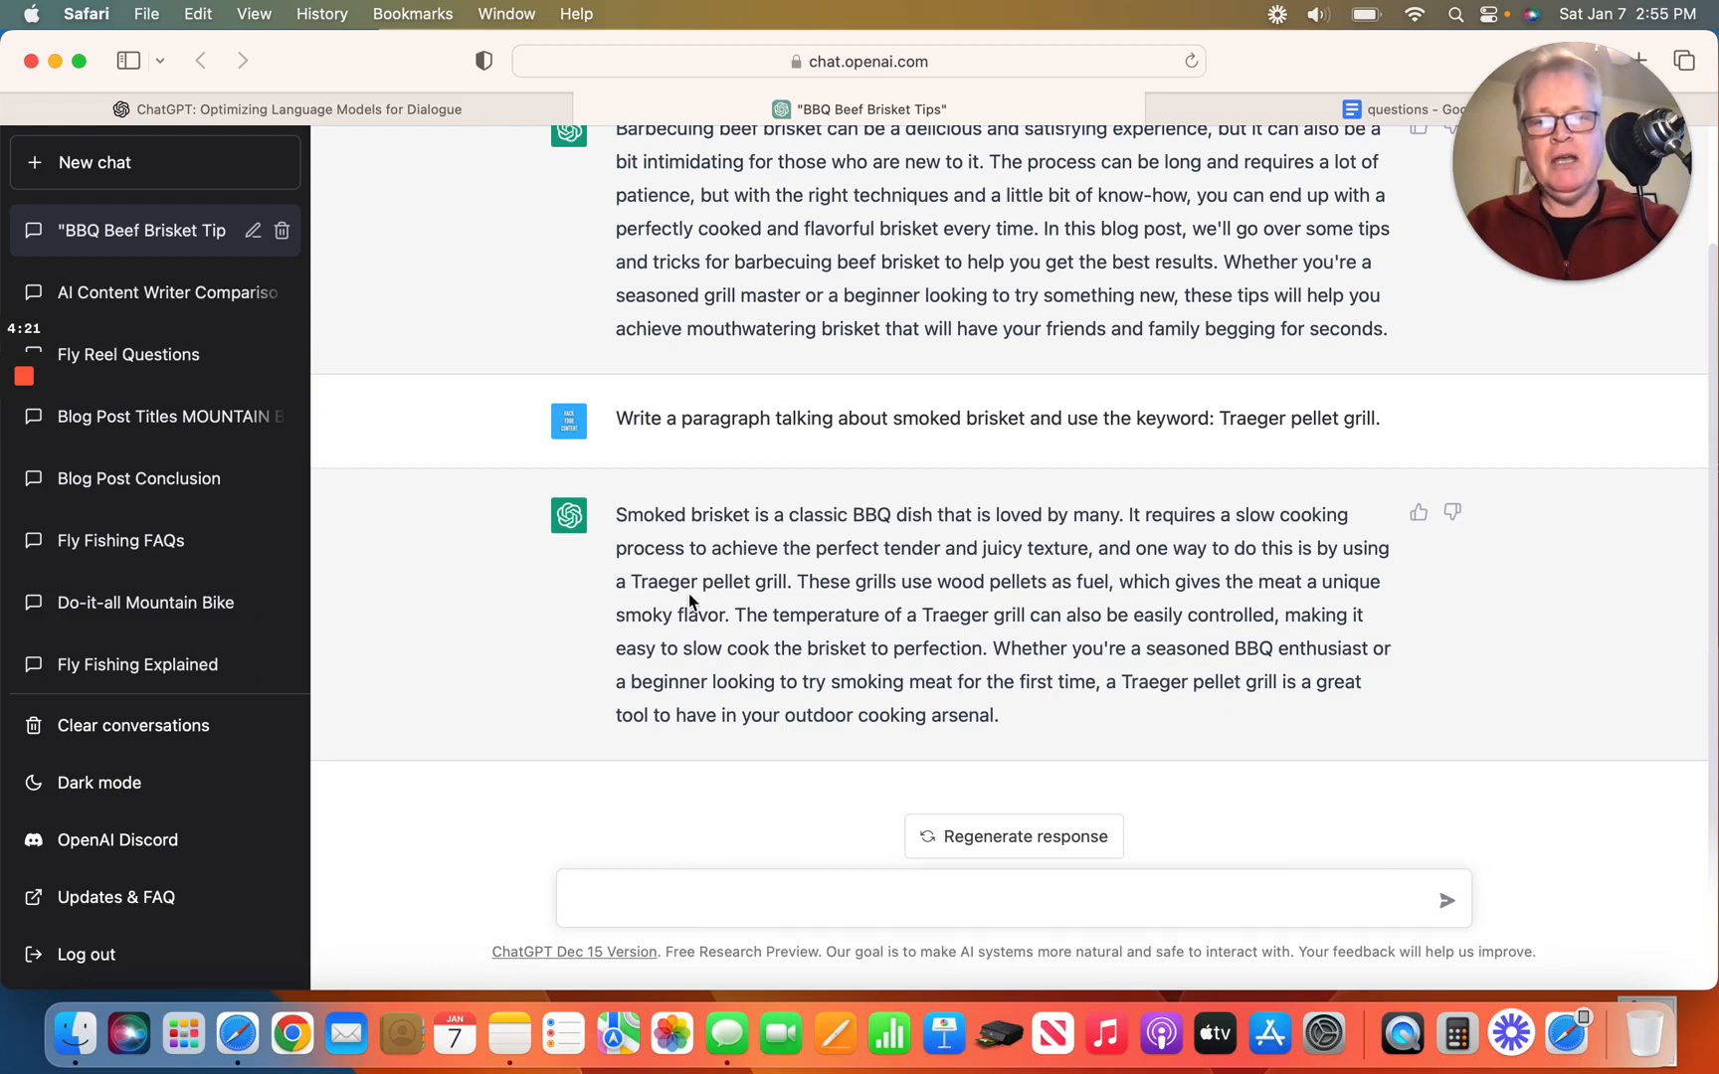
pyautogui.moveTo(576, 611)
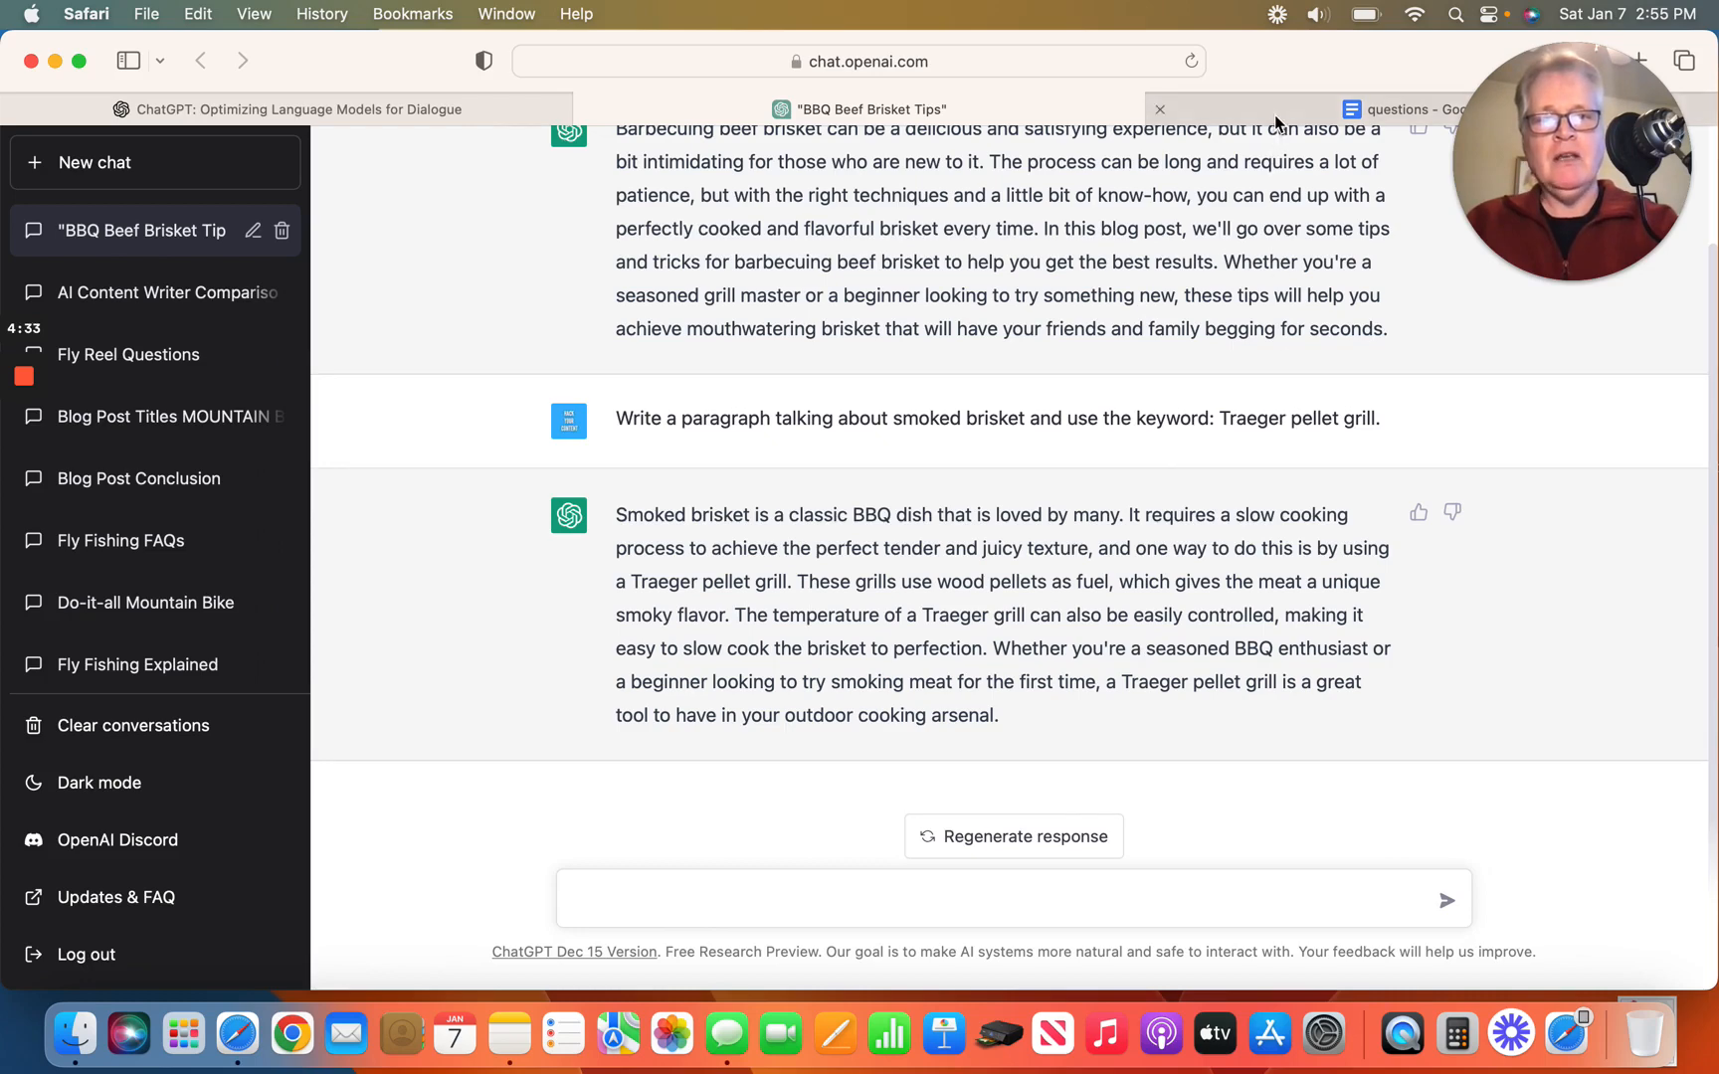
# Copy the Google Docs prompt for the top 5 reasons to use oak as a numbered list.
pyautogui.click(1403, 110)
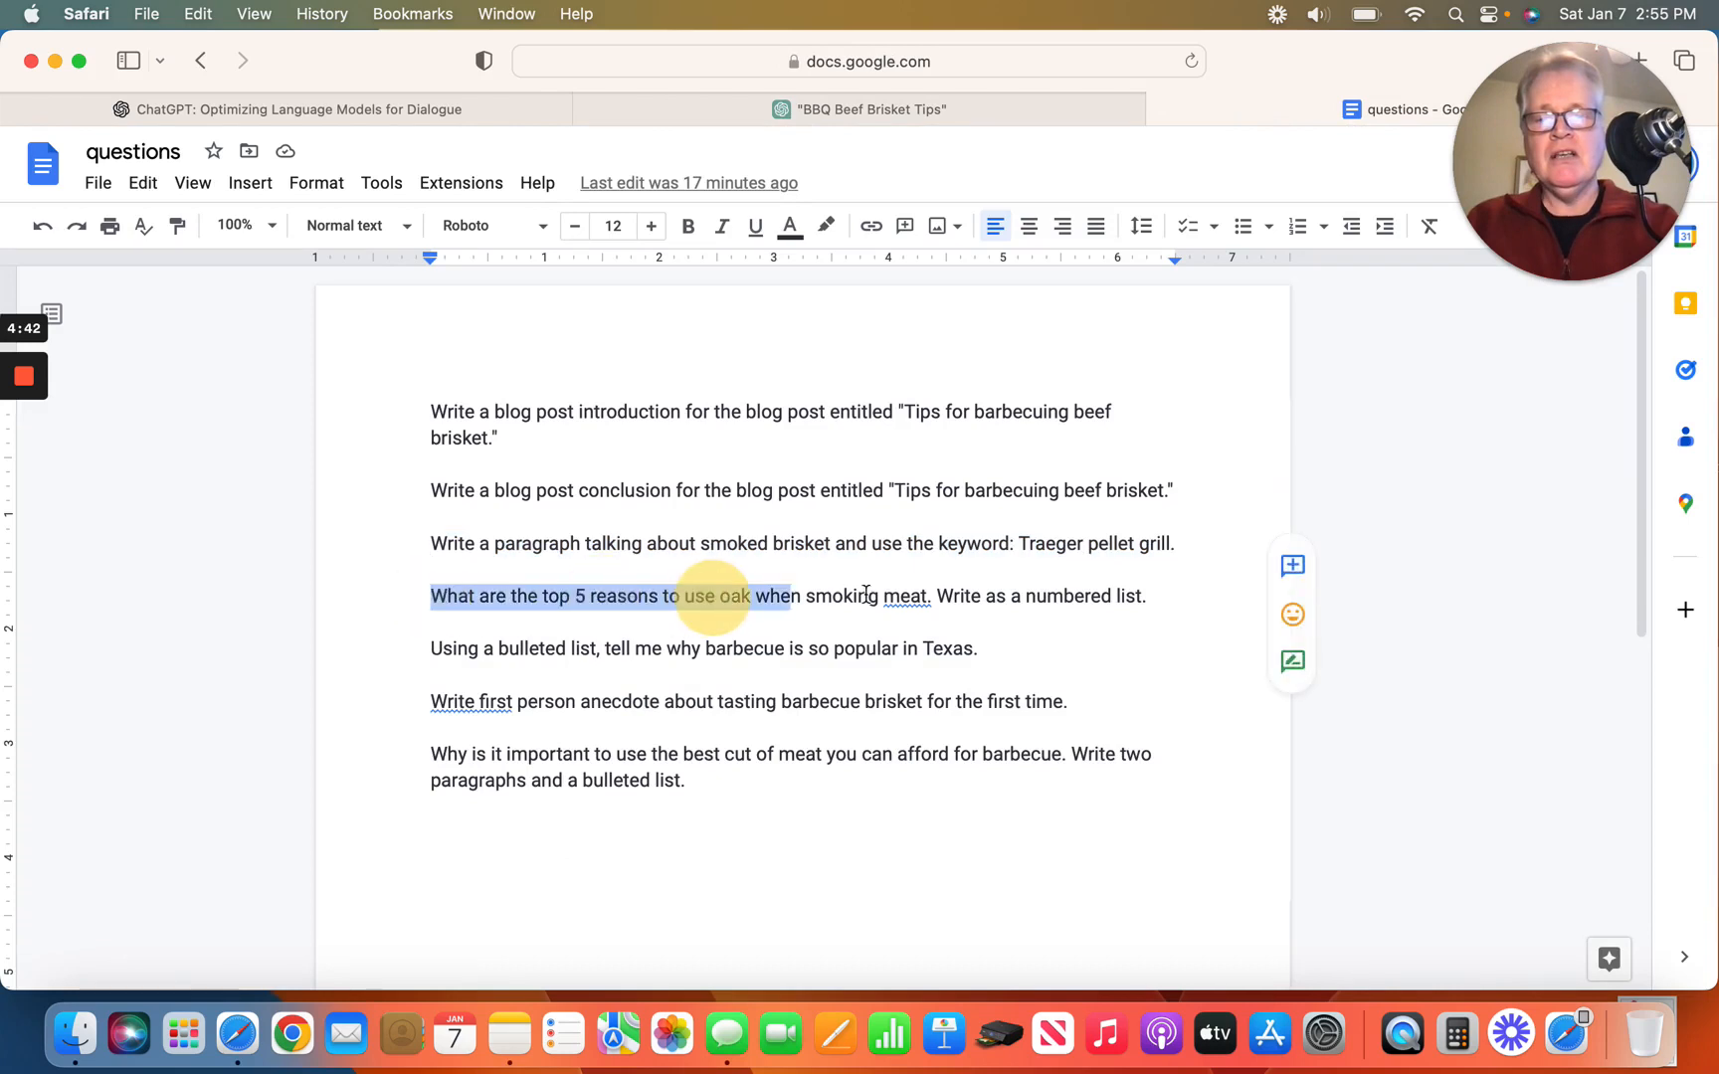
pyautogui.moveTo(712, 595); pyautogui.dragTo(1148, 595)
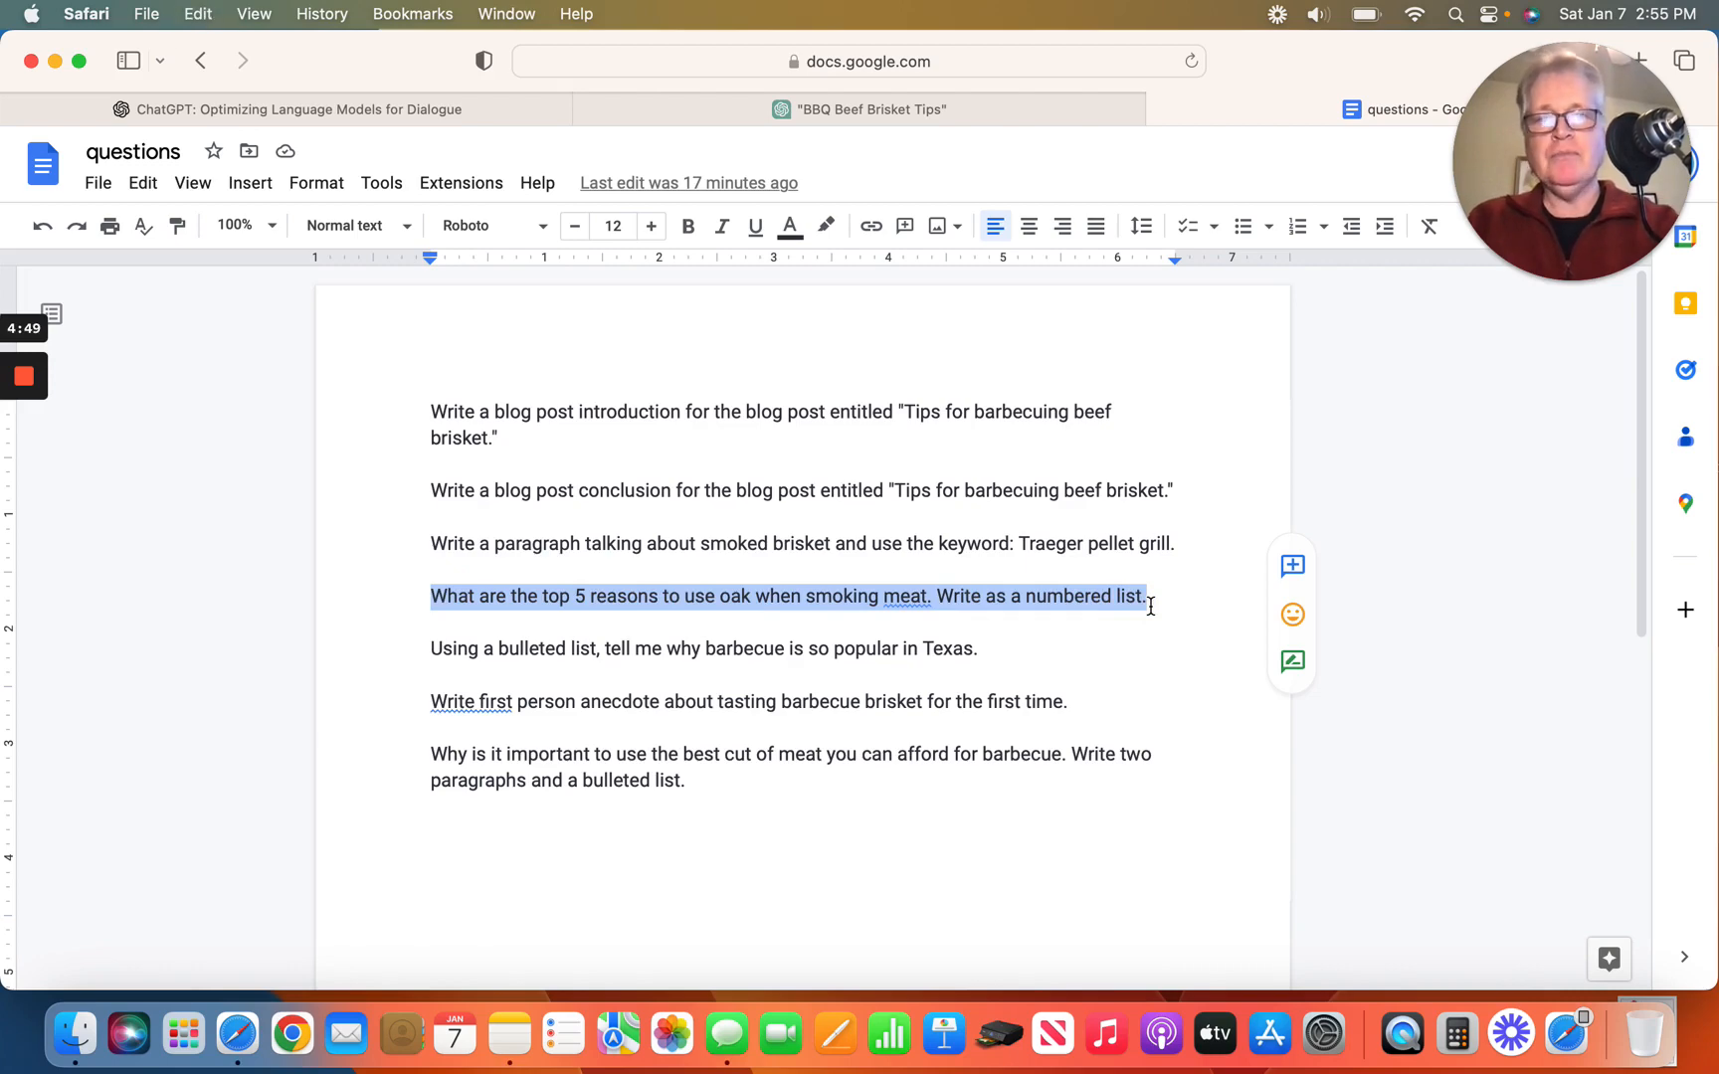
# Ask ChatGPT for a numbered list of five reasons to use oak when smoking meat.
pyautogui.click(869, 110)
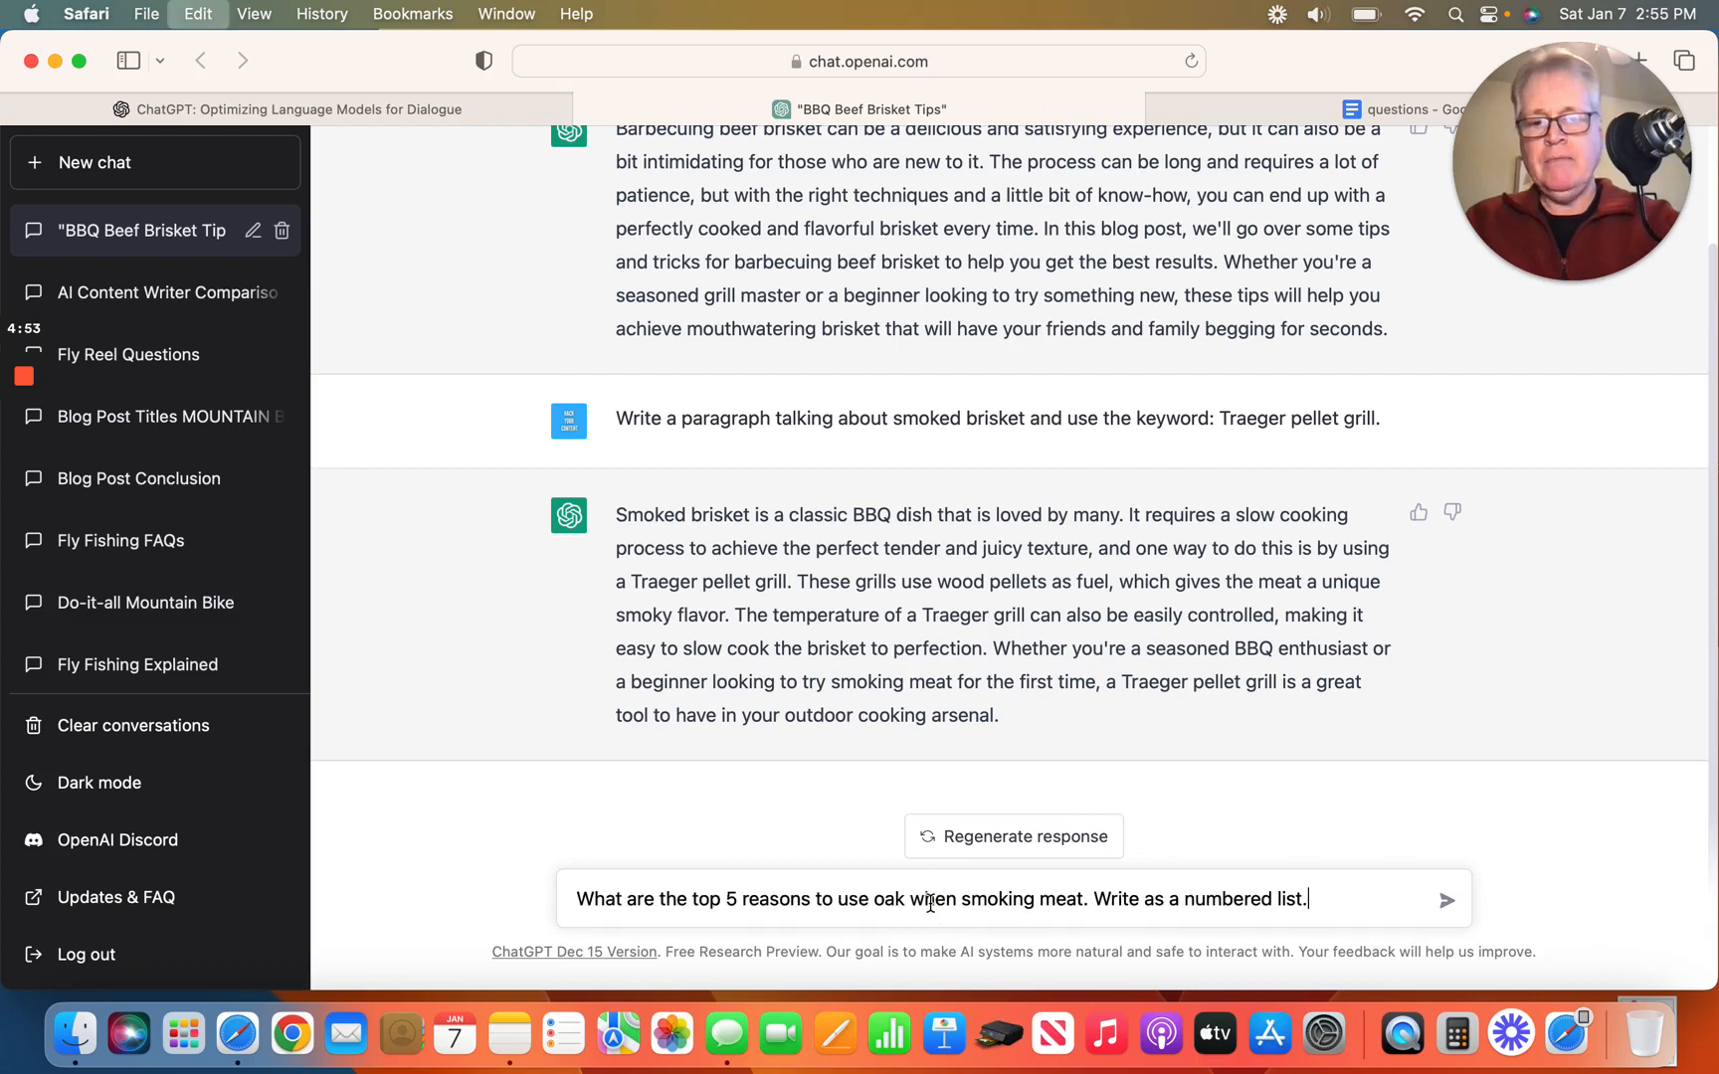
pyautogui.moveTo(489, 808)
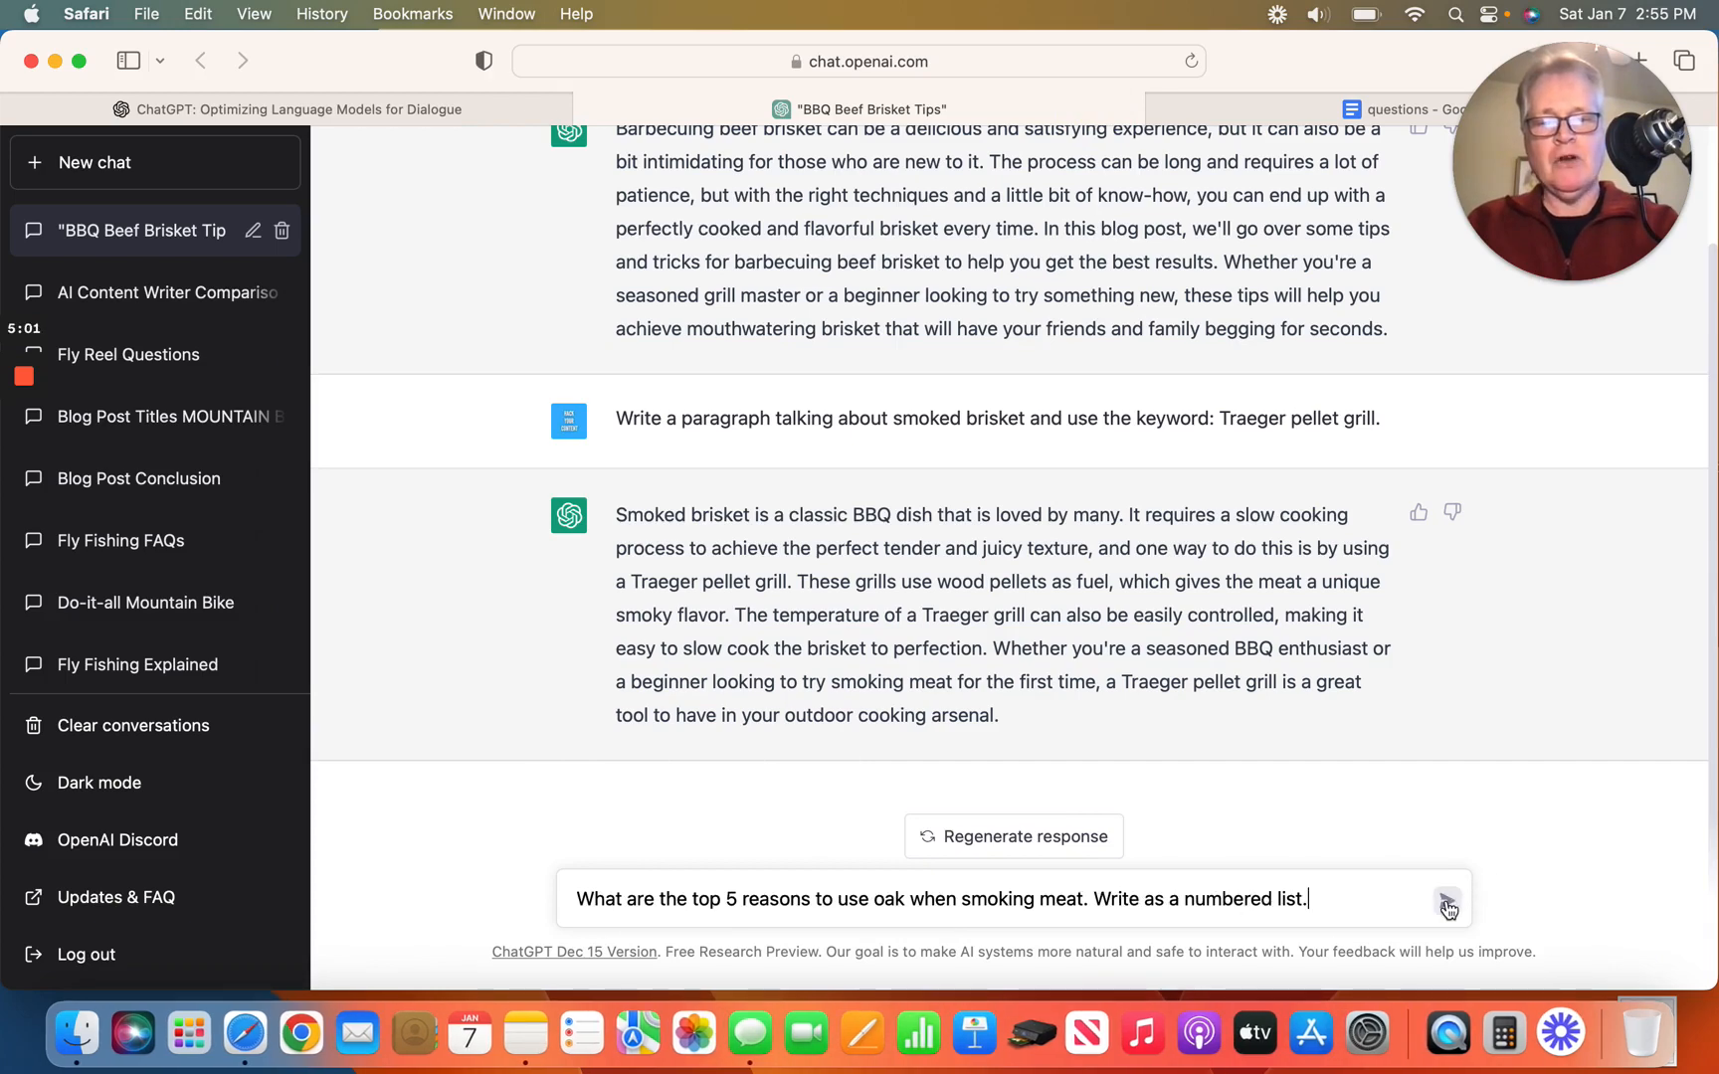
pyautogui.click(1446, 899)
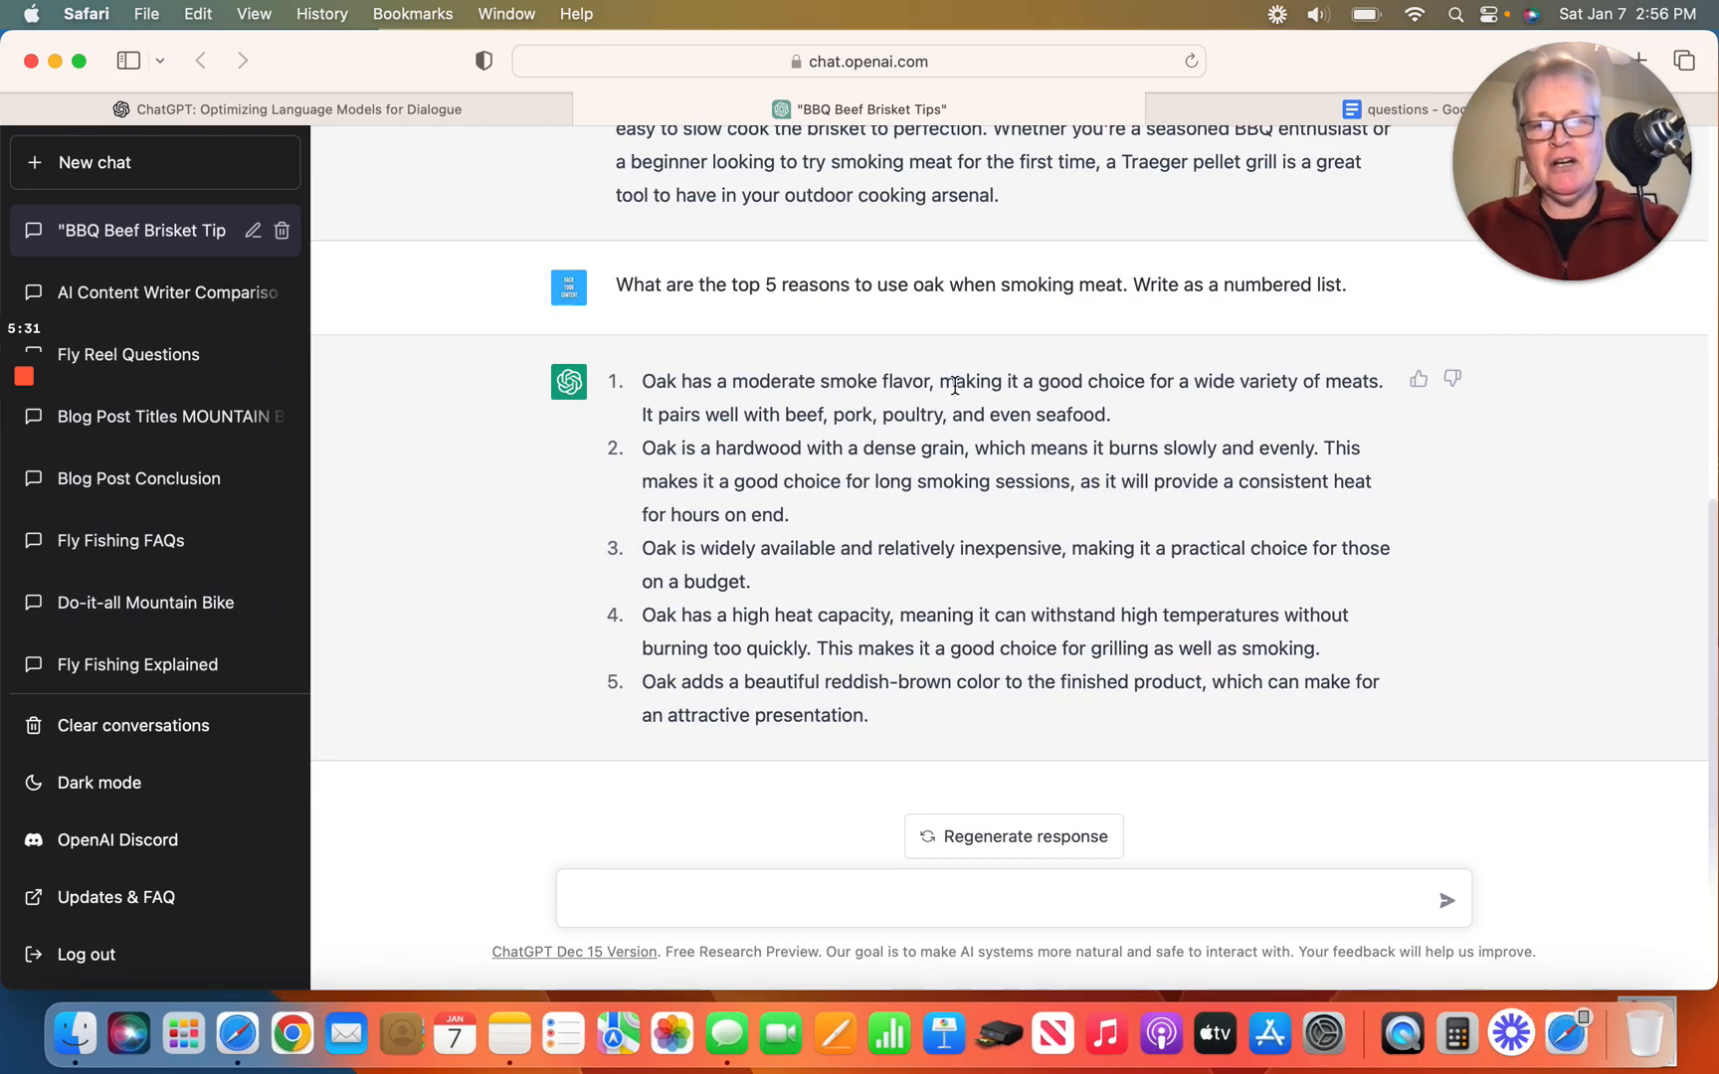
pyautogui.moveTo(983, 722)
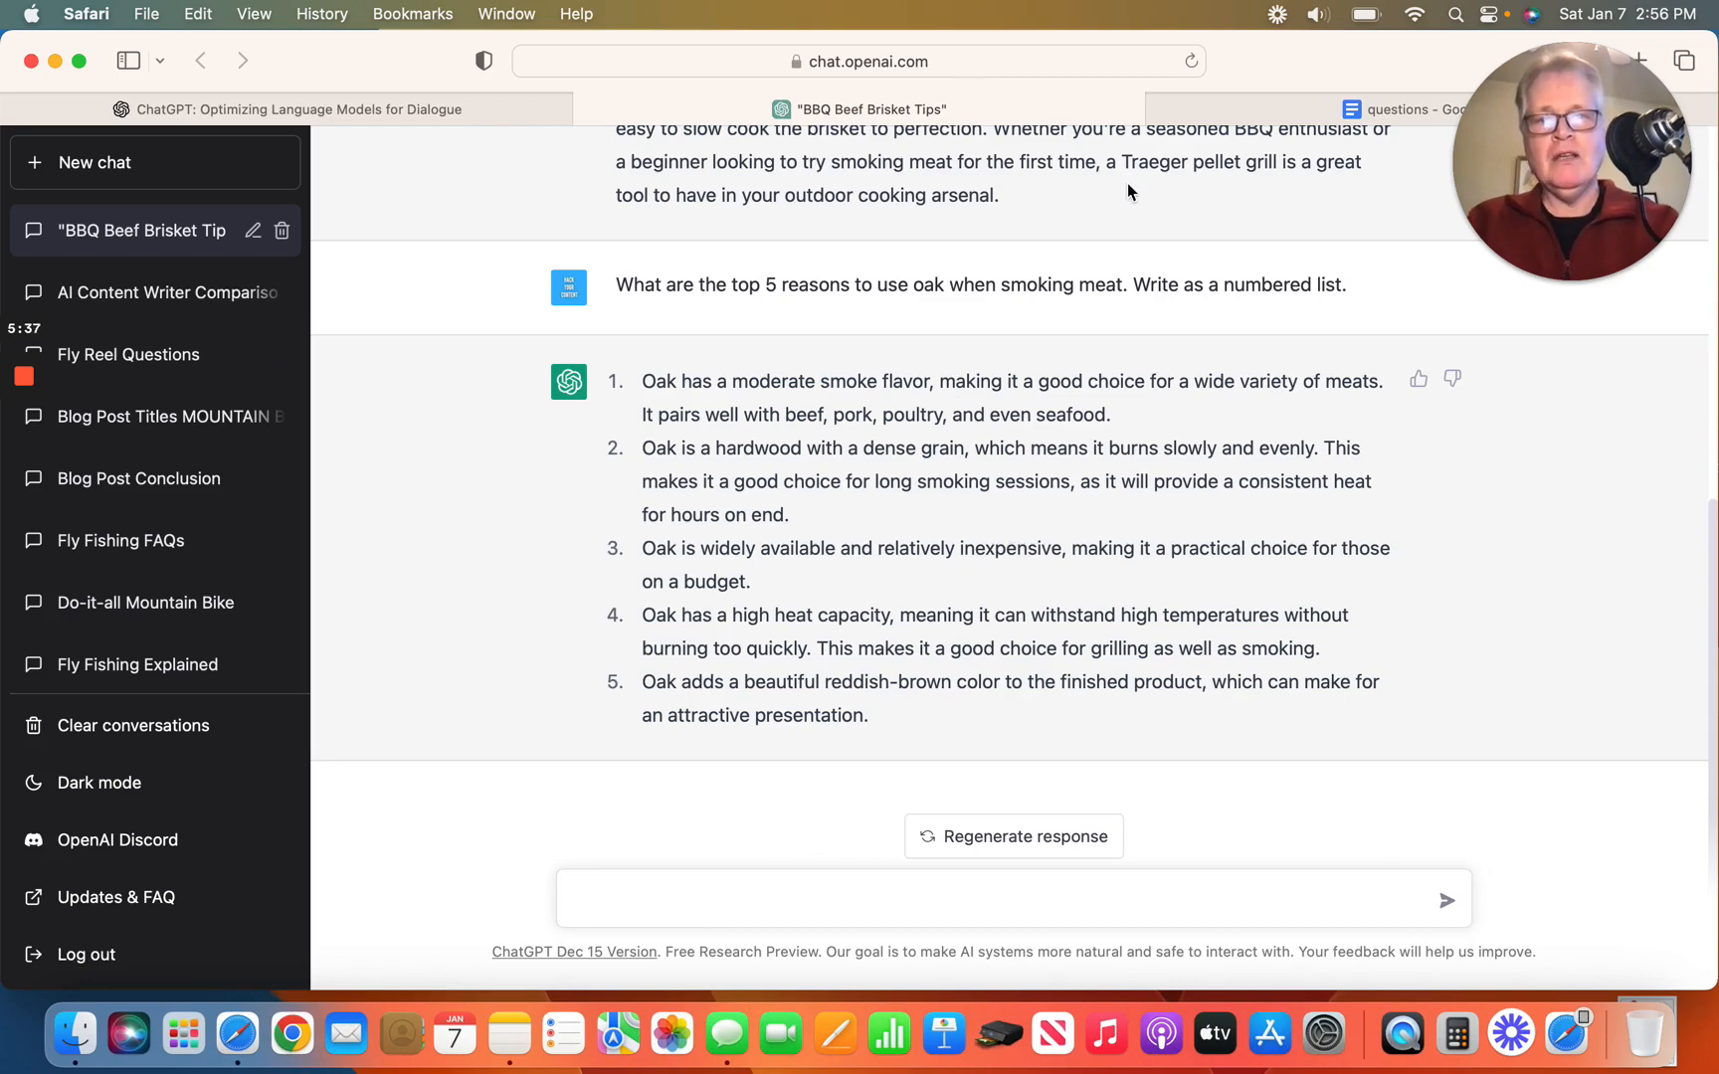
# Copy the bulleted-list question about Texas barbecue popularity from Google Docs.
pyautogui.click(1414, 109)
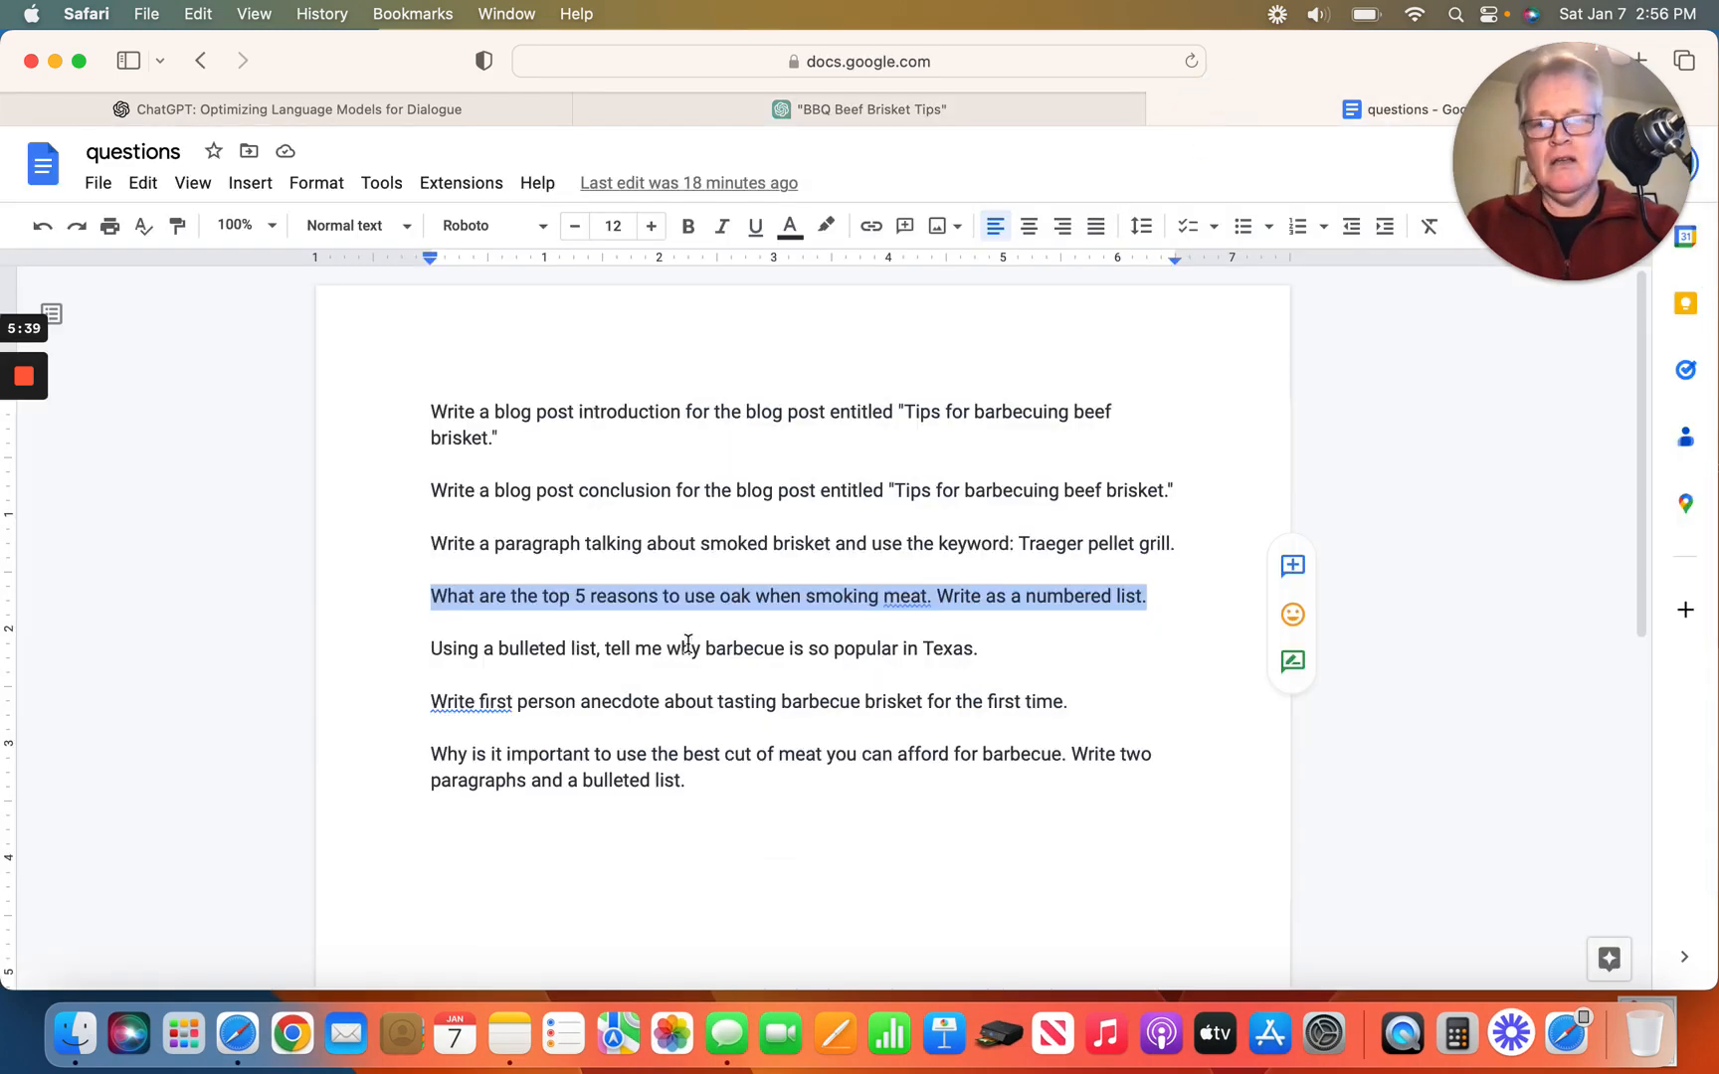
pyautogui.click(676, 649)
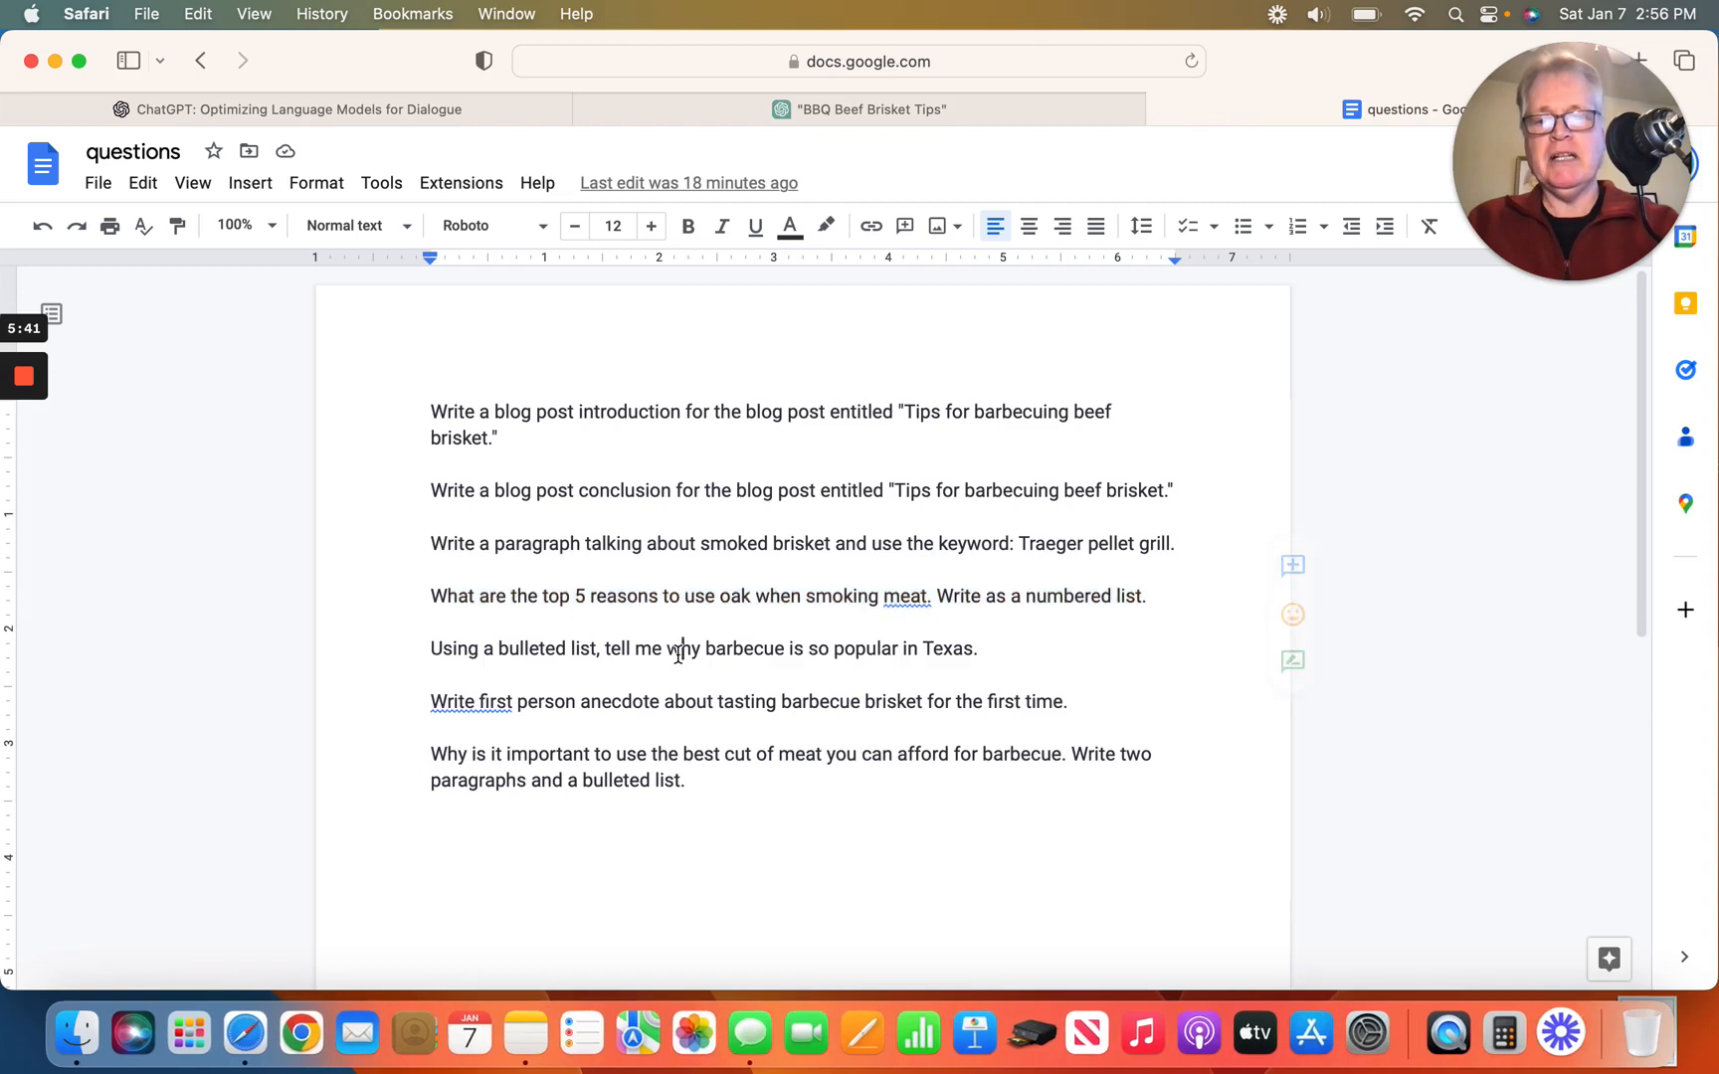
pyautogui.tripleClick(702, 648)
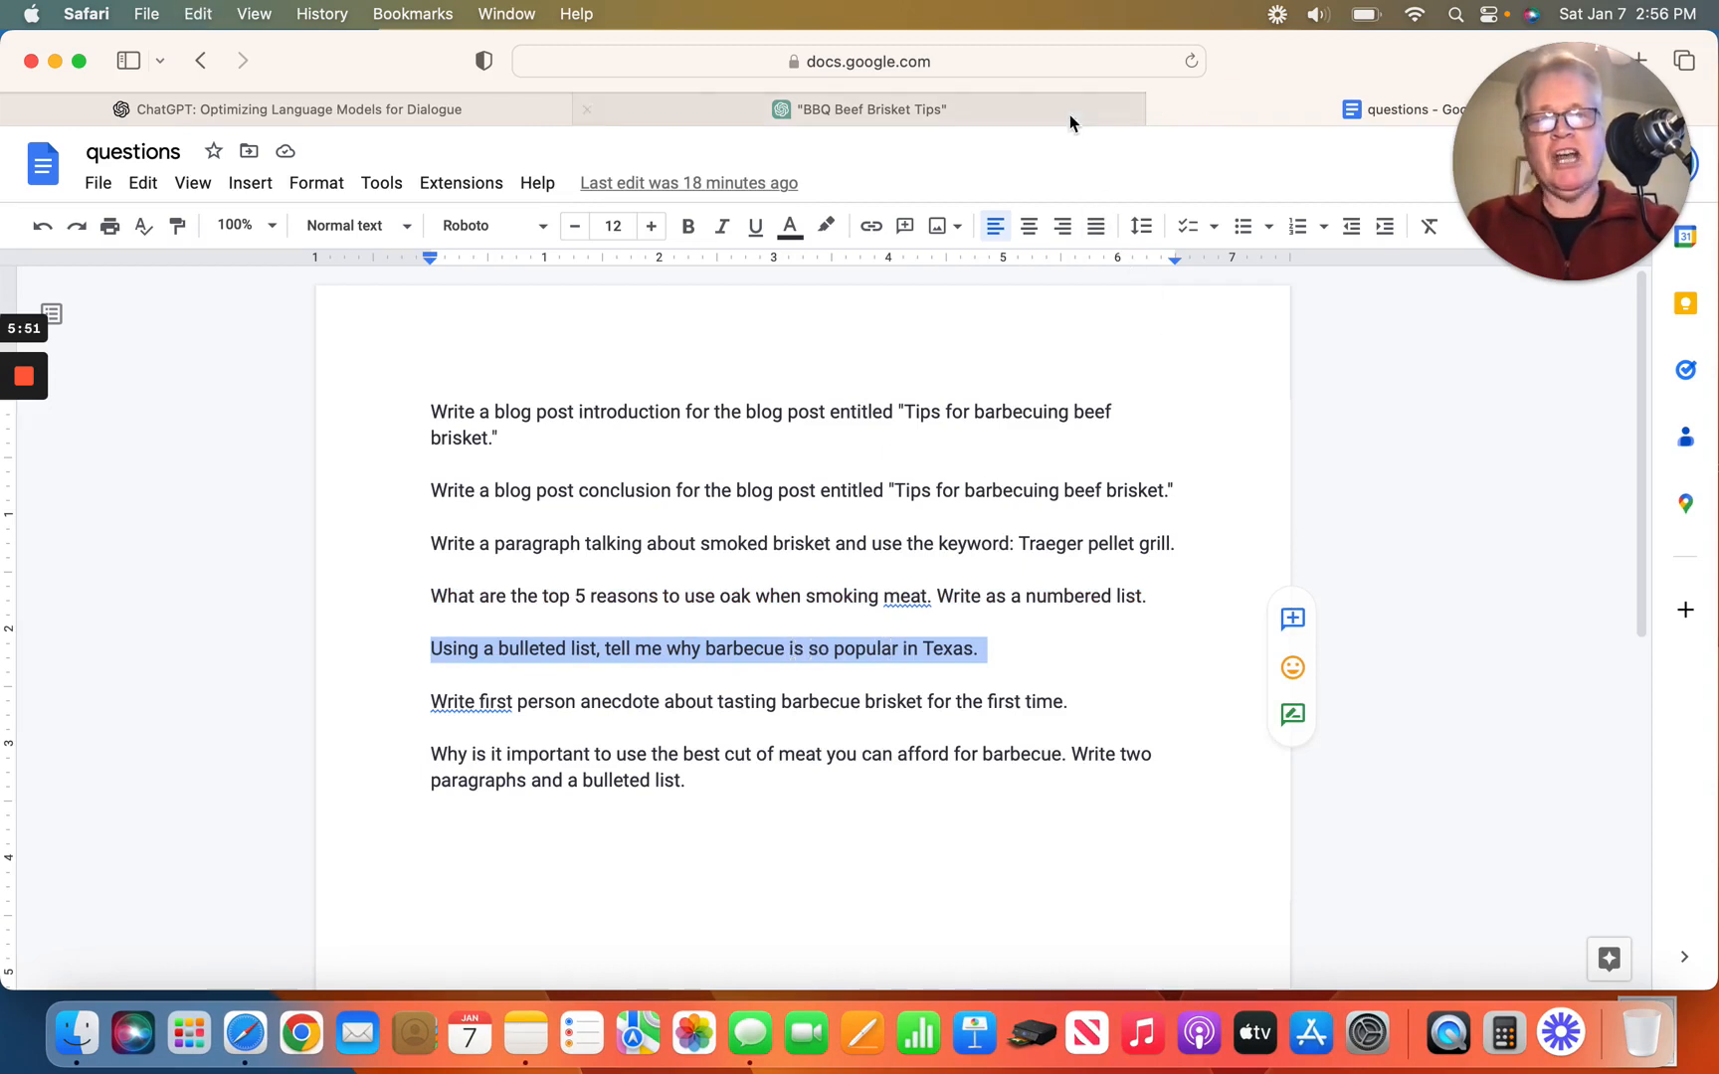
# Ask ChatGPT, via a bulleted list, why barbecue is so popular in Texas.
pyautogui.click(862, 109)
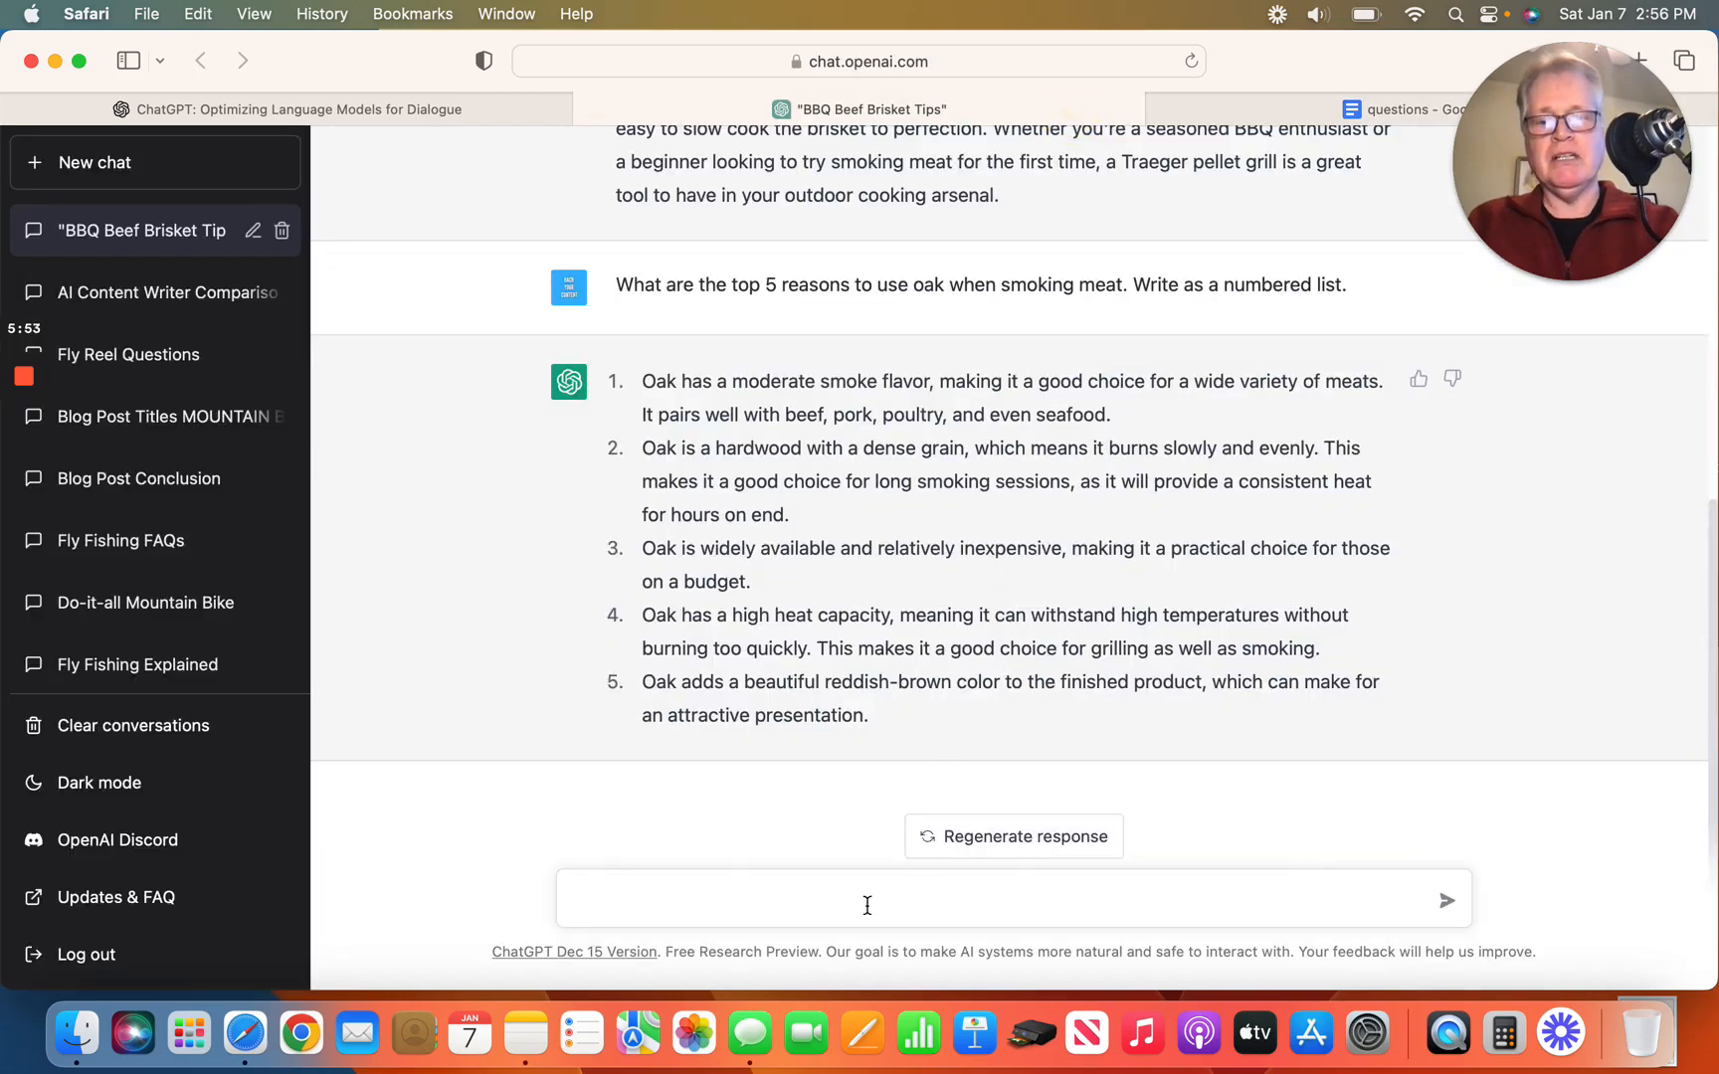
pyautogui.write('Using a bulleted list, tell me why barbecue is so popular in Texas.')
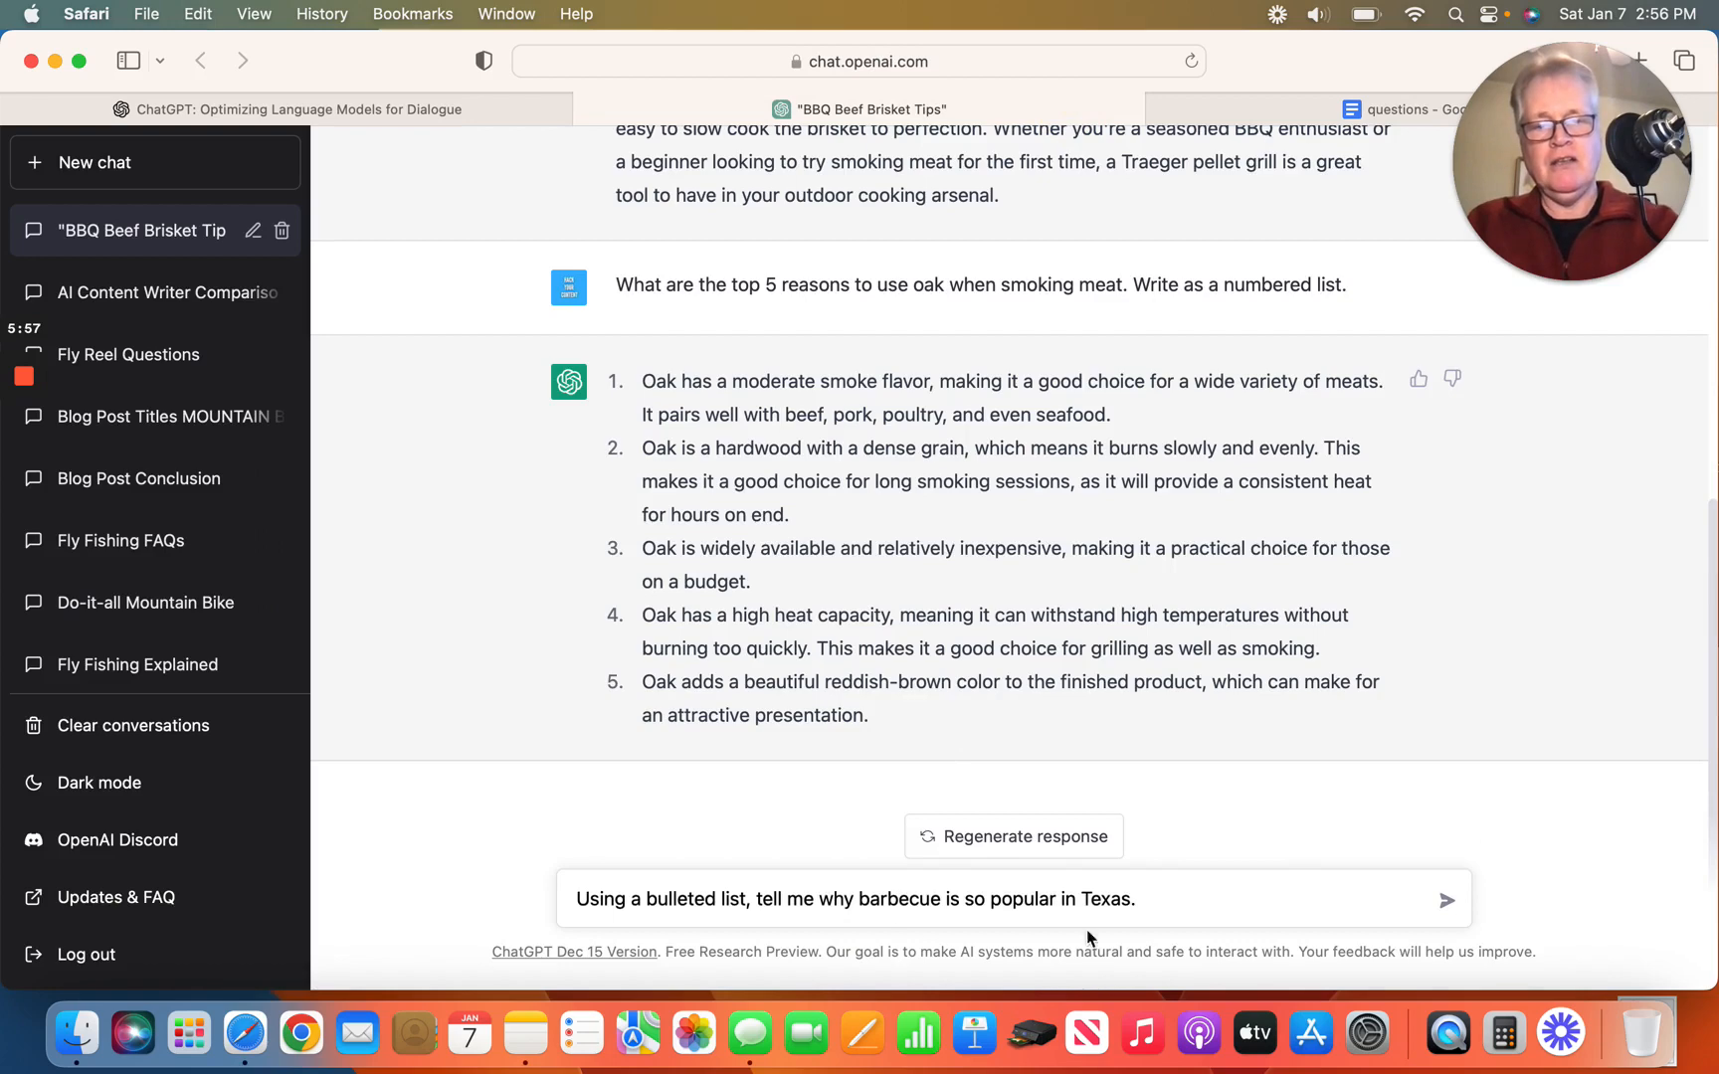
pyautogui.click(1446, 899)
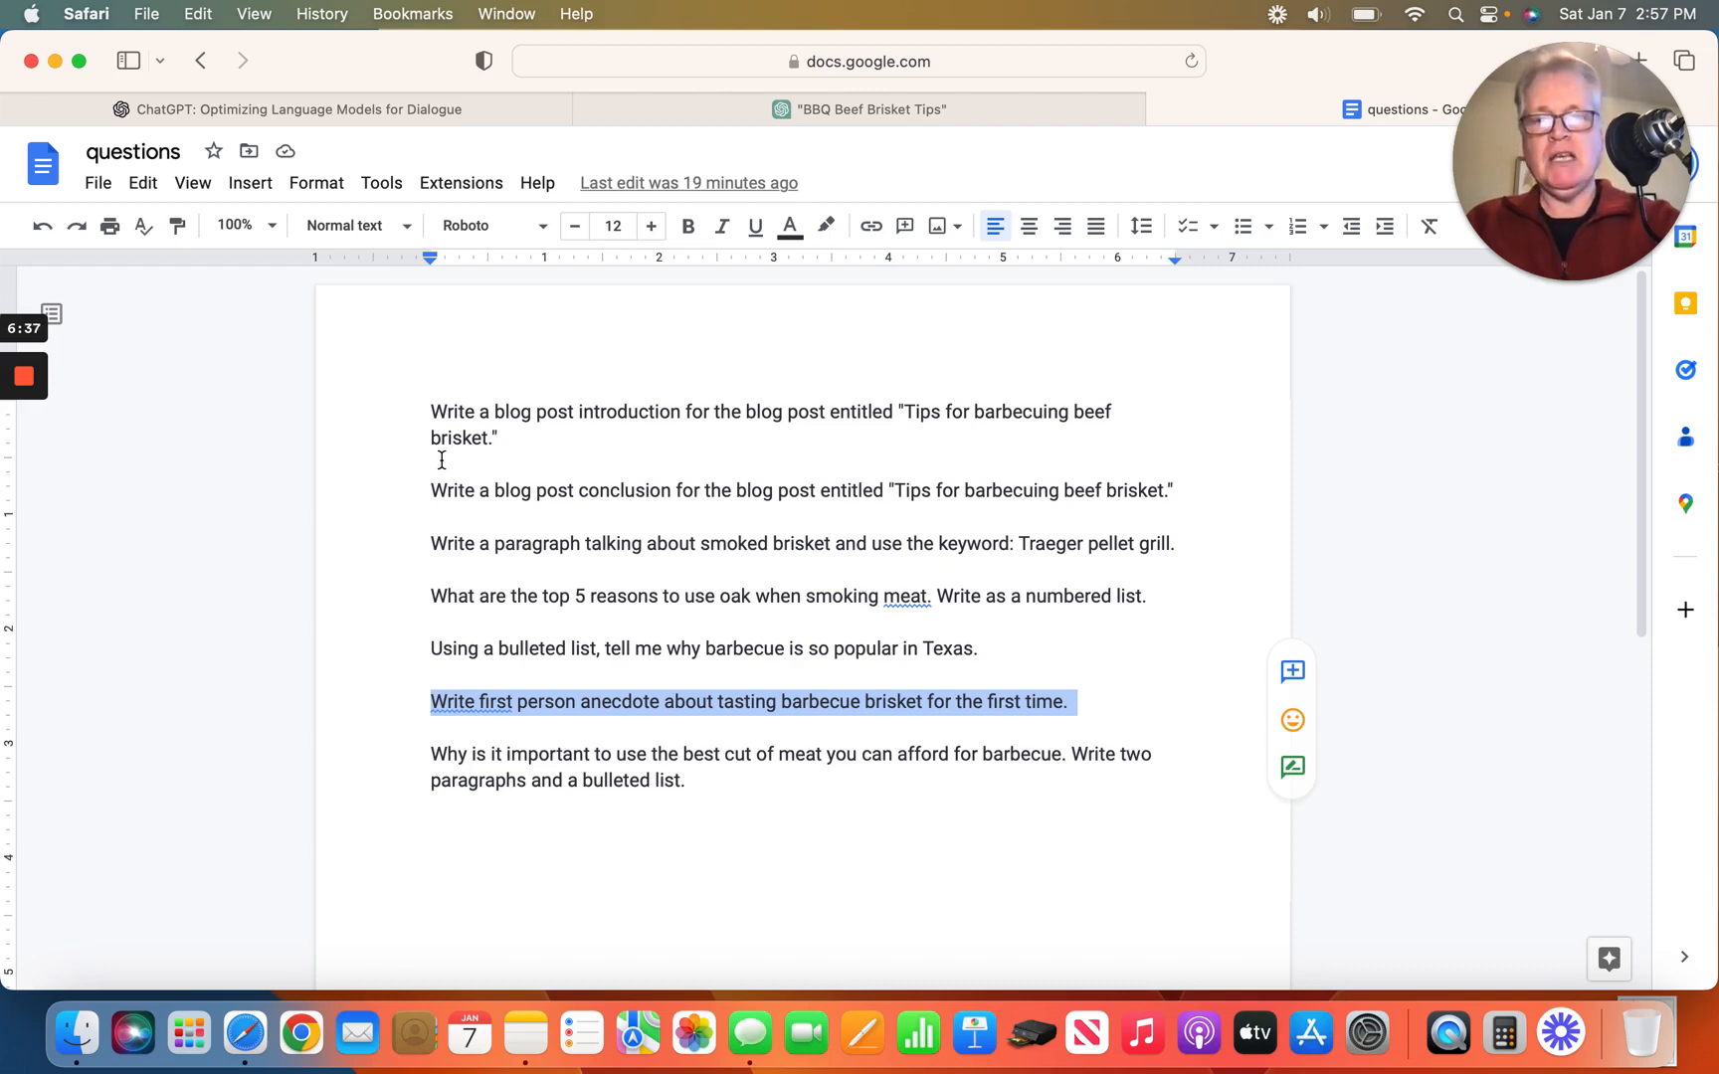
pyautogui.moveTo(843, 293)
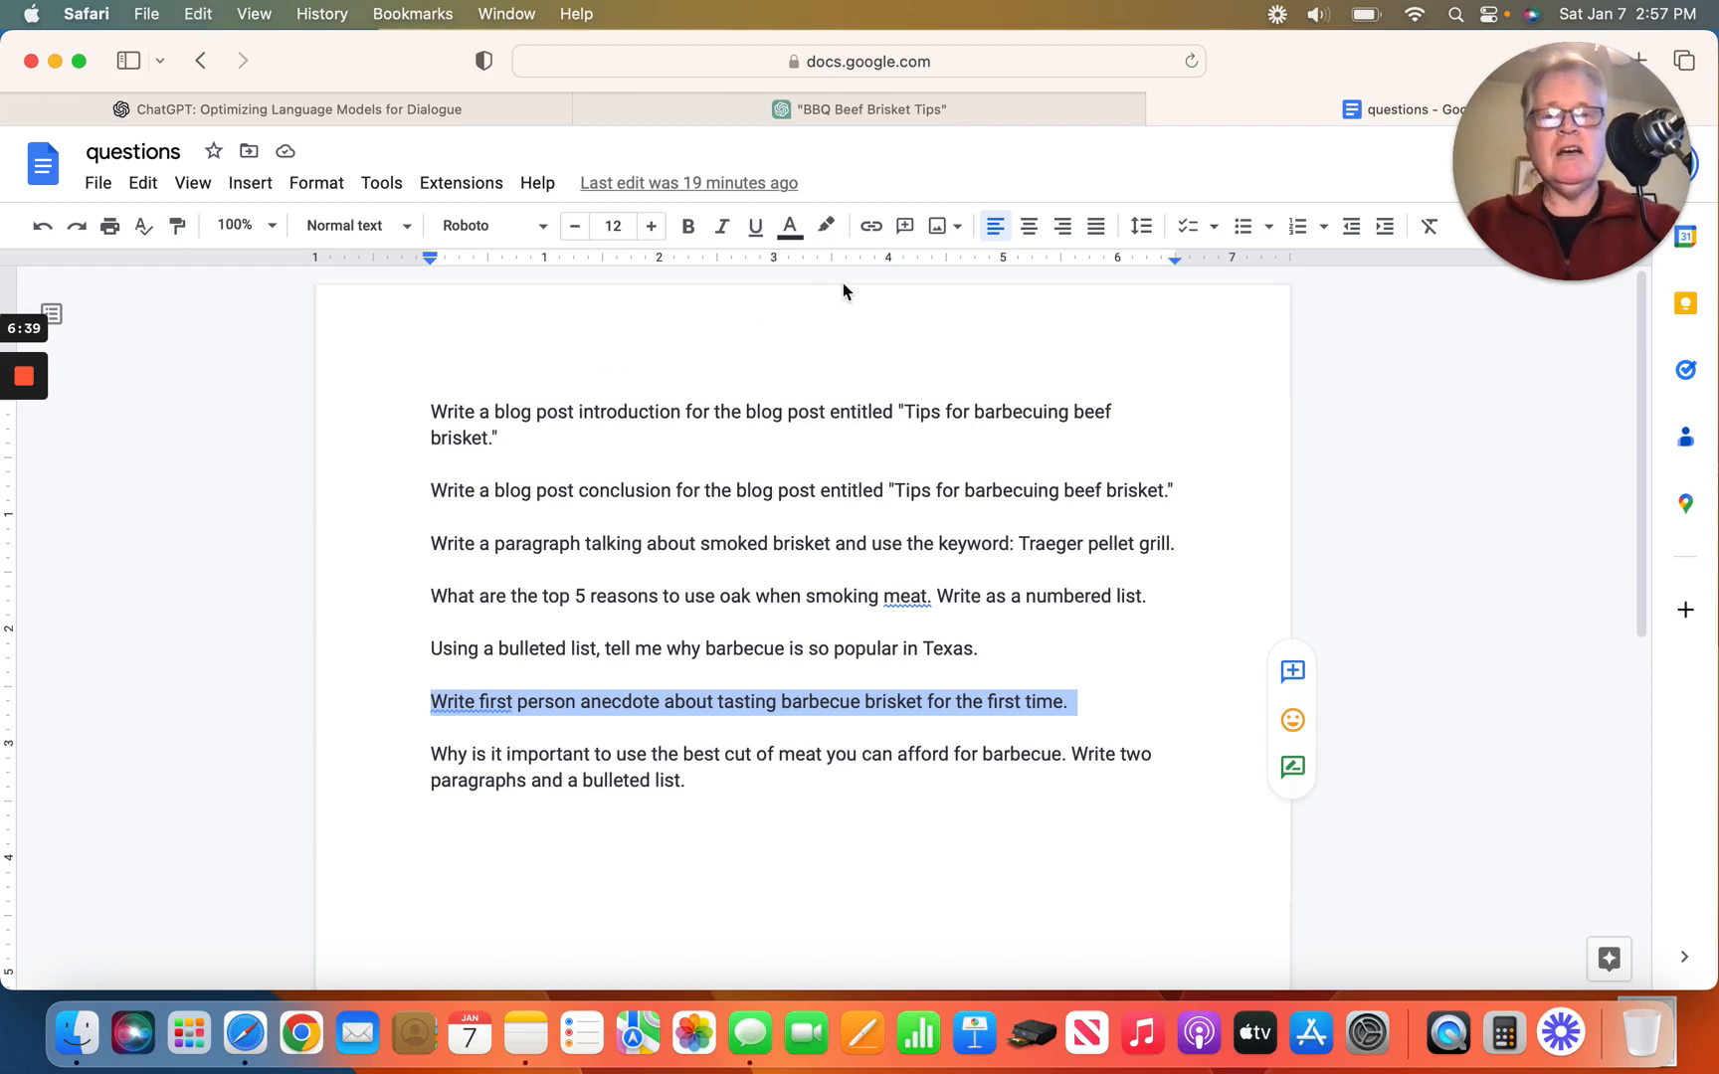
# Ask ChatGPT for a first-person anecdote about tasting barbecue brisket for the first time.
pyautogui.click(857, 110)
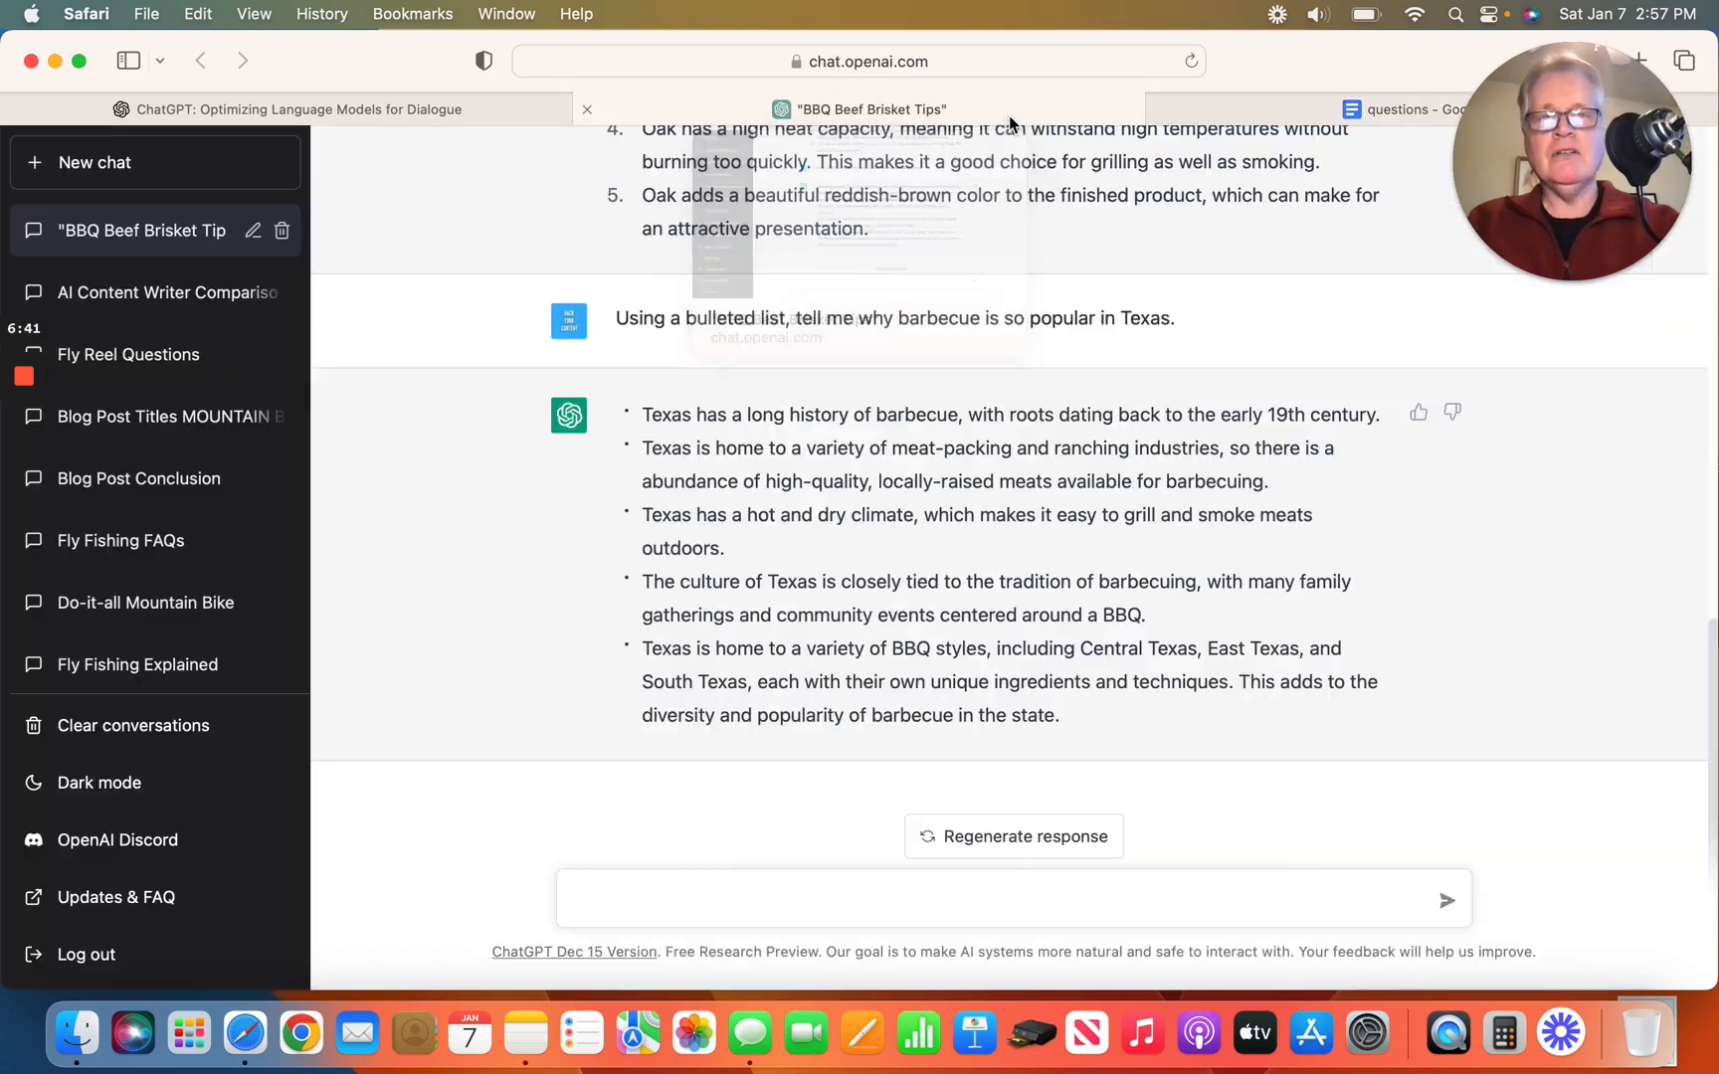
pyautogui.click(706, 899)
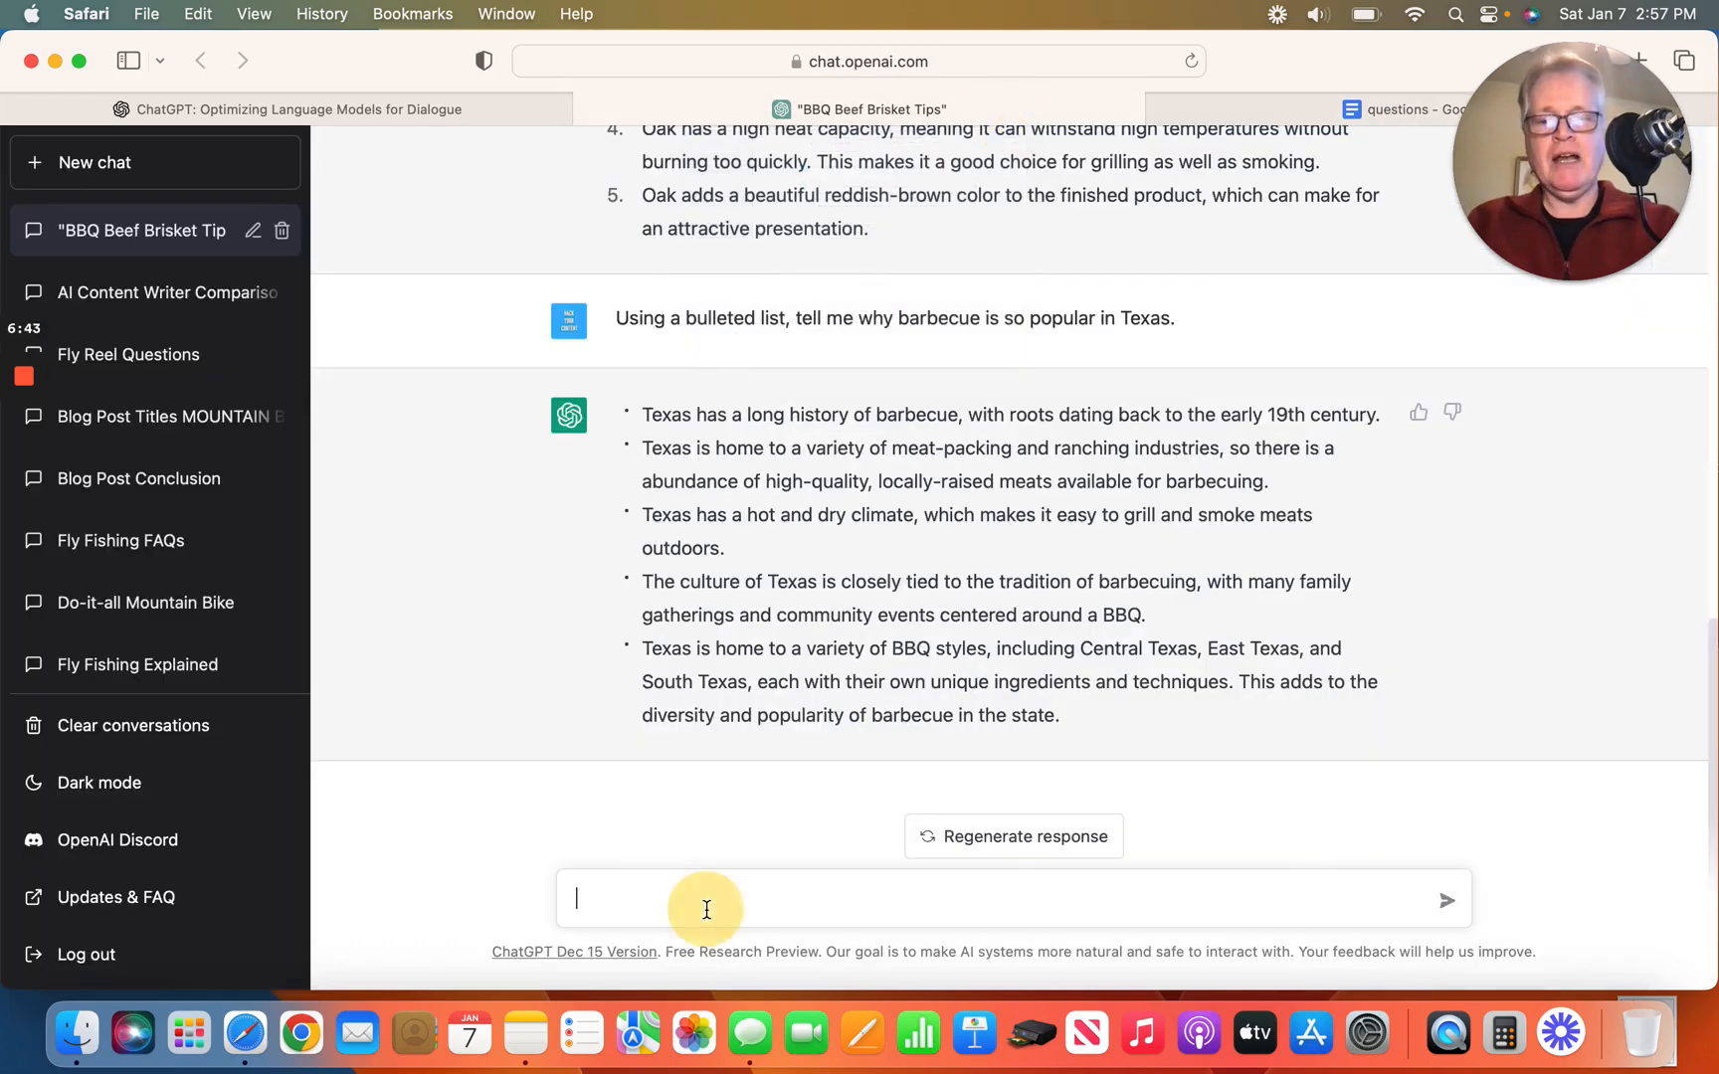
pyautogui.moveTo(488, 646)
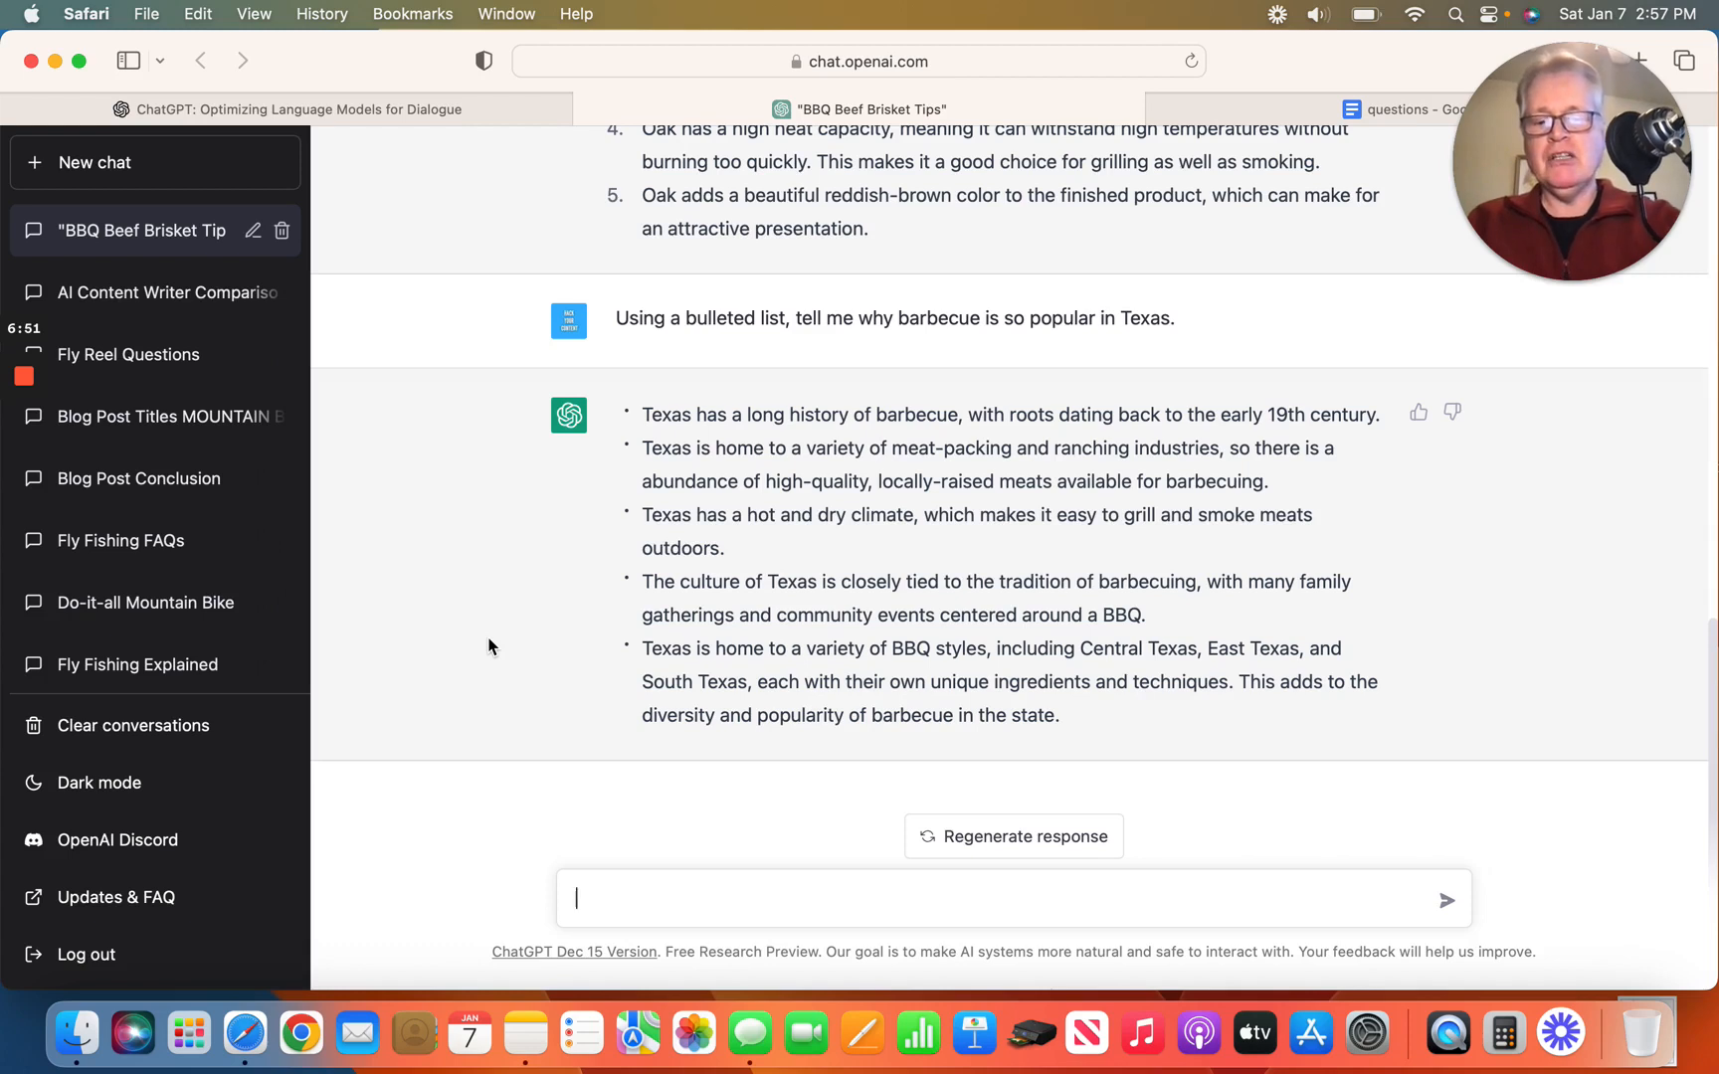
pyautogui.write('Write first person anecdote about tasting barbecue brisket for the first time.')
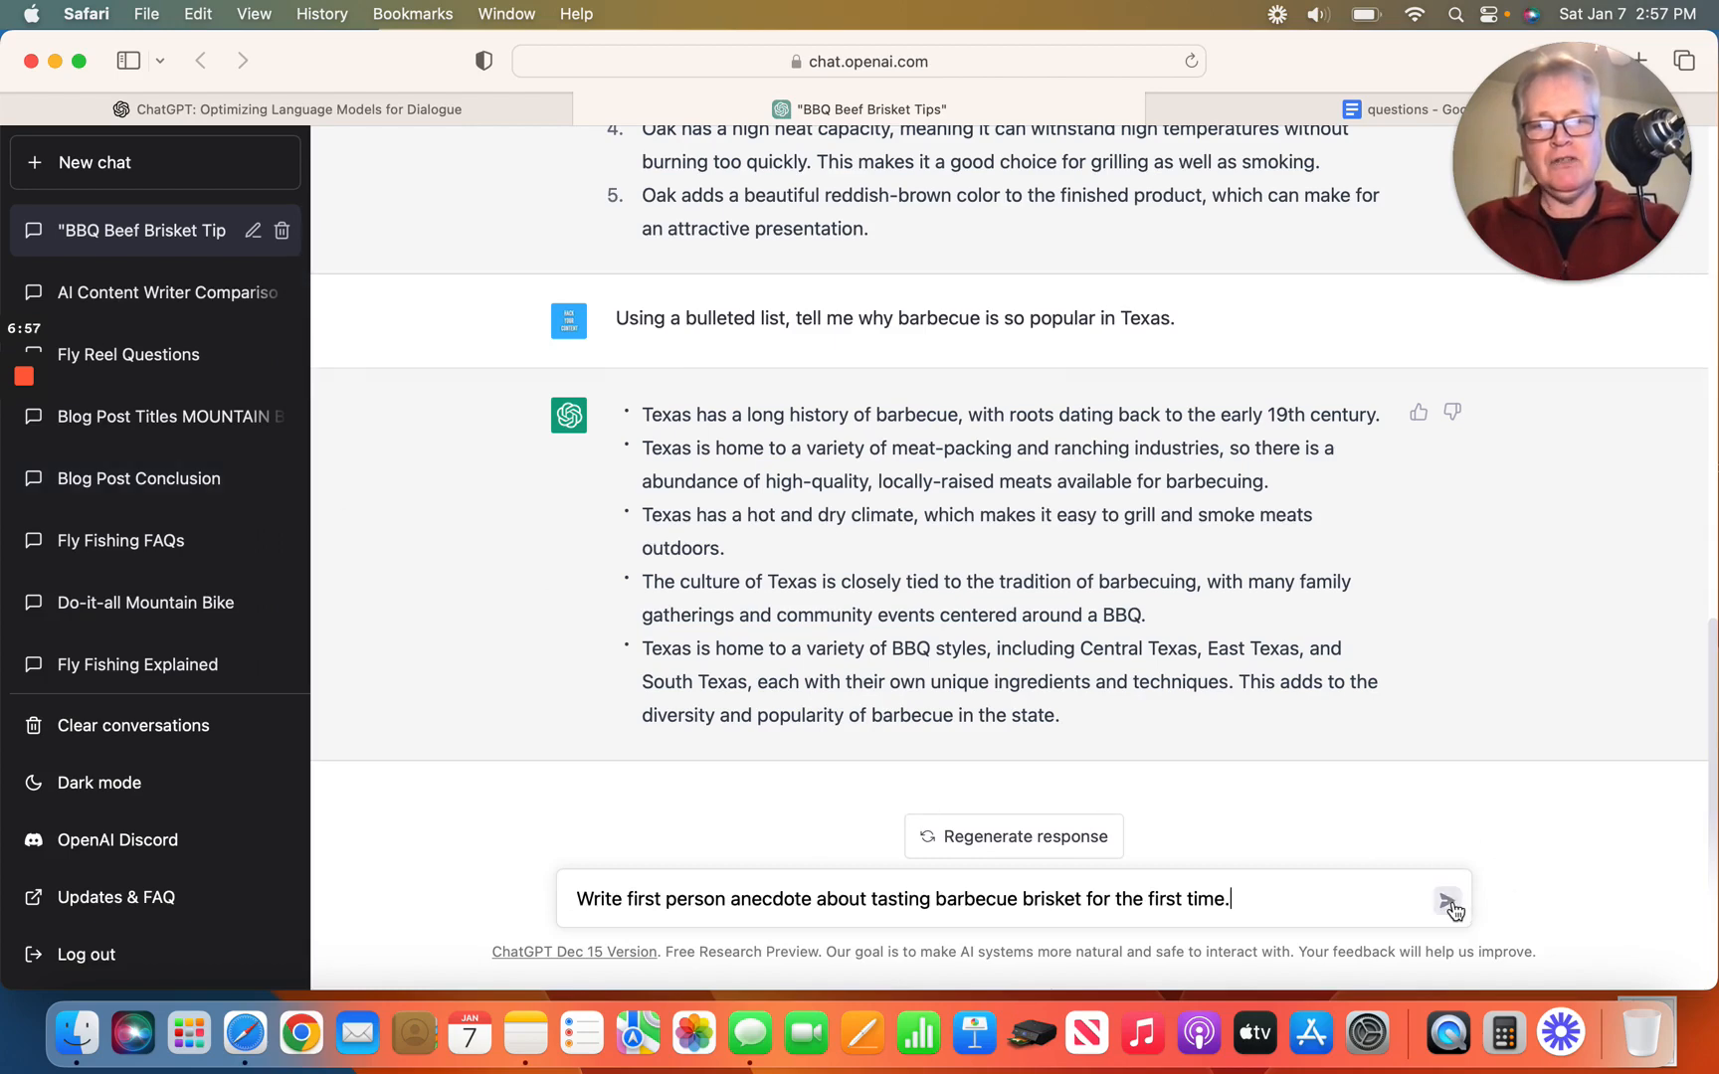
pyautogui.click(1448, 899)
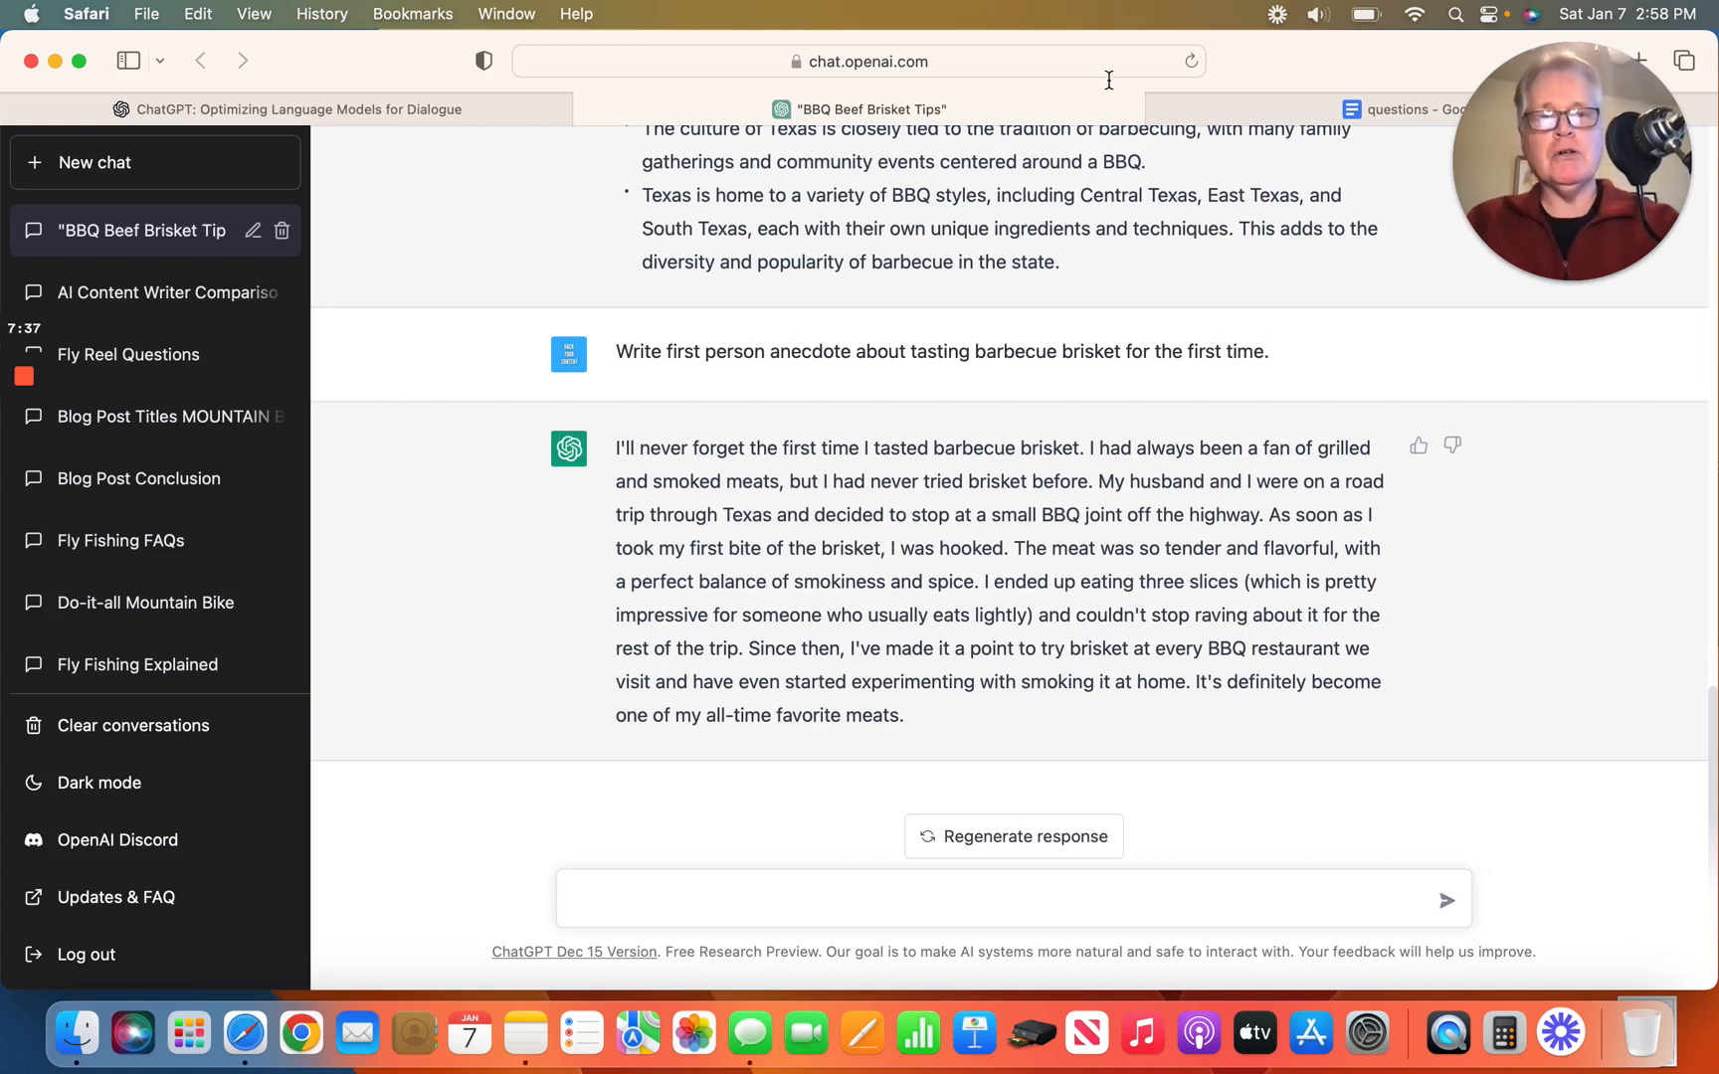
# Send the question on why to use the best cut of meat you can afford, requesting two paragraphs and a bulleted list.
pyautogui.click(1402, 109)
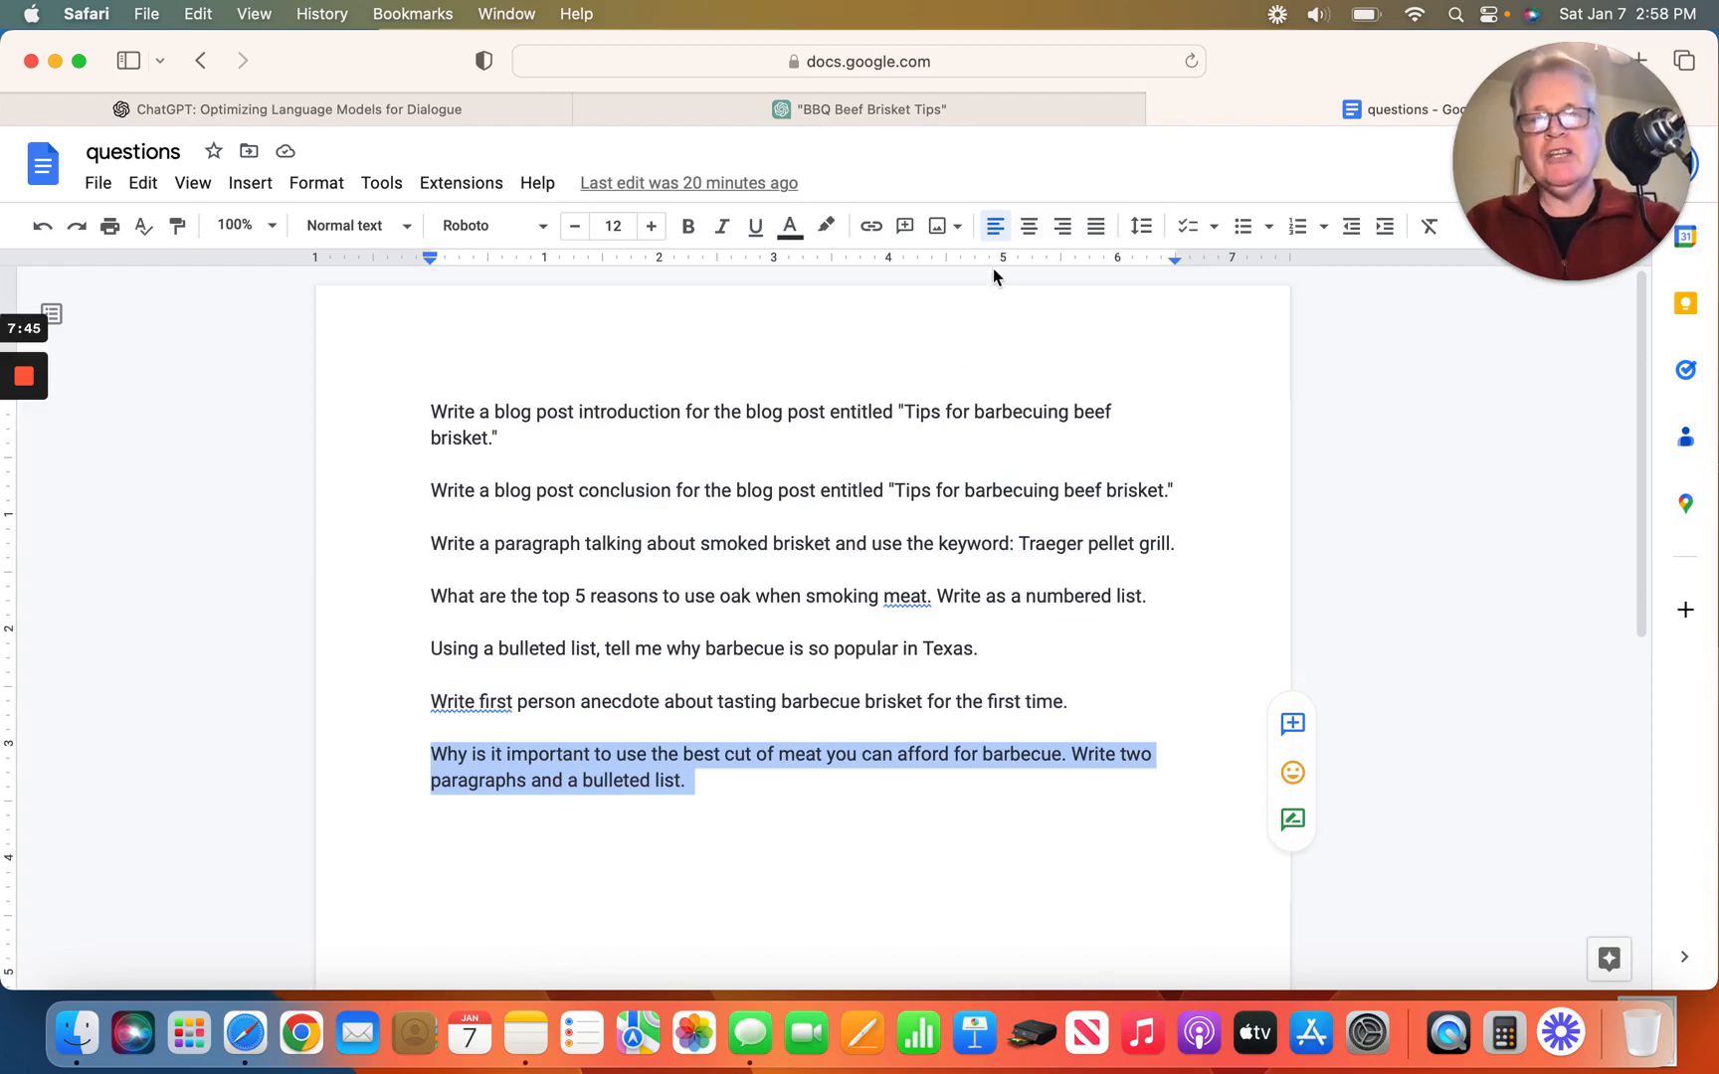
pyautogui.click(859, 110)
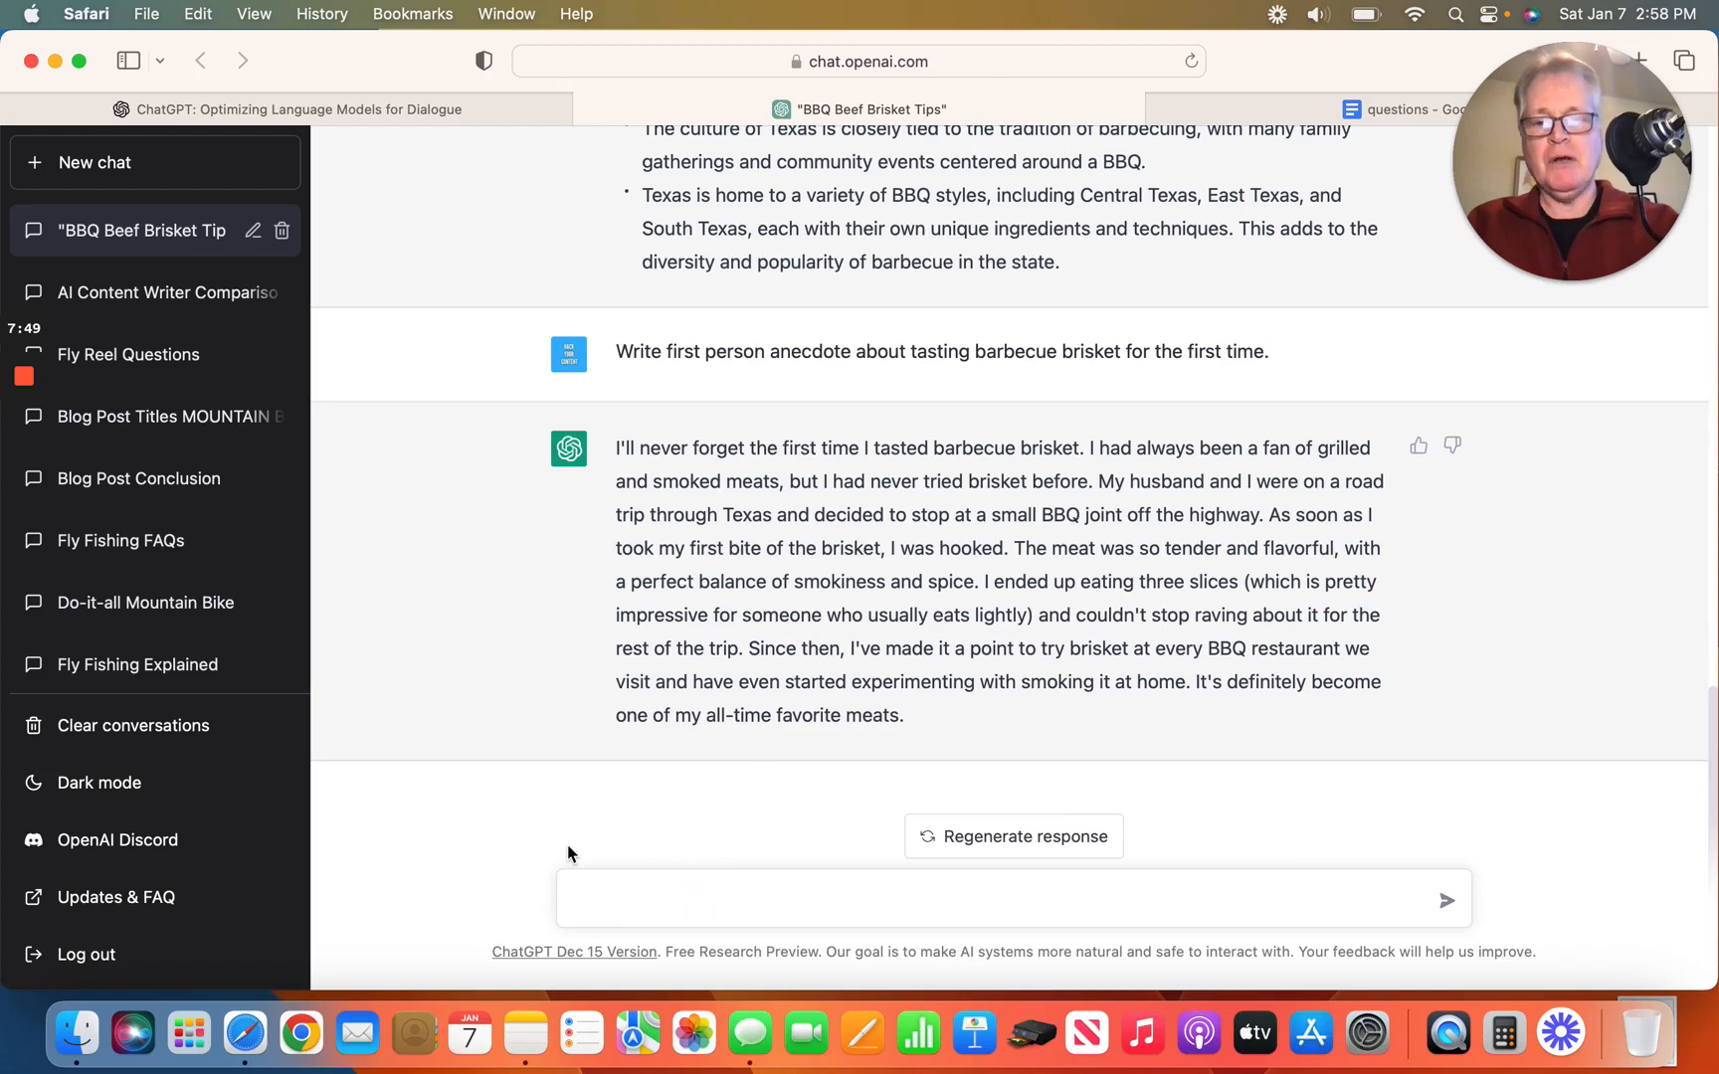
pyautogui.write('Why is it important to use the best cut of meat you can afford for barbecue. Write two paragraphs and a bulleted list.')
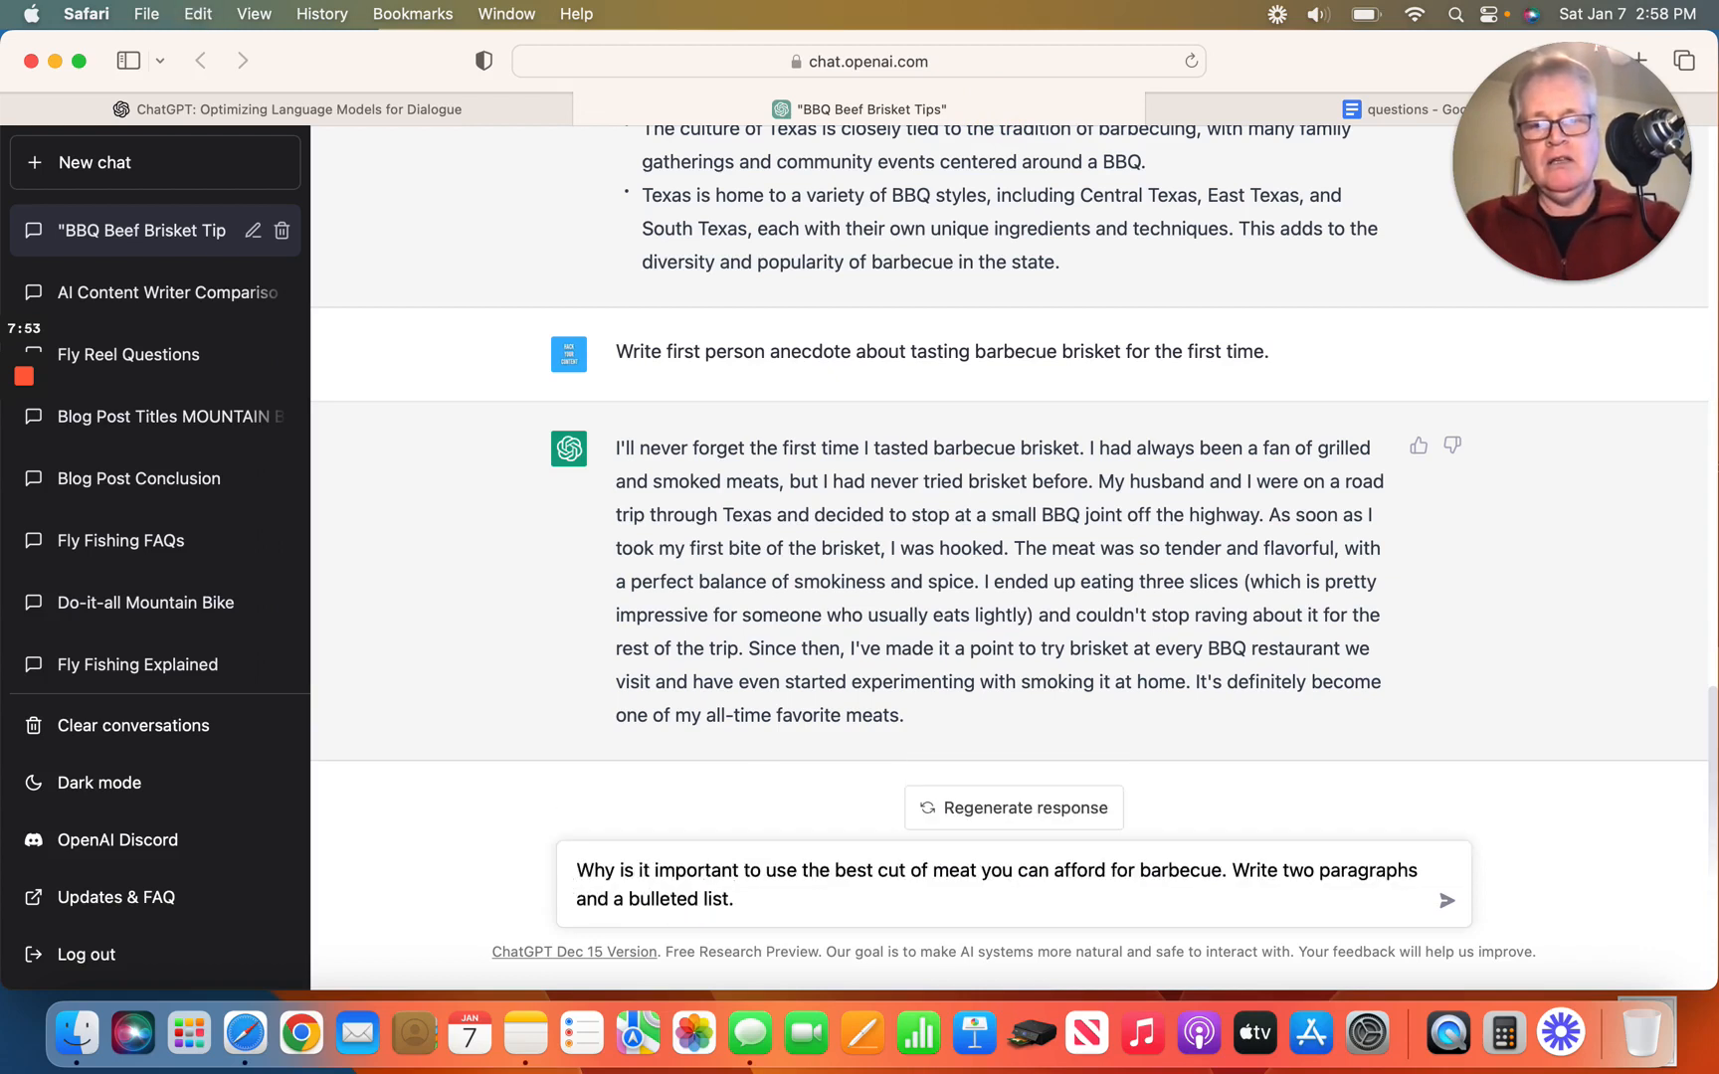
pyautogui.moveTo(515, 861)
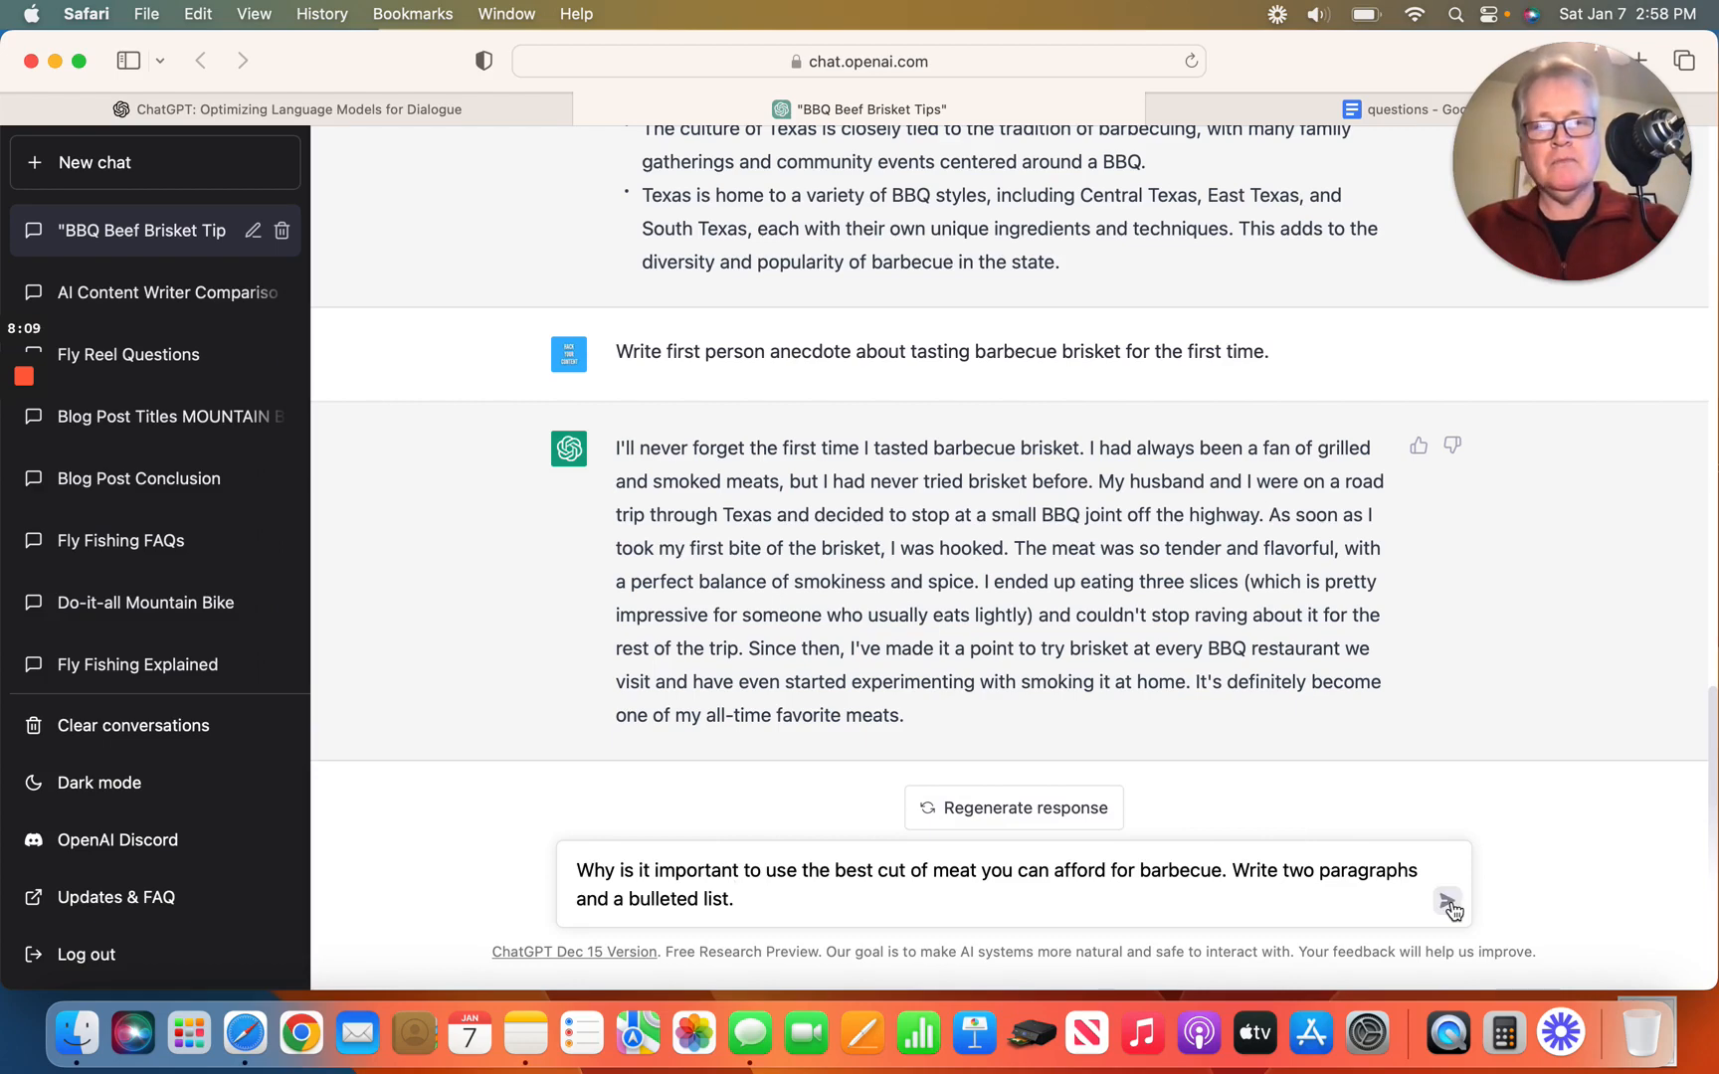
pyautogui.click(1446, 900)
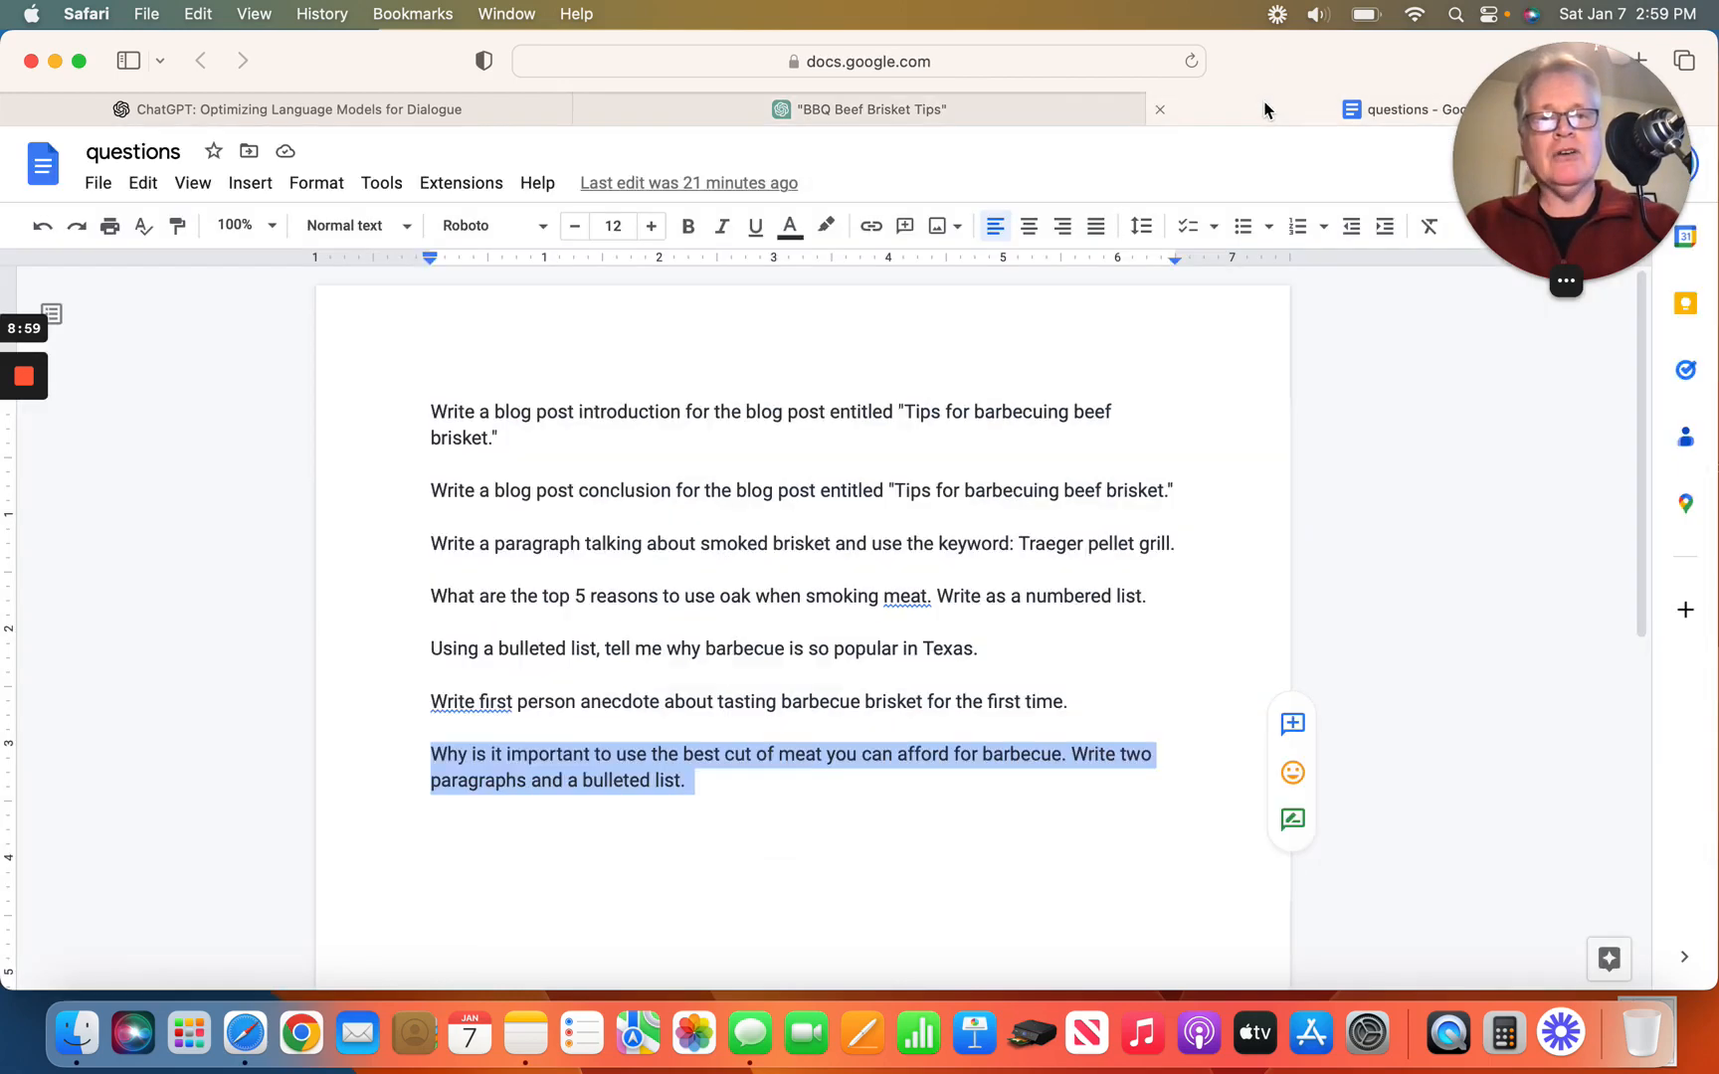
pyautogui.moveTo(429, 445)
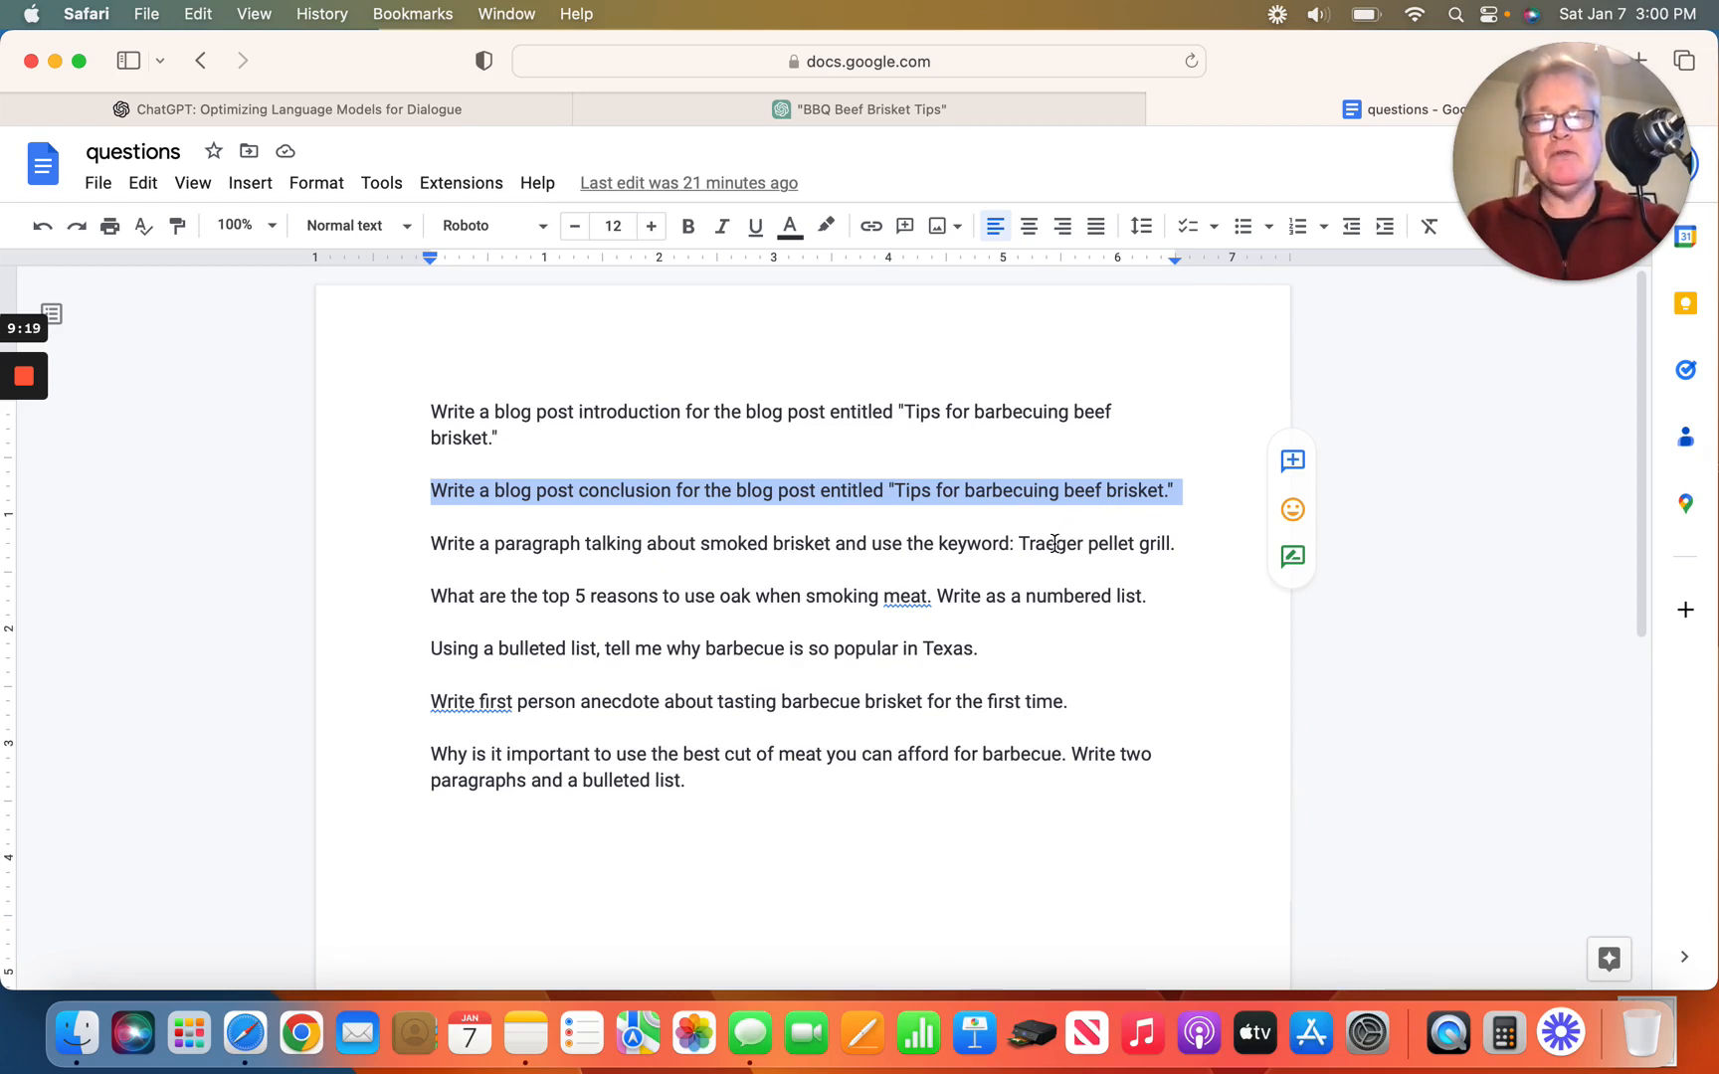
pyautogui.moveTo(1081, 115)
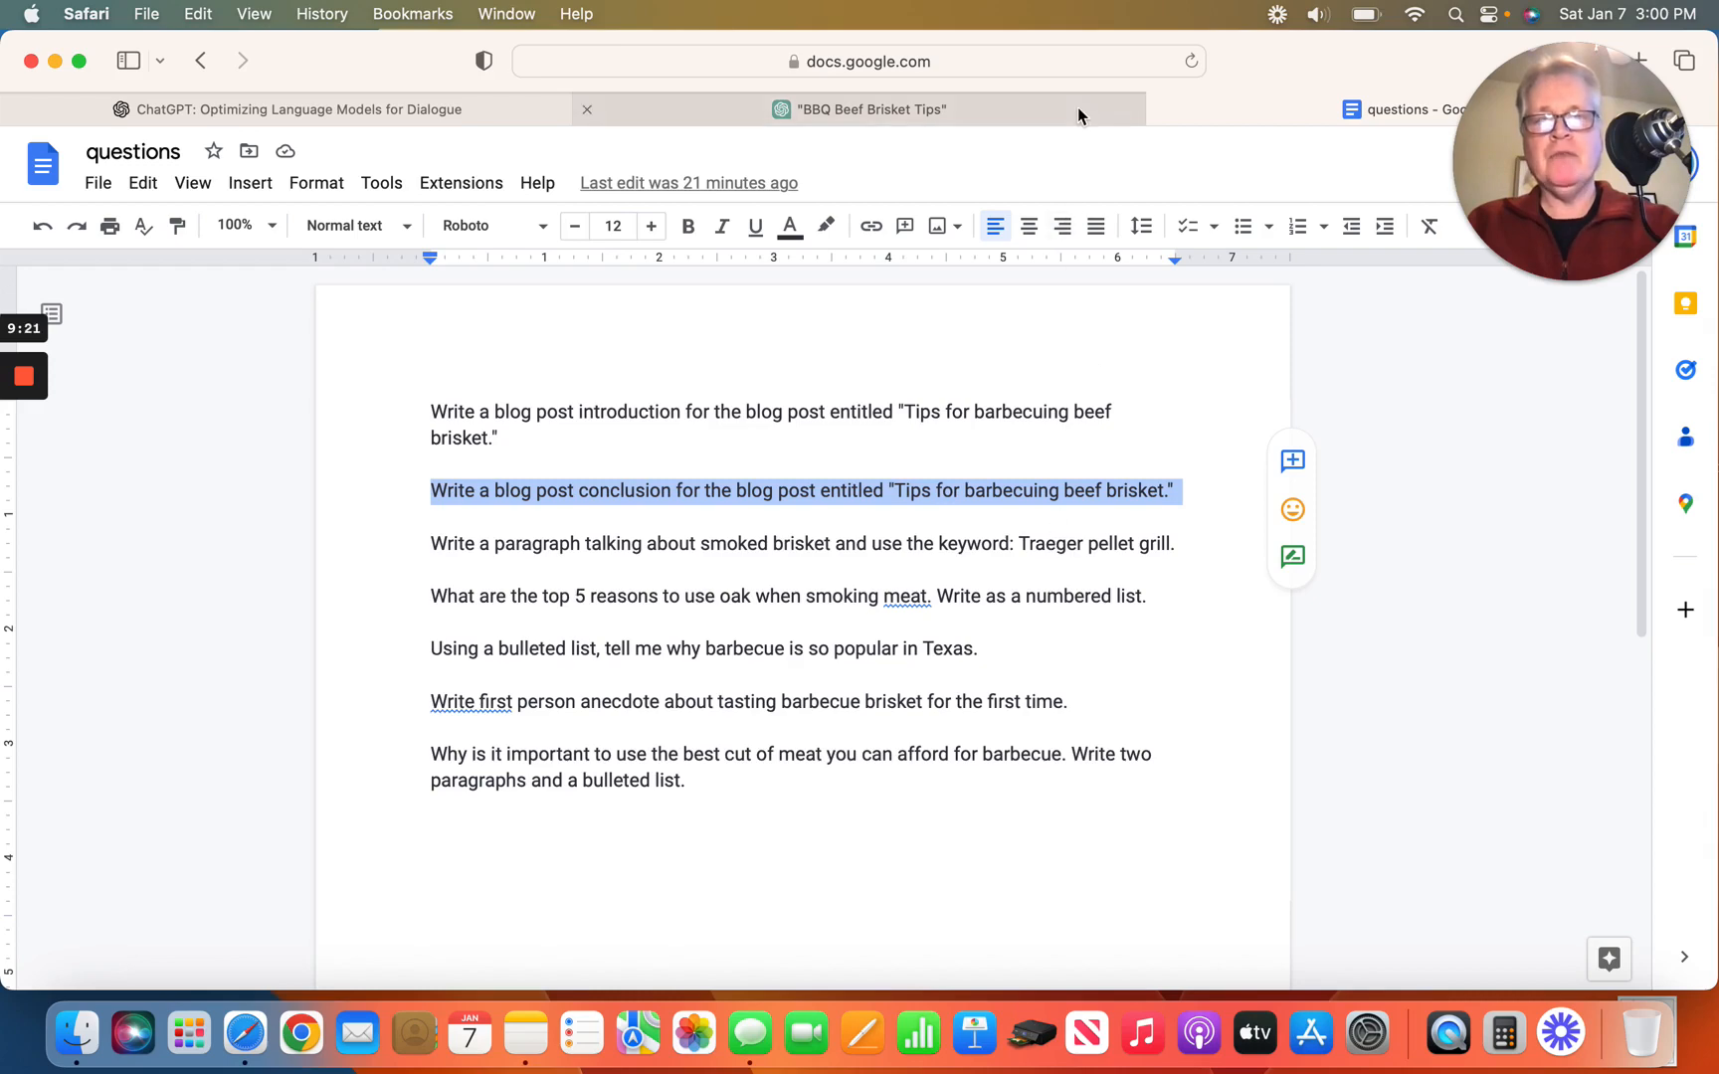
# Send the request for a conclusion to the "Tips for barbecuing beef brisket" blog post.
pyautogui.click(857, 109)
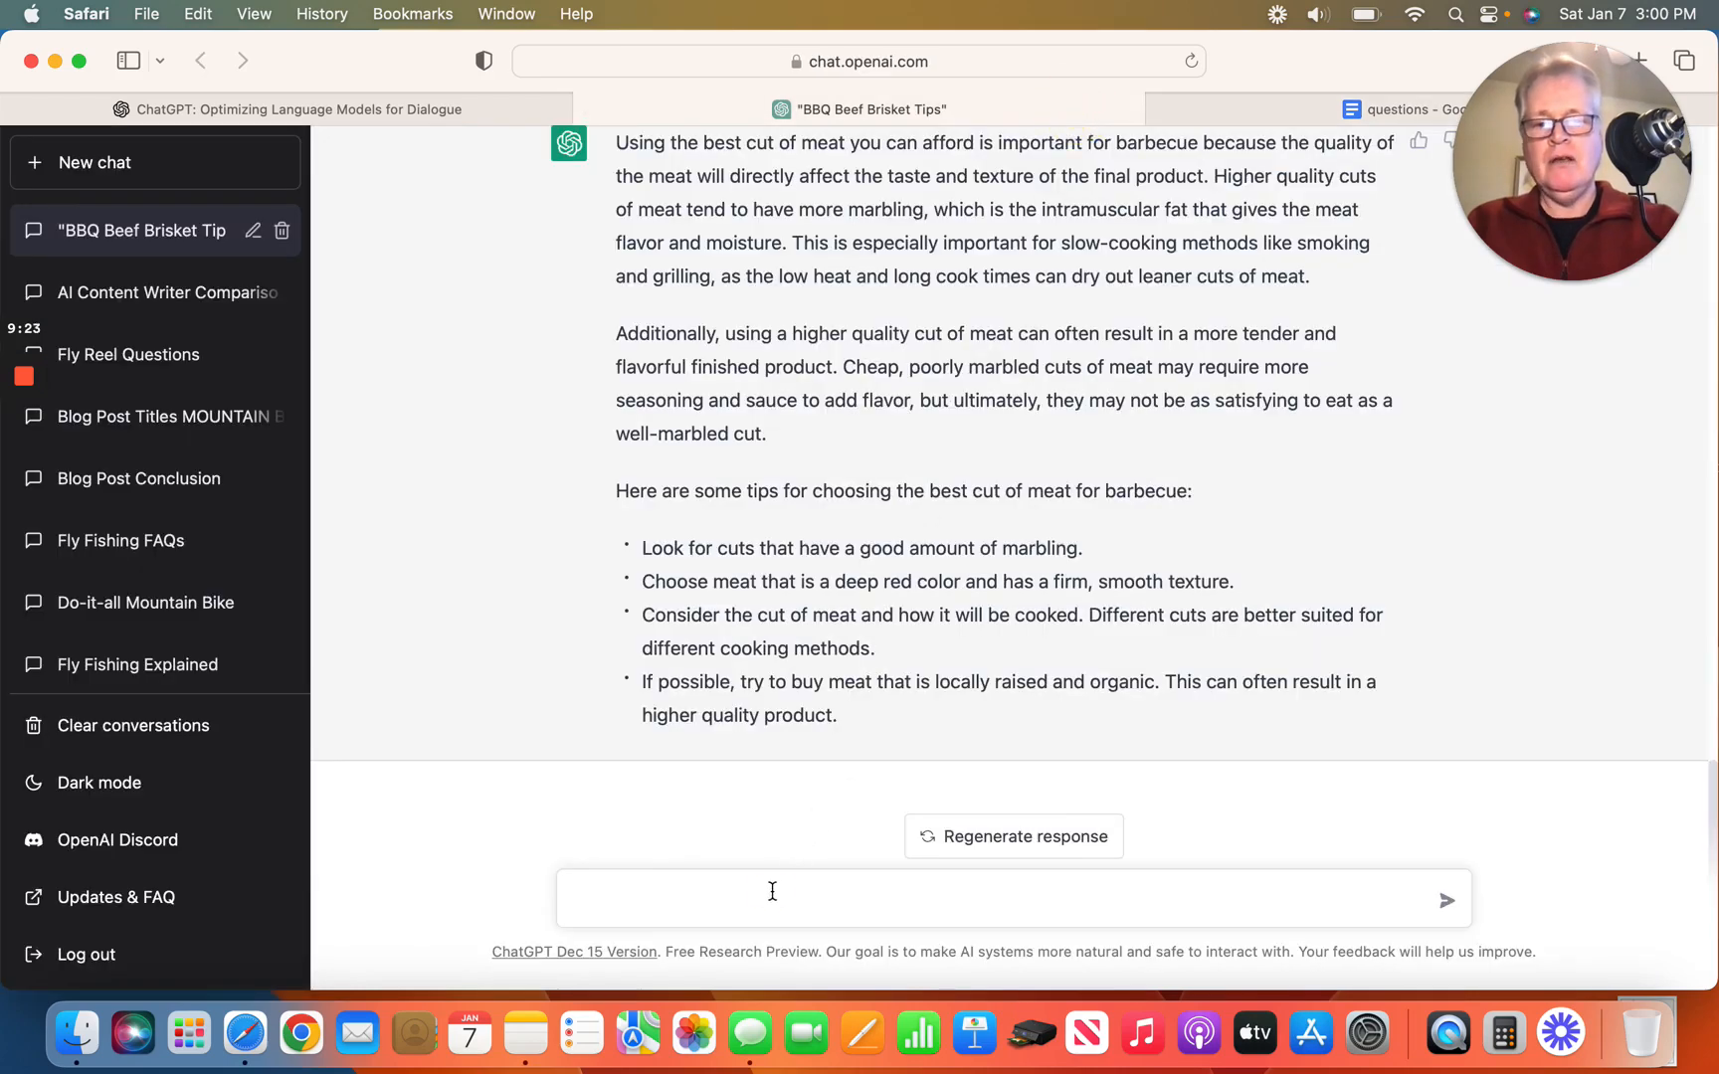
pyautogui.write('Write a blog post conclusion for the blog post entitled "Tips for barbecuing beef brisket."')
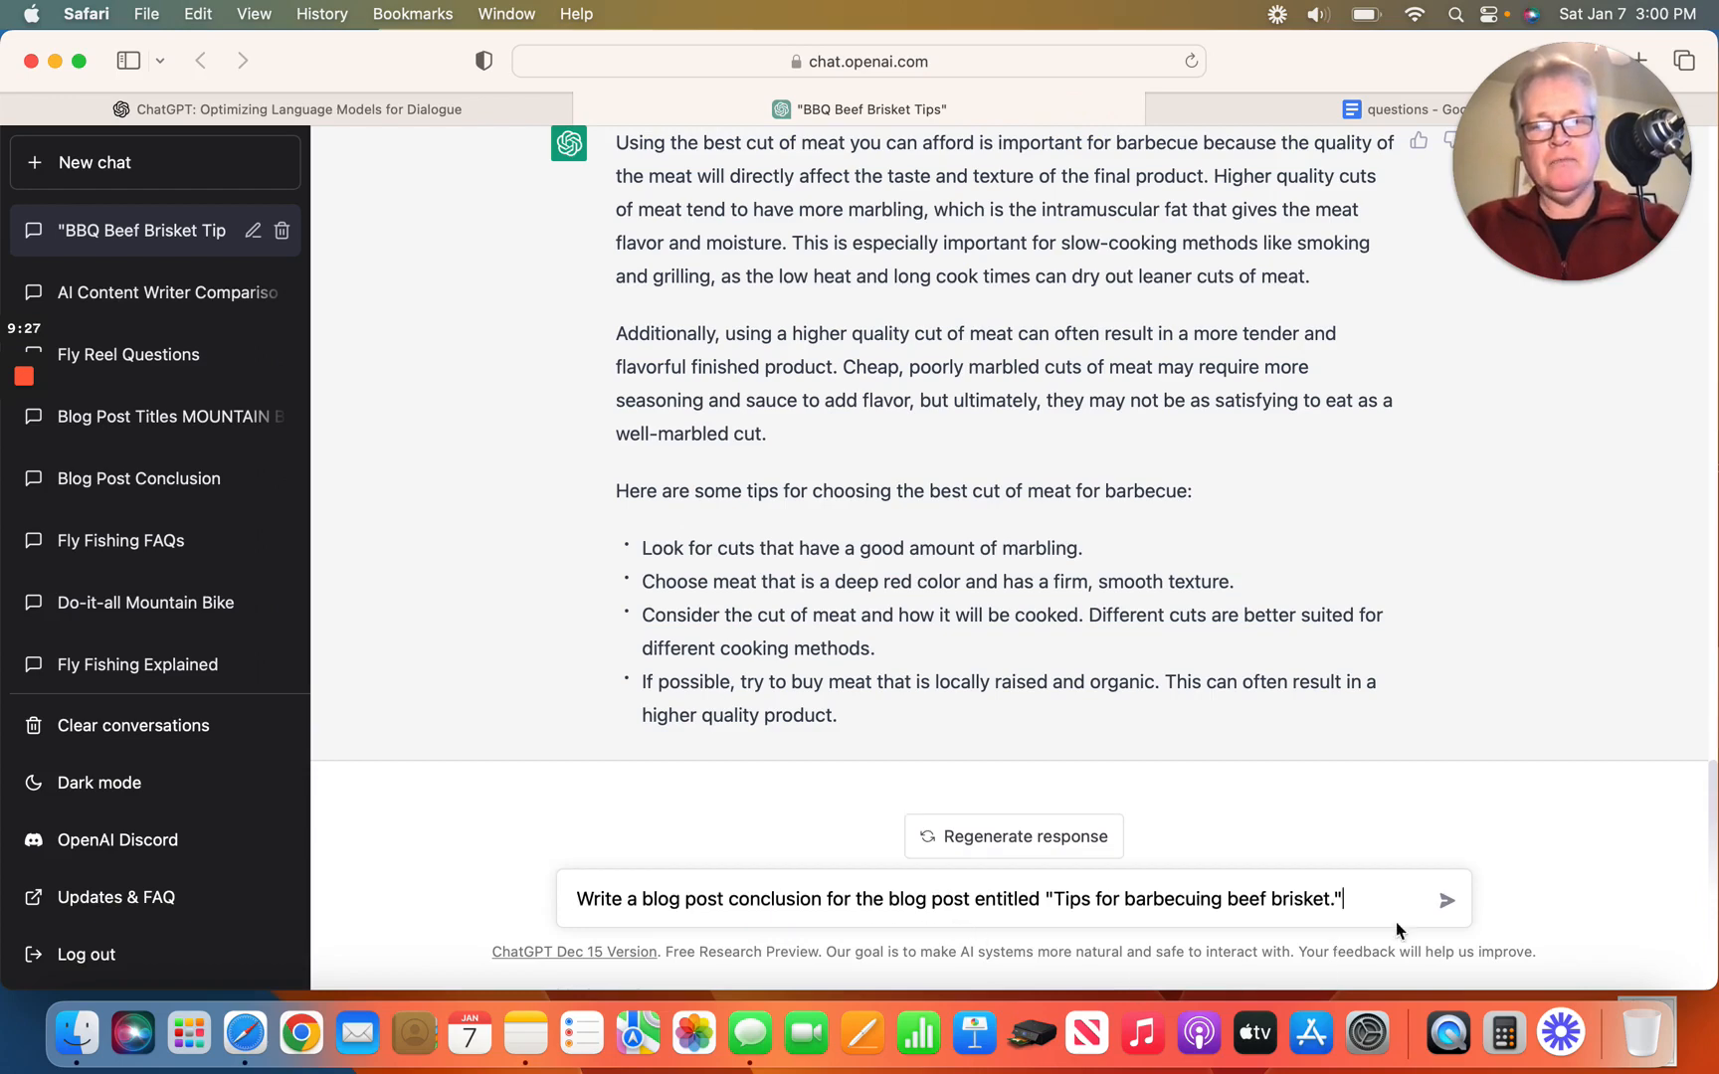
pyautogui.click(1446, 899)
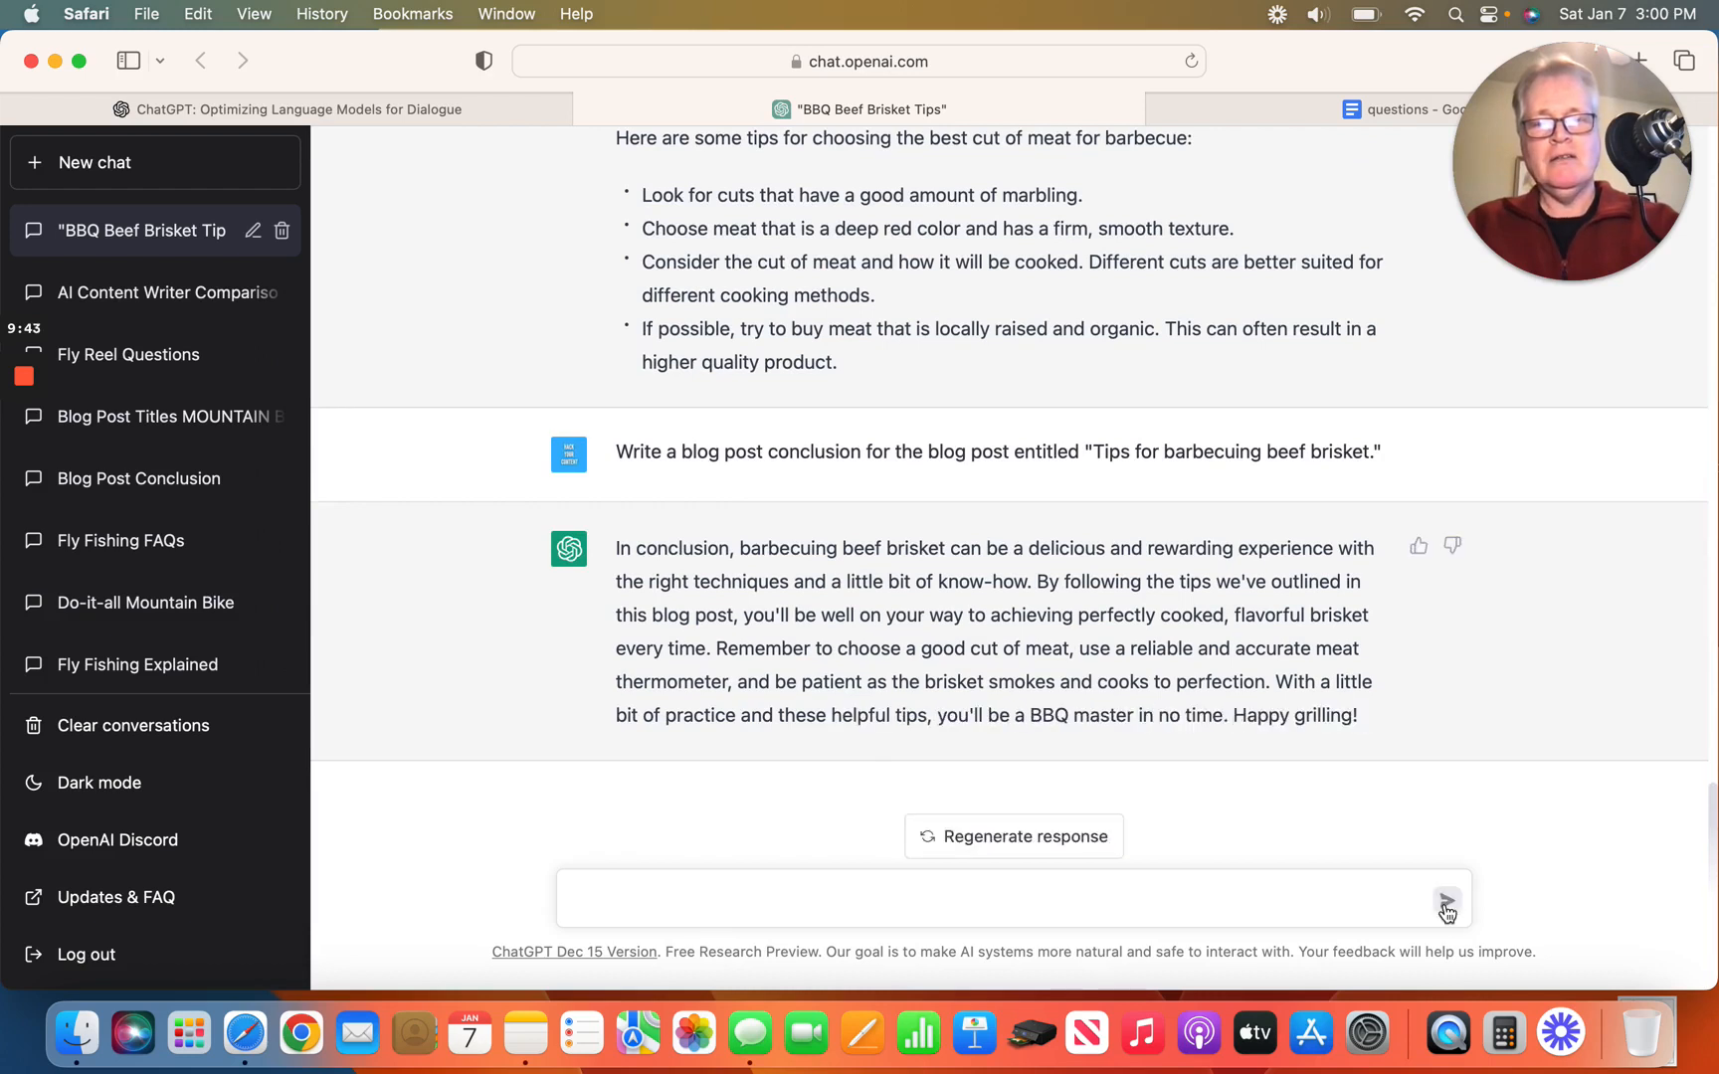
pyautogui.moveTo(403, 570)
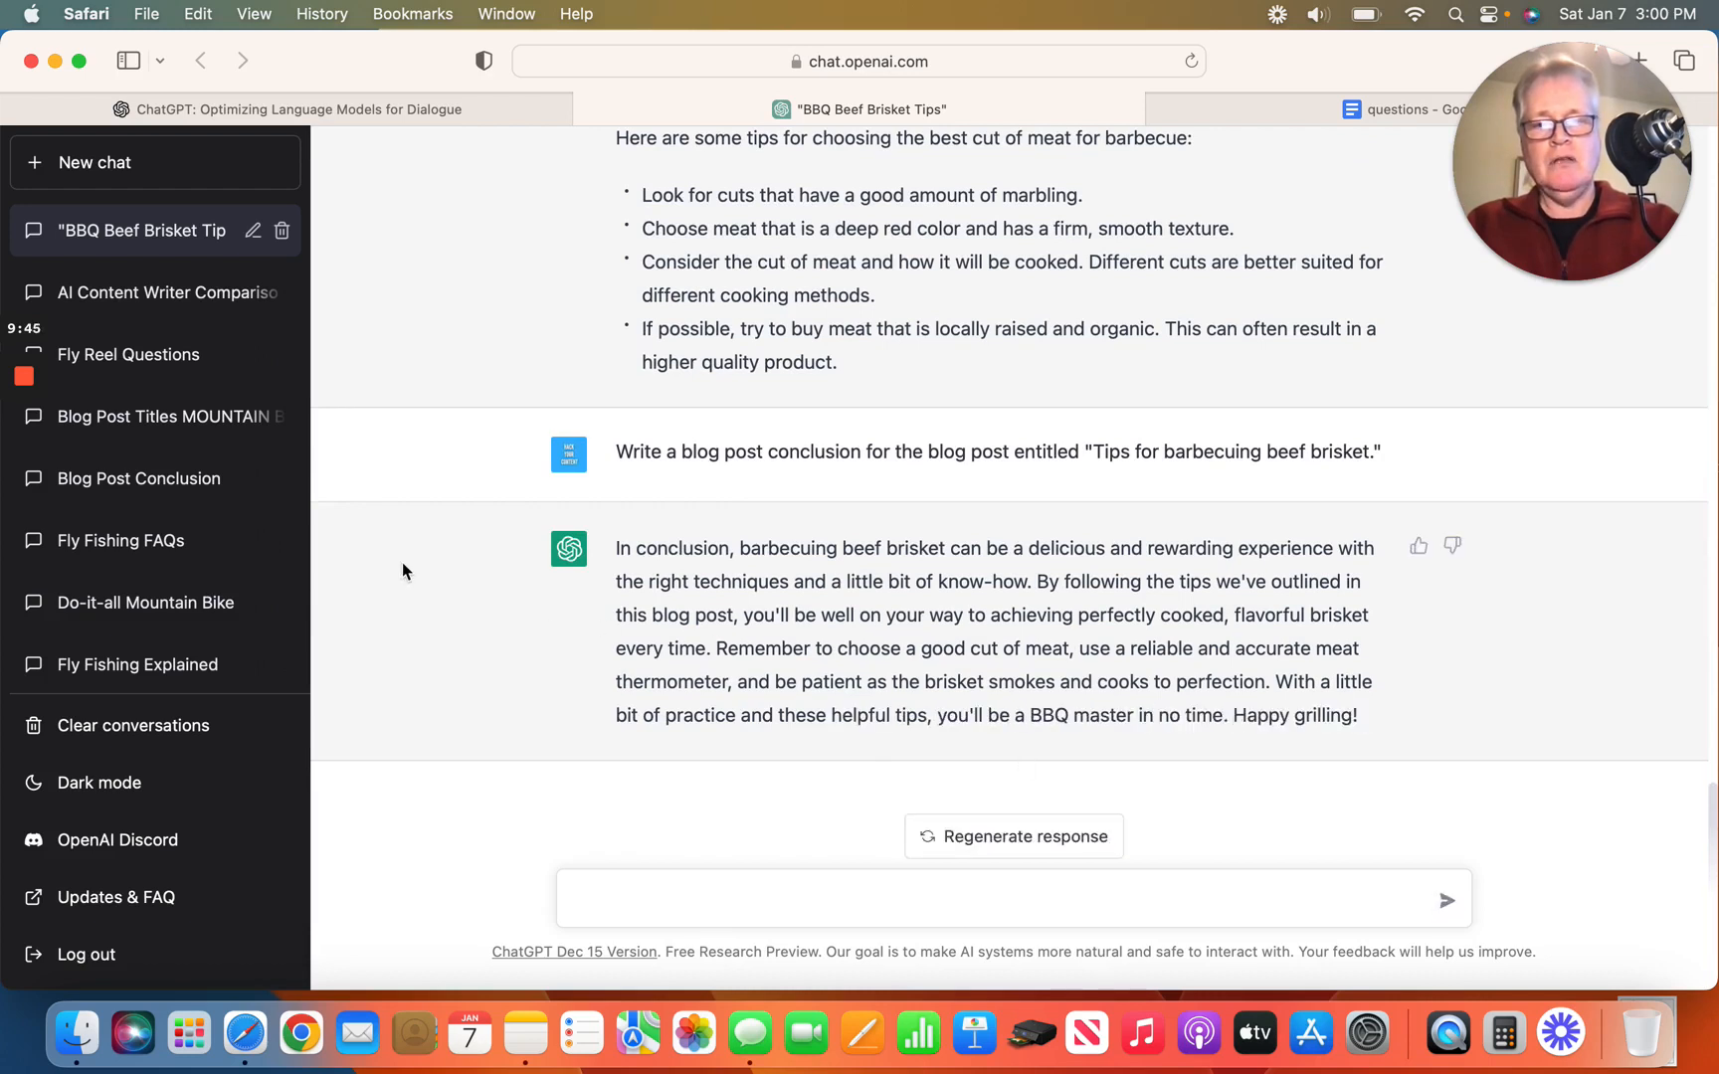